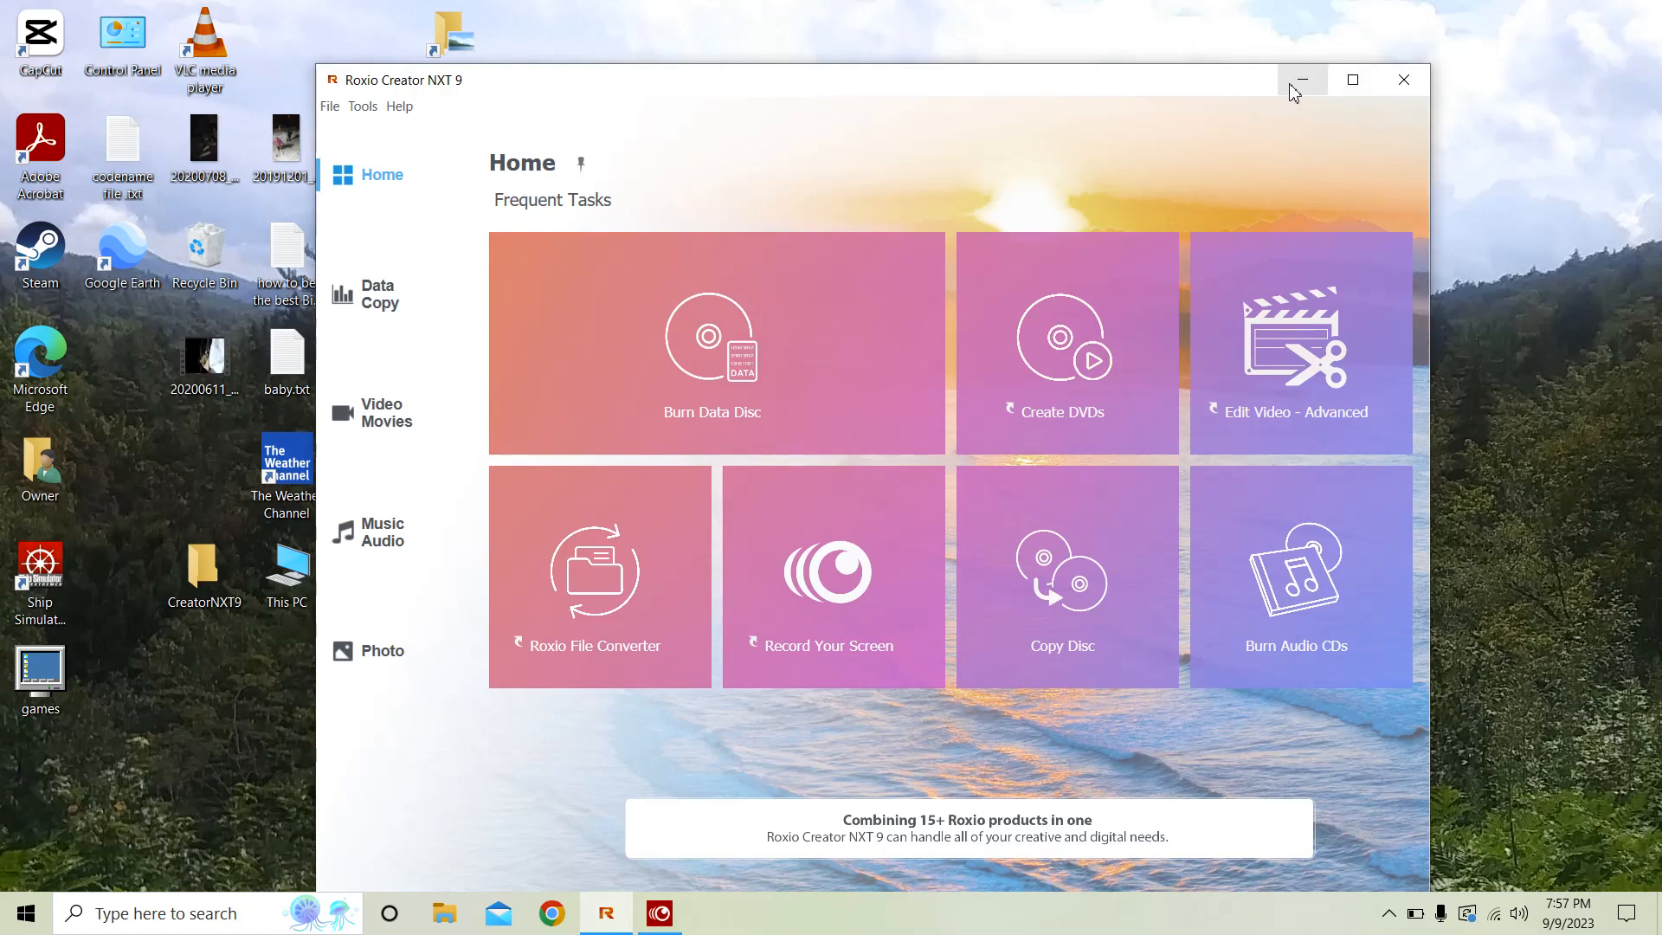
Minimise the Roxio Creator NXT 9 window to reveal the desktop.
left_click(1301, 80)
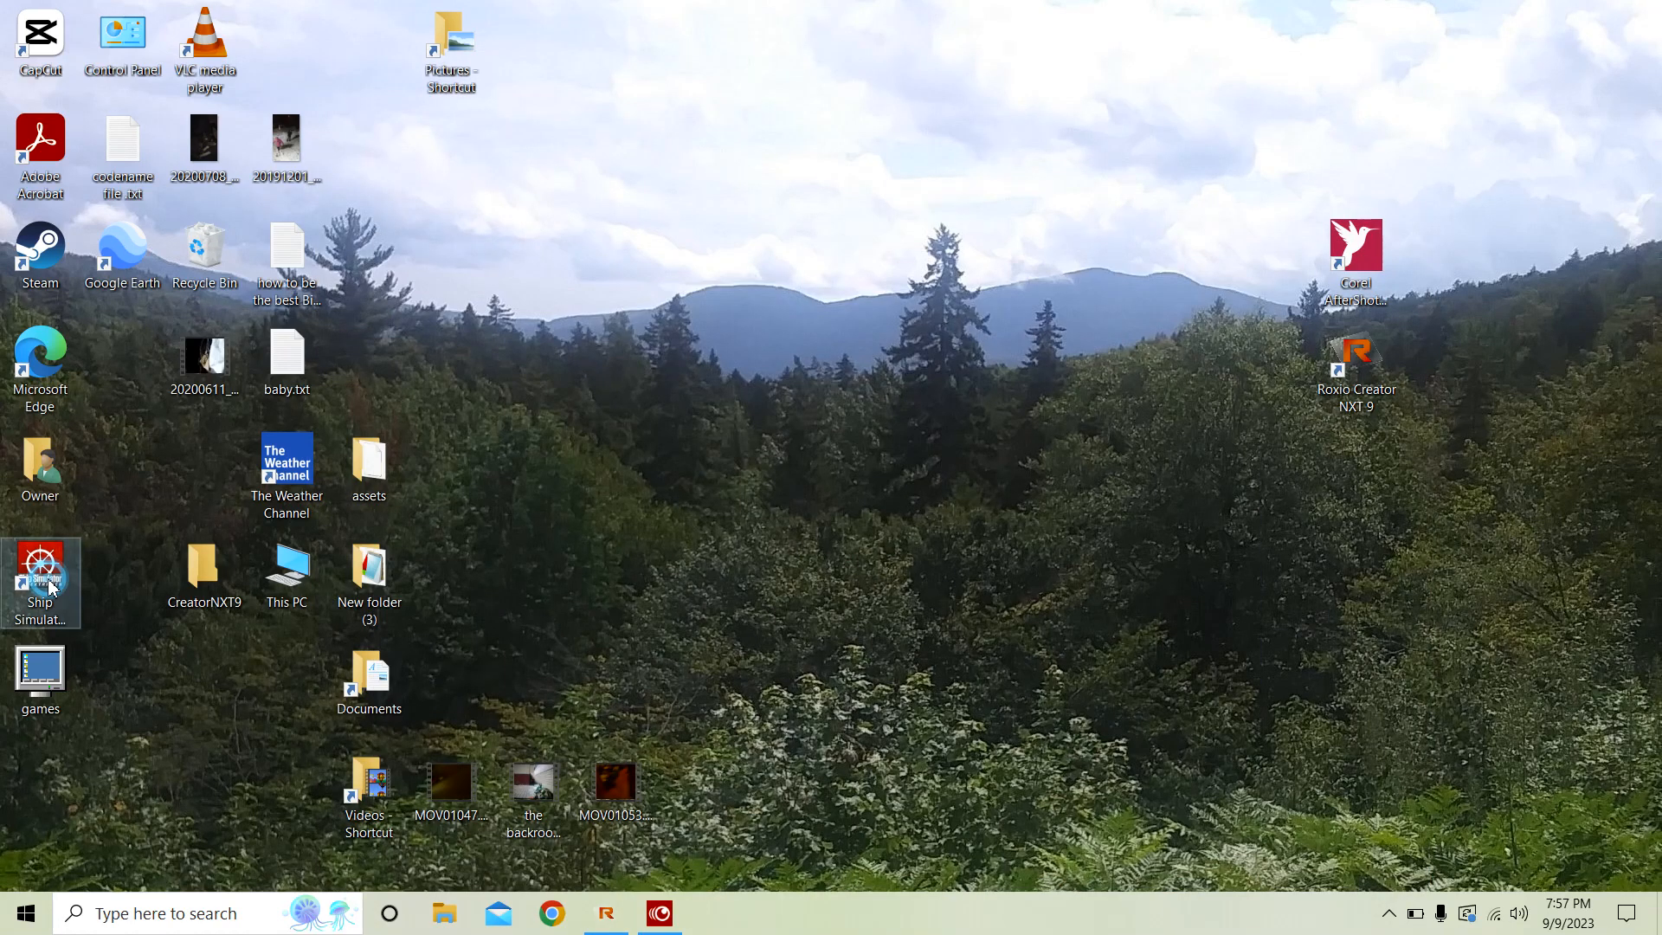
Launch Ship Simulator Extremes from its desktop shortcut and let the splash screen load.
double_click(39, 570)
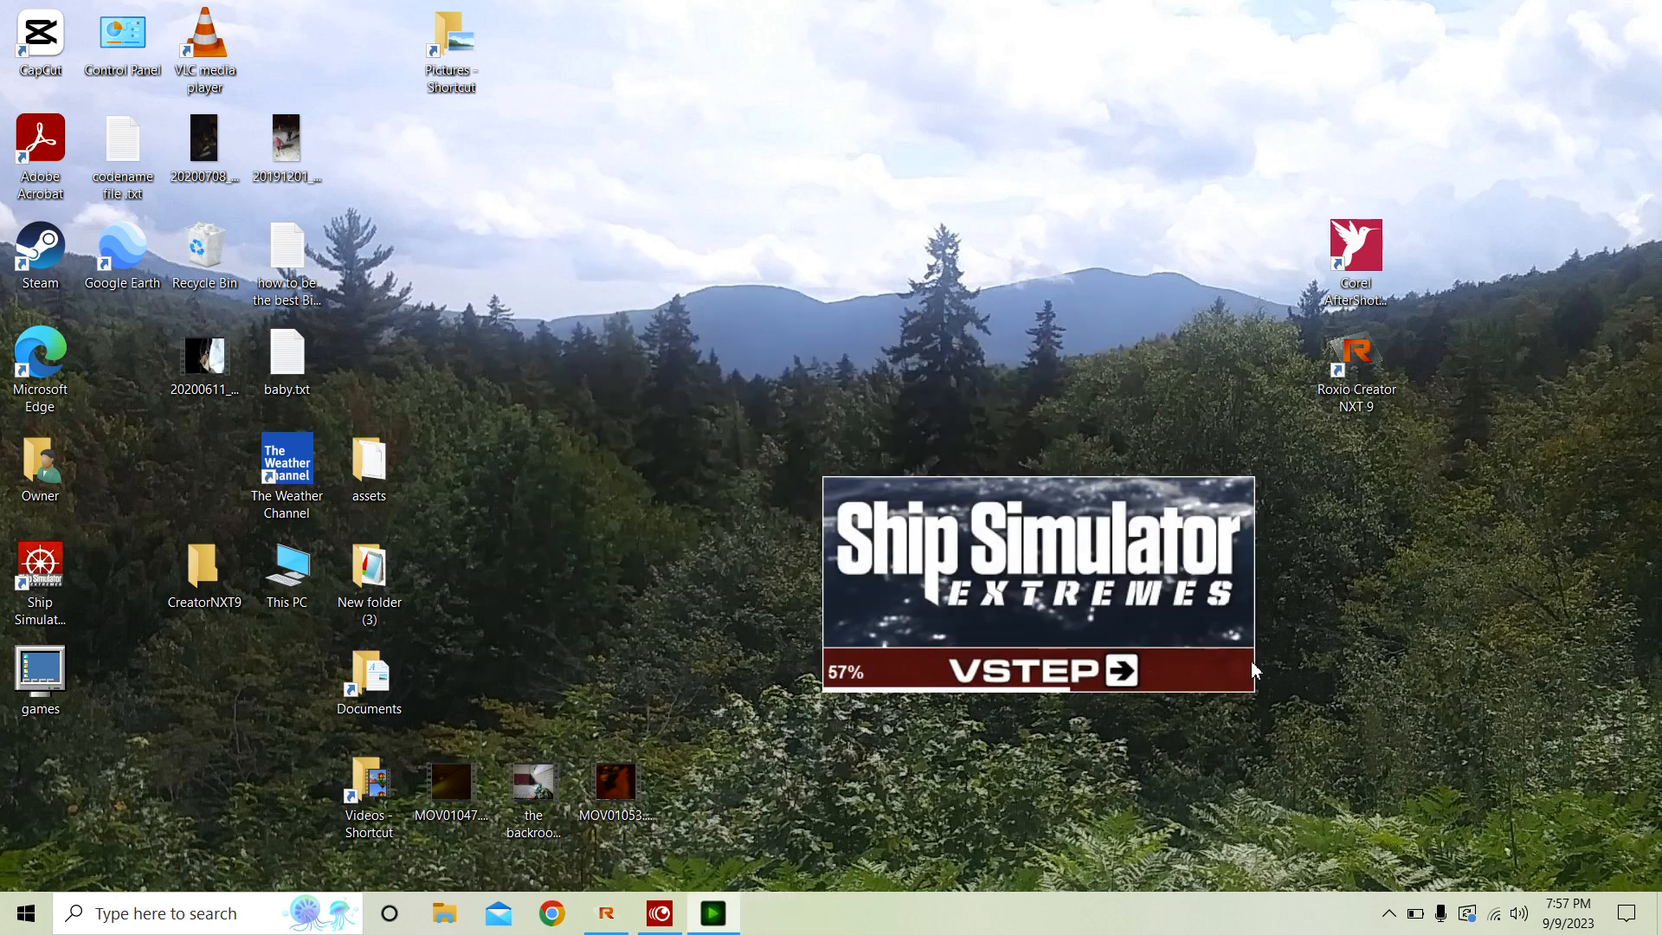
mouse_move(1001, 590)
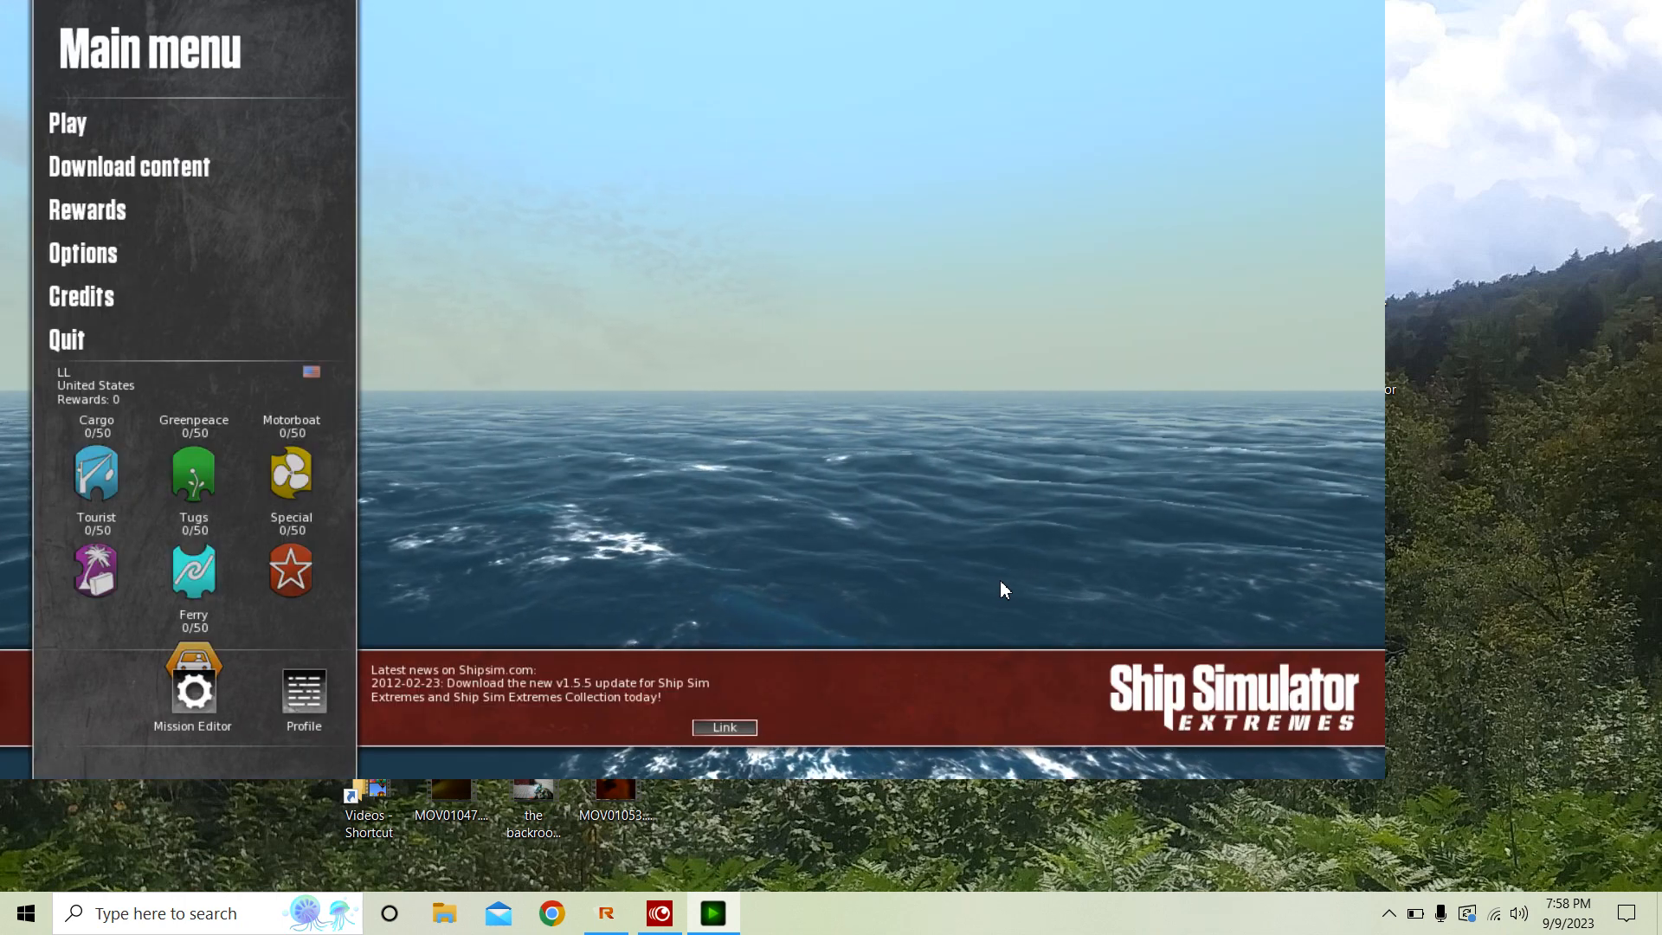
mouse_move(193, 679)
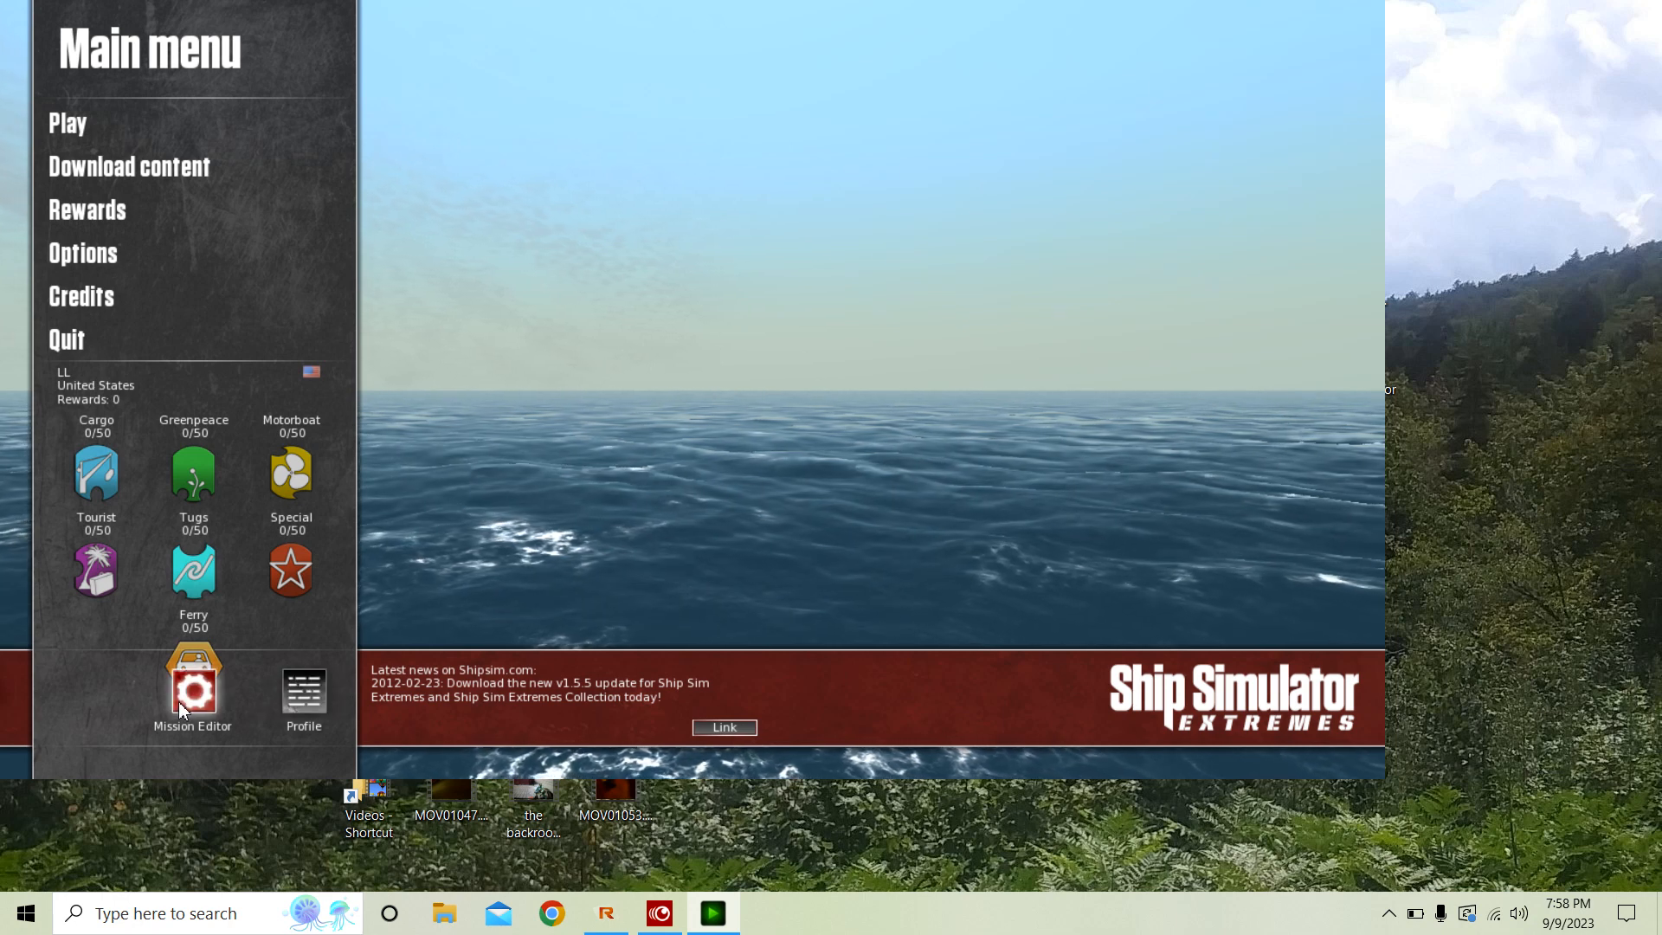
mouse_move(228, 708)
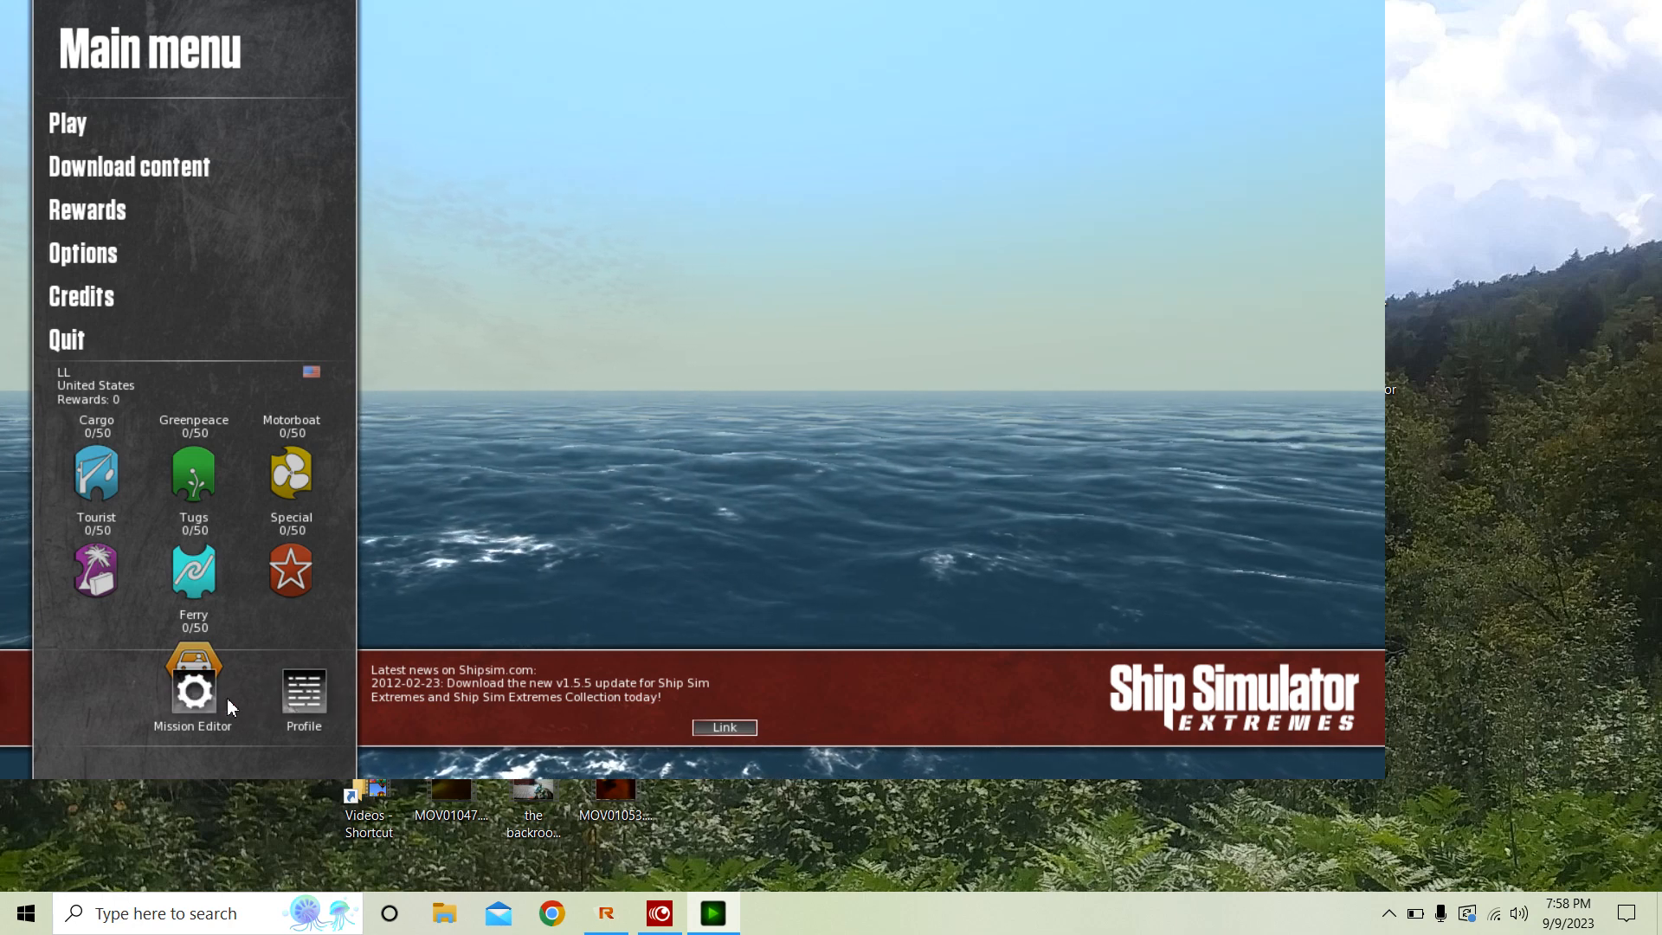
mouse_move(155, 283)
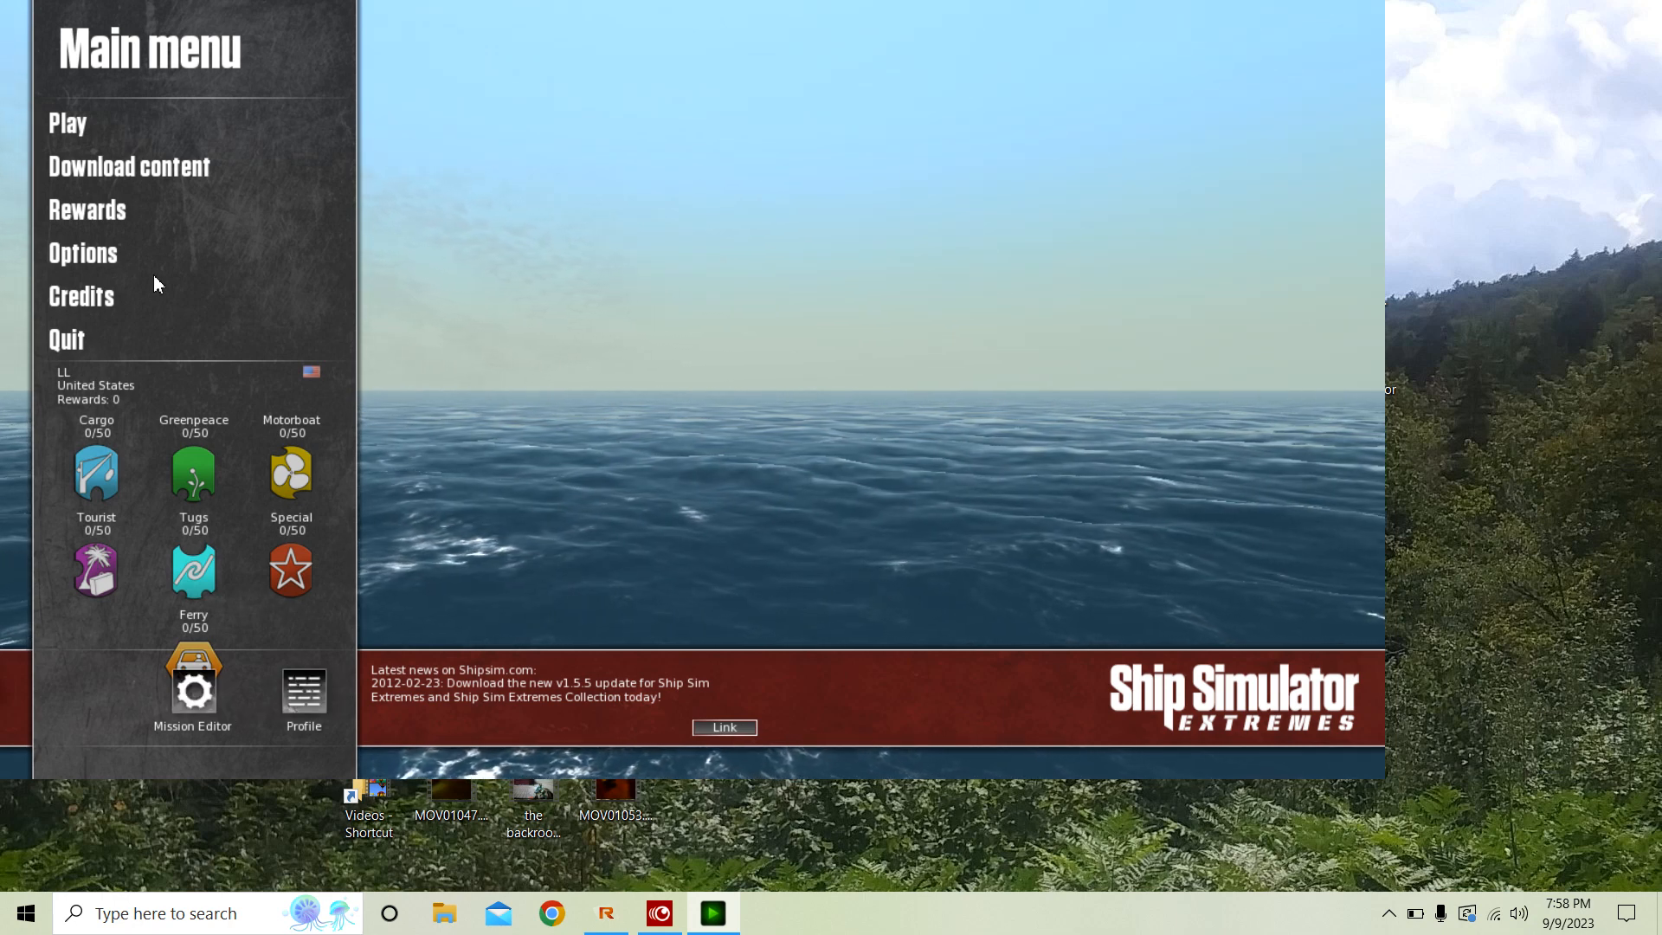
mouse_move(236, 710)
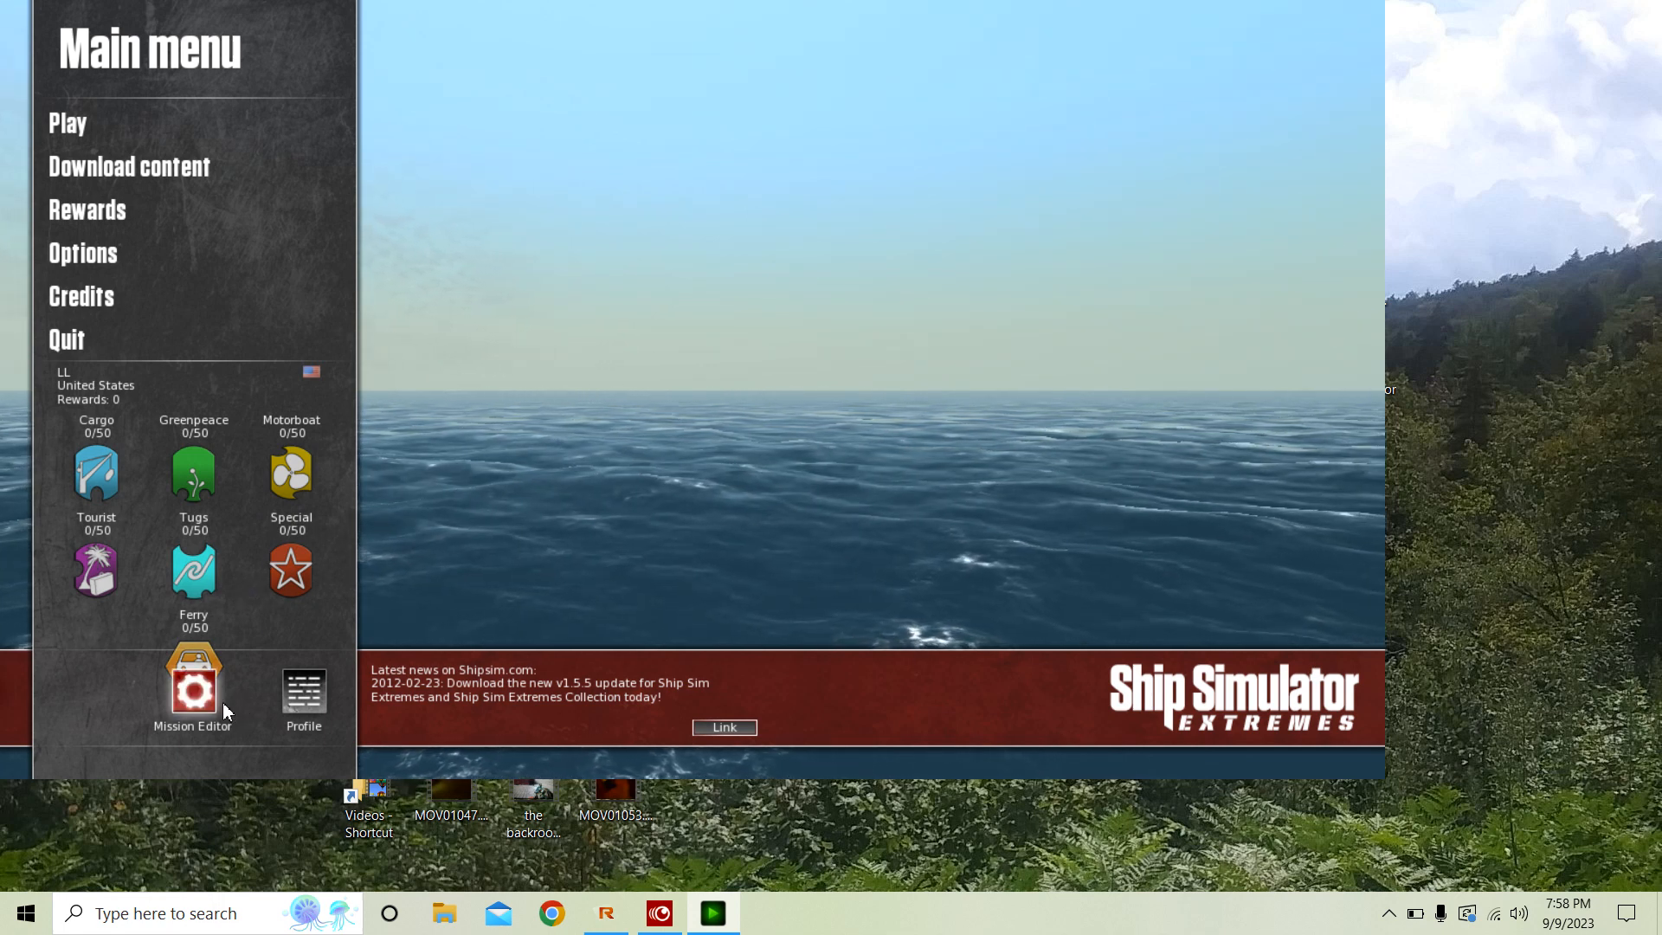
mouse_move(218, 709)
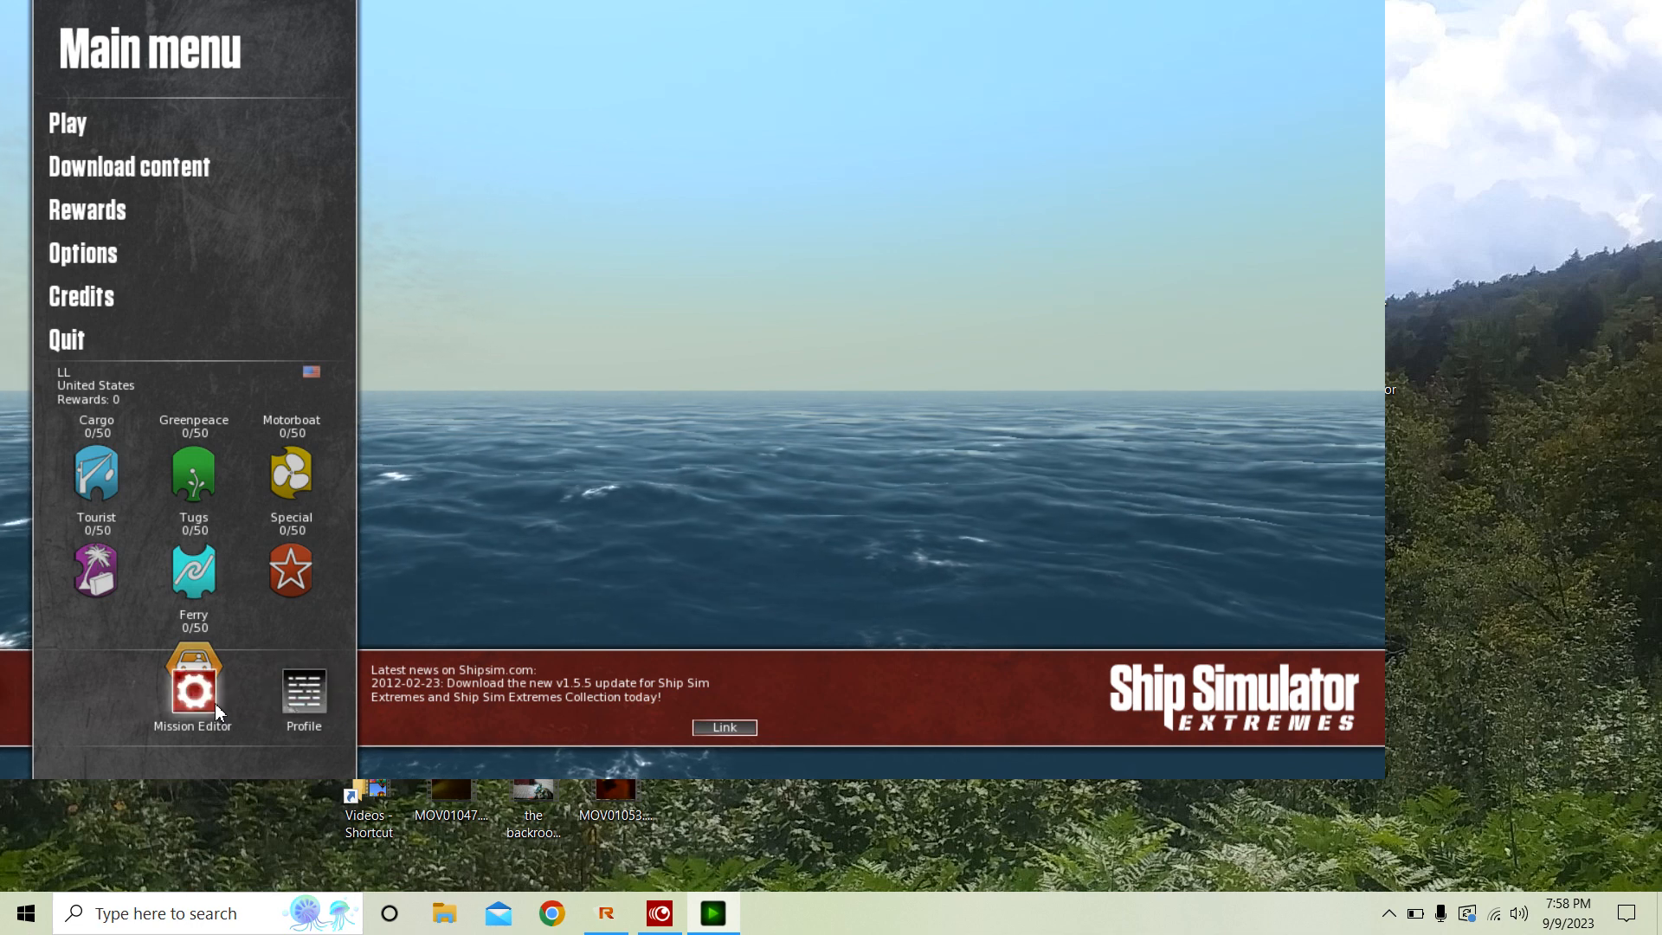
mouse_move(169, 710)
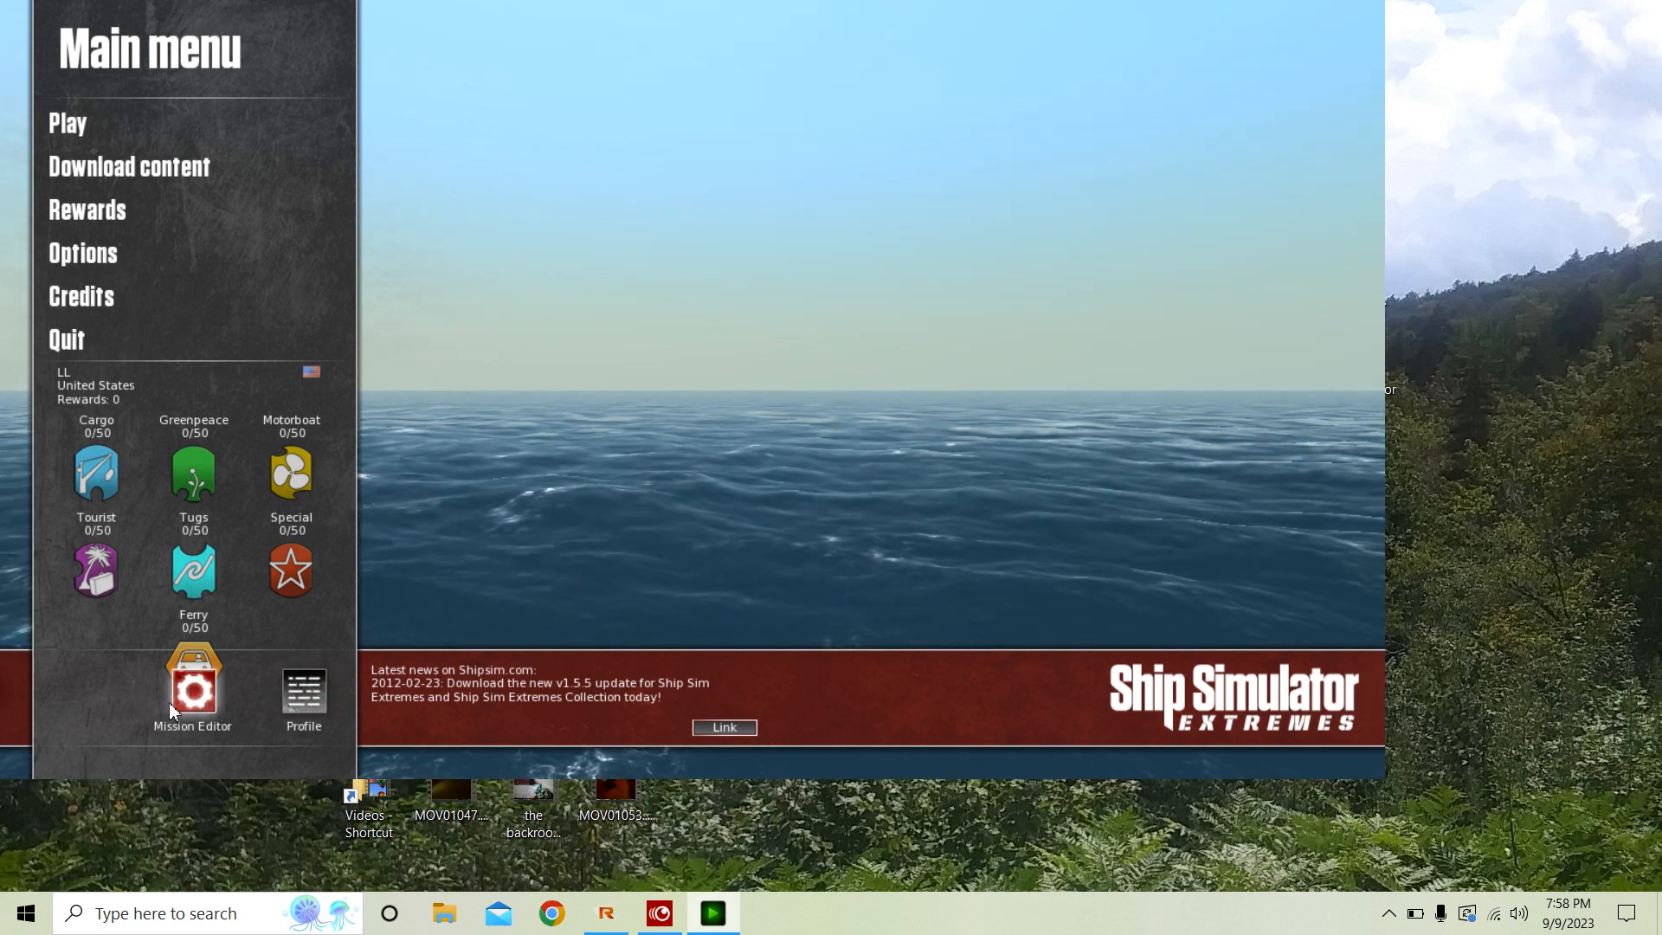
mouse_move(292, 725)
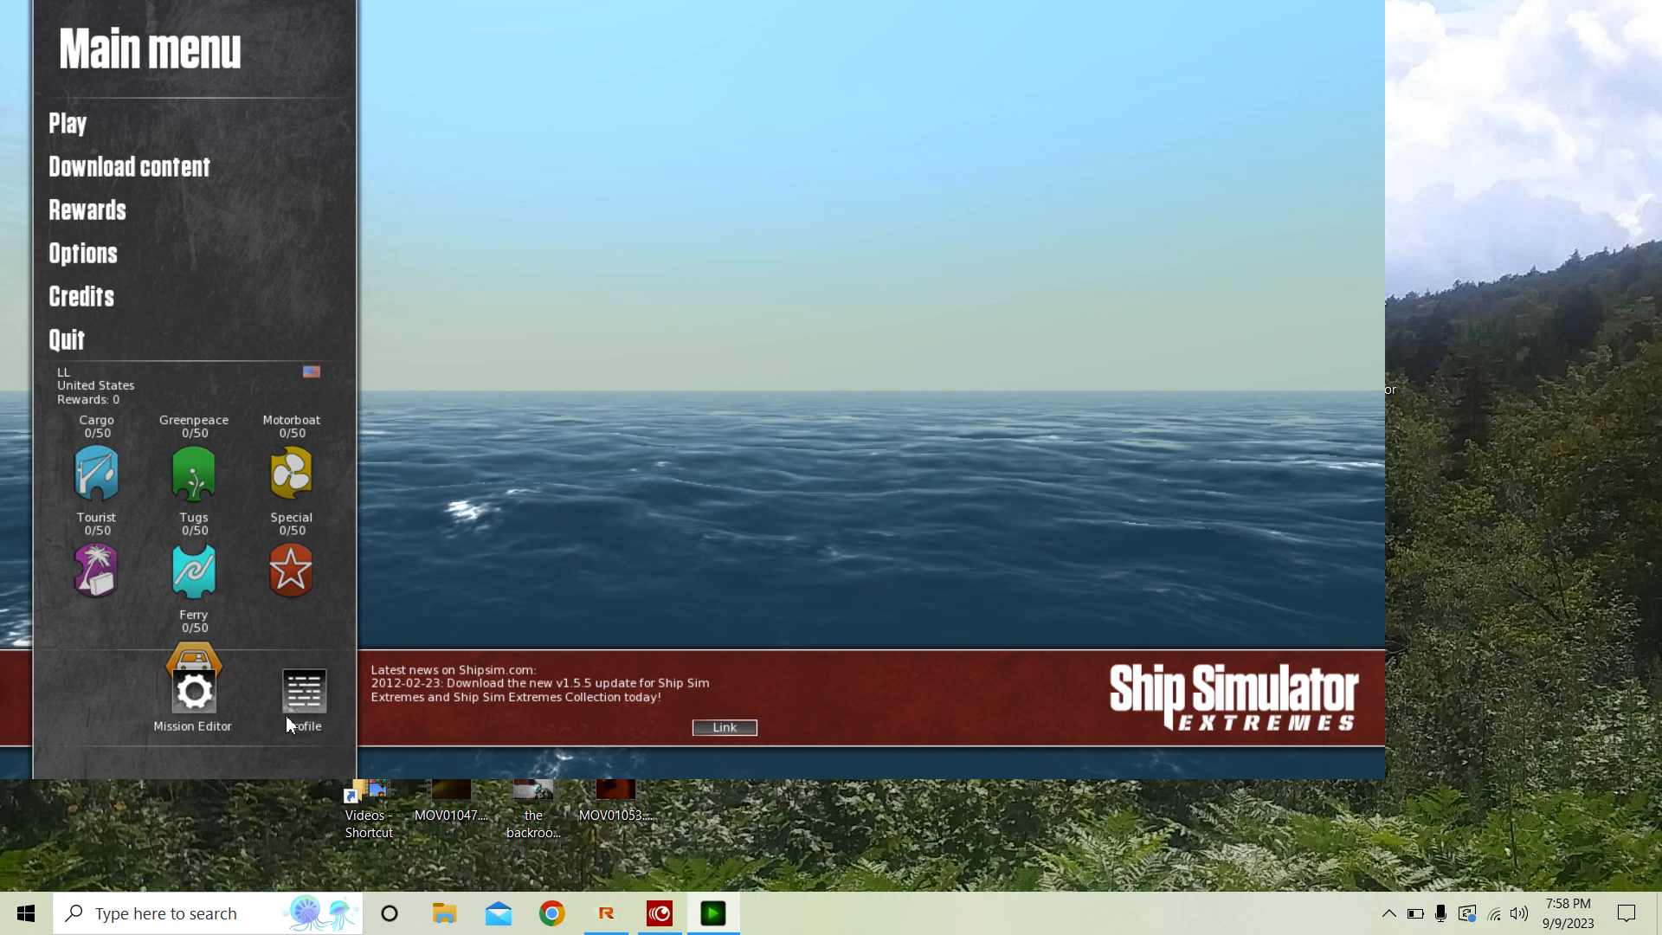
left_click(66, 338)
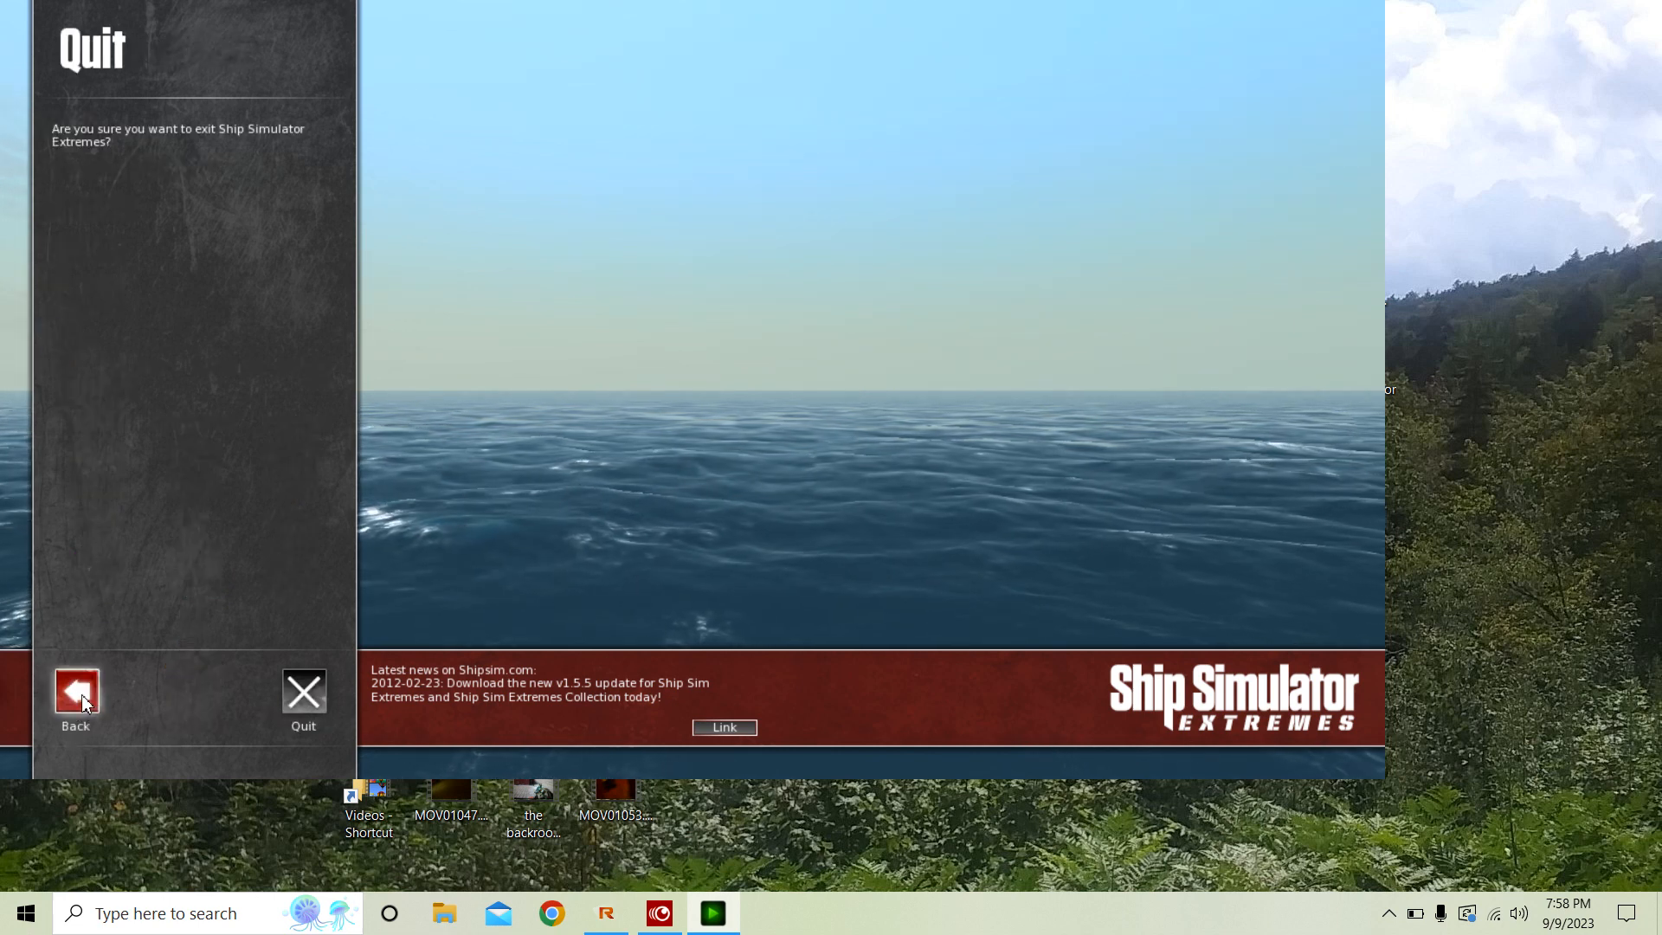
left_click(76, 694)
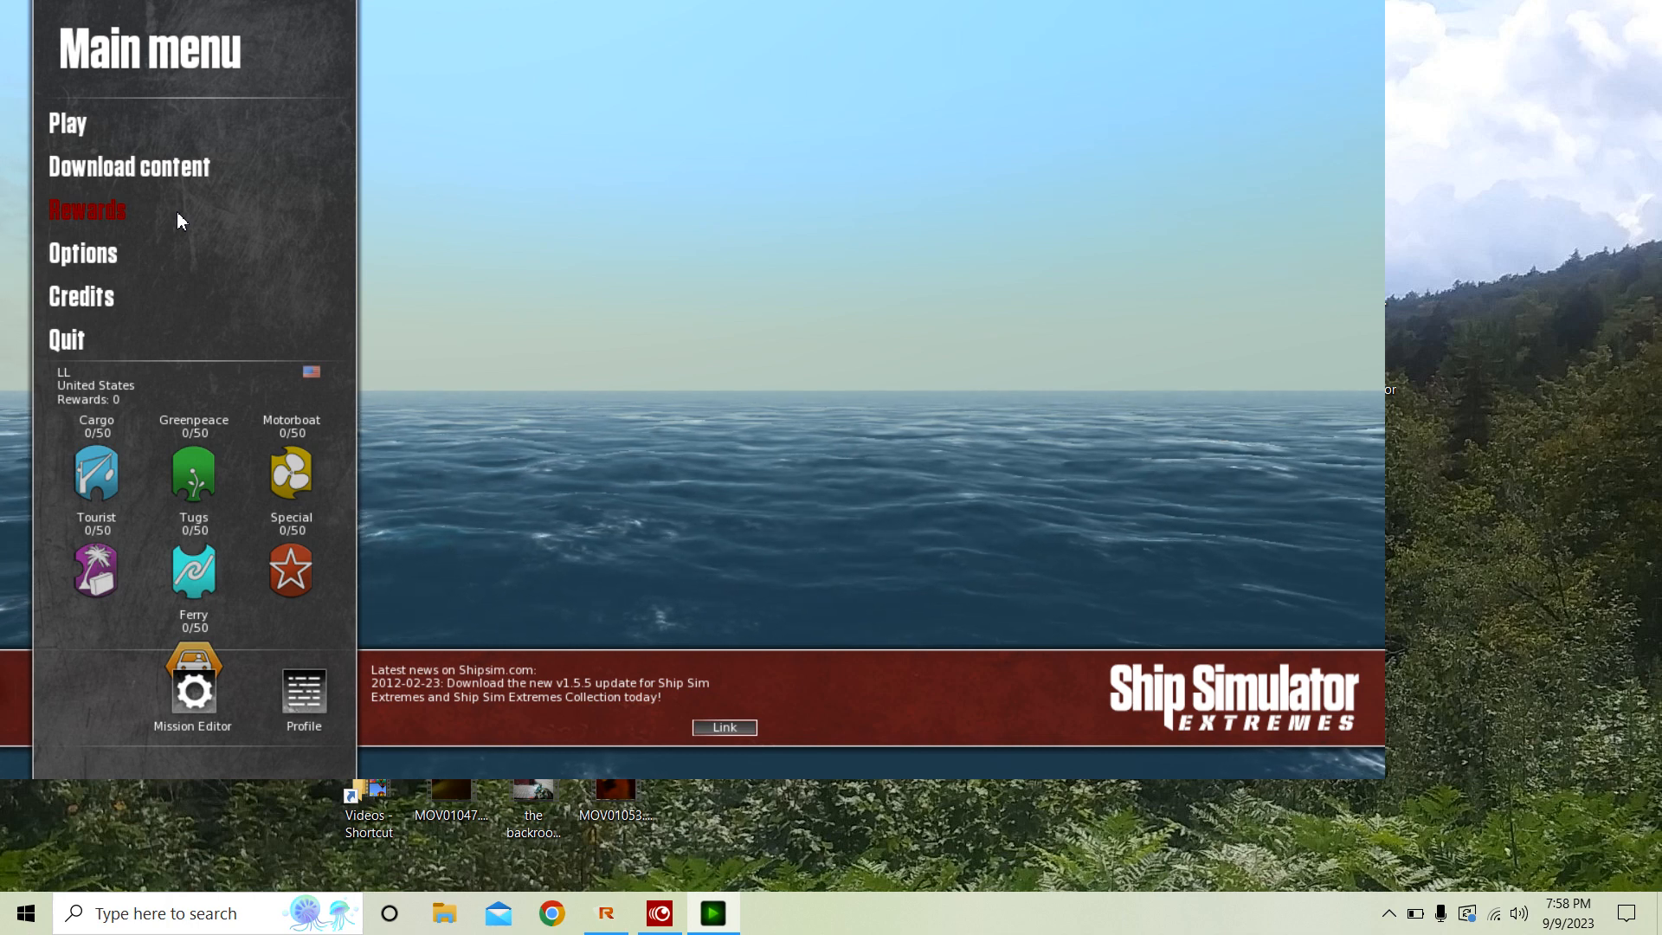
mouse_move(117, 212)
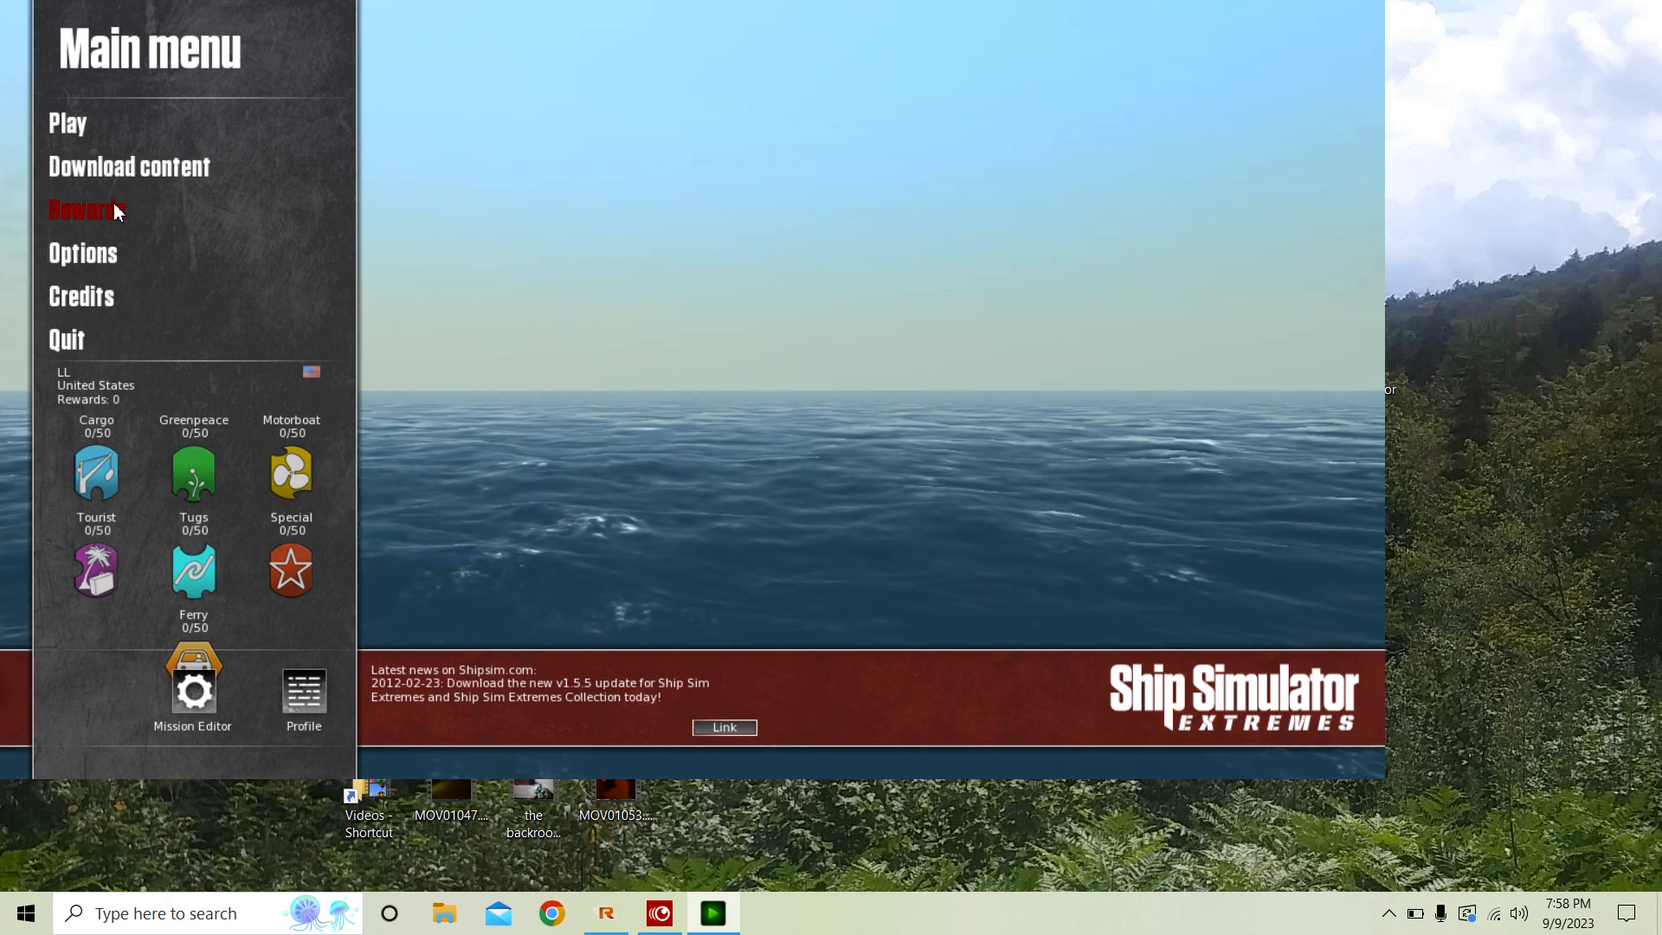
Review the graphics, sound and controls options, keeping windowed 1280 x 720, then return.
left_click(83, 252)
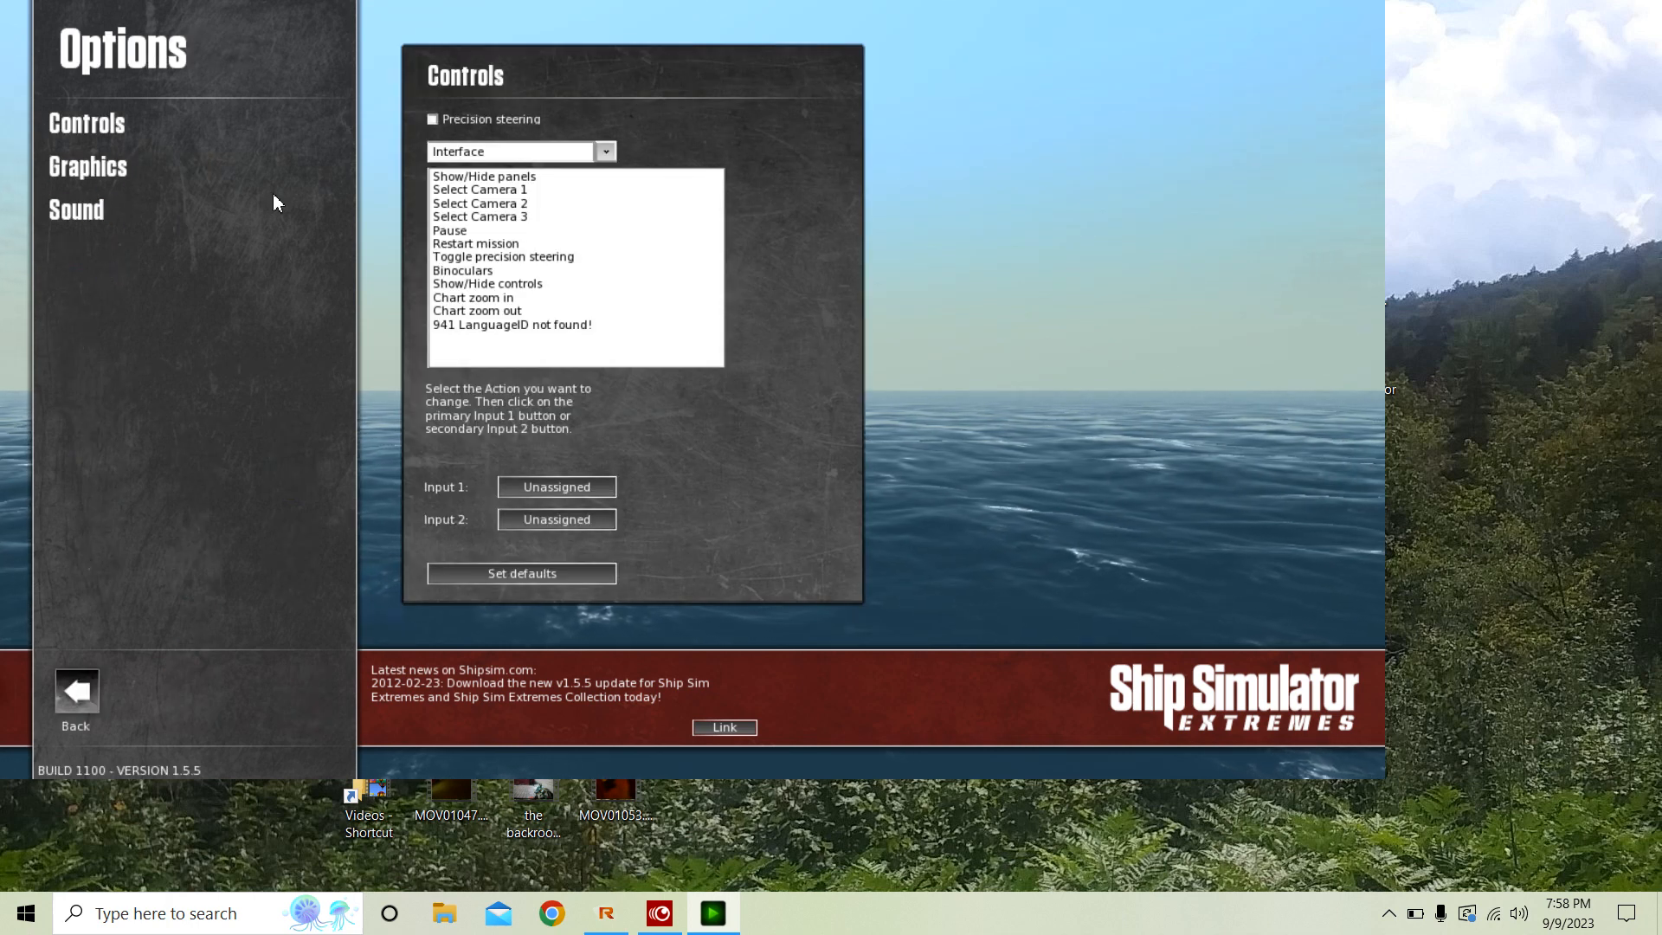
left_click(86, 166)
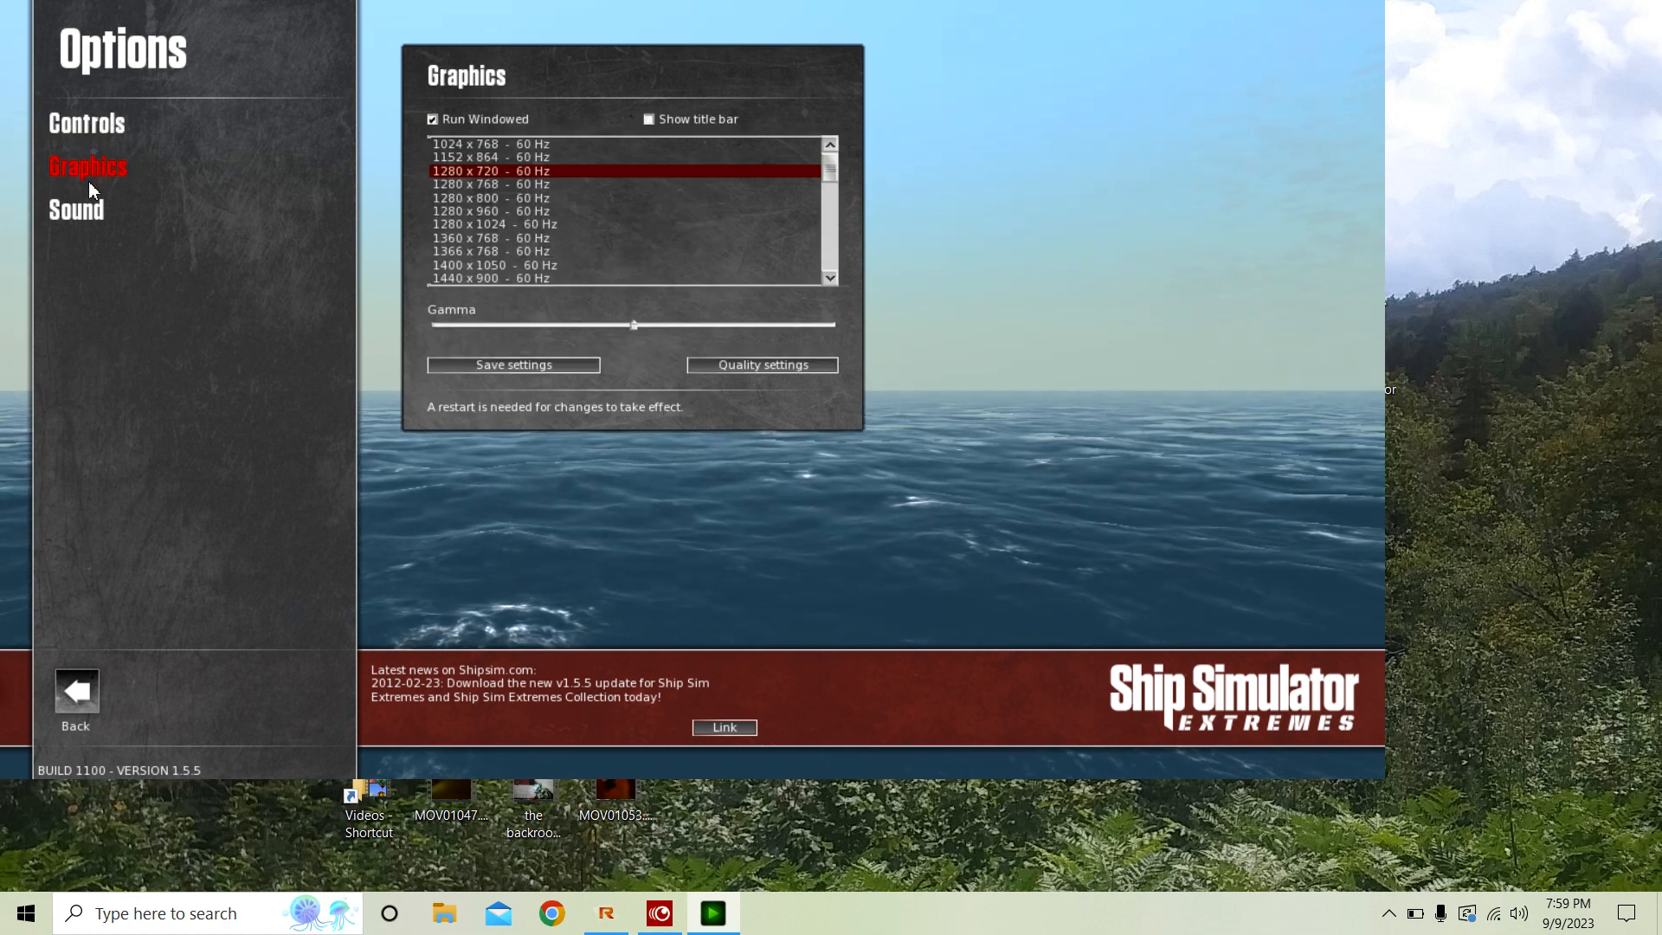
left_click(76, 209)
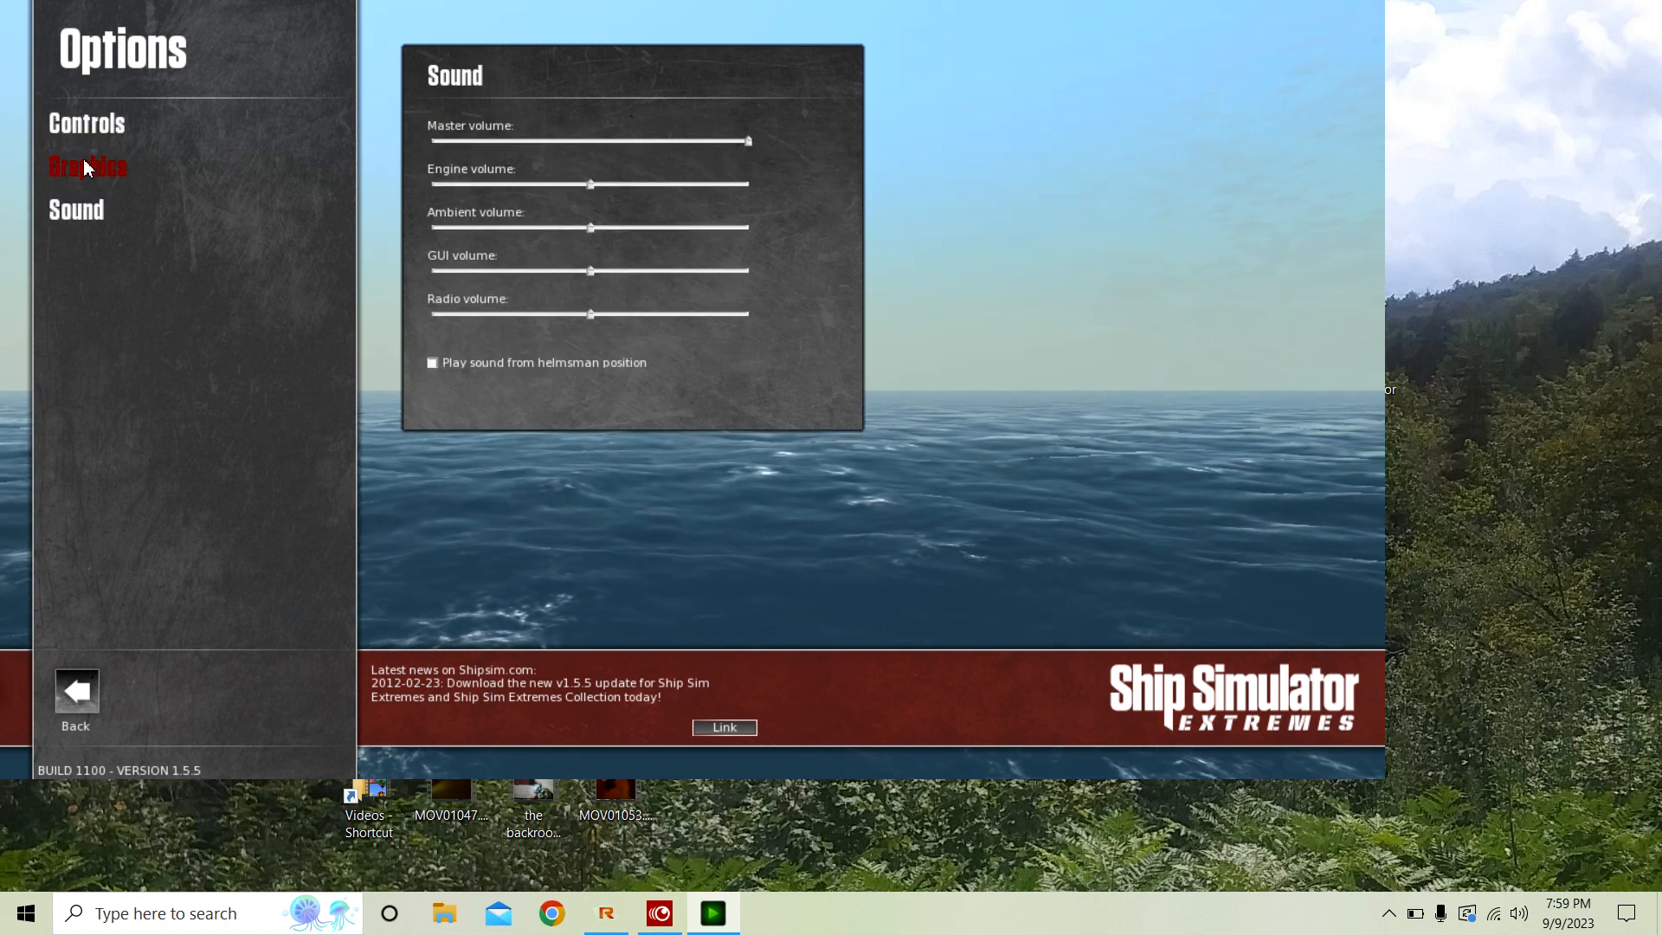
left_click(87, 123)
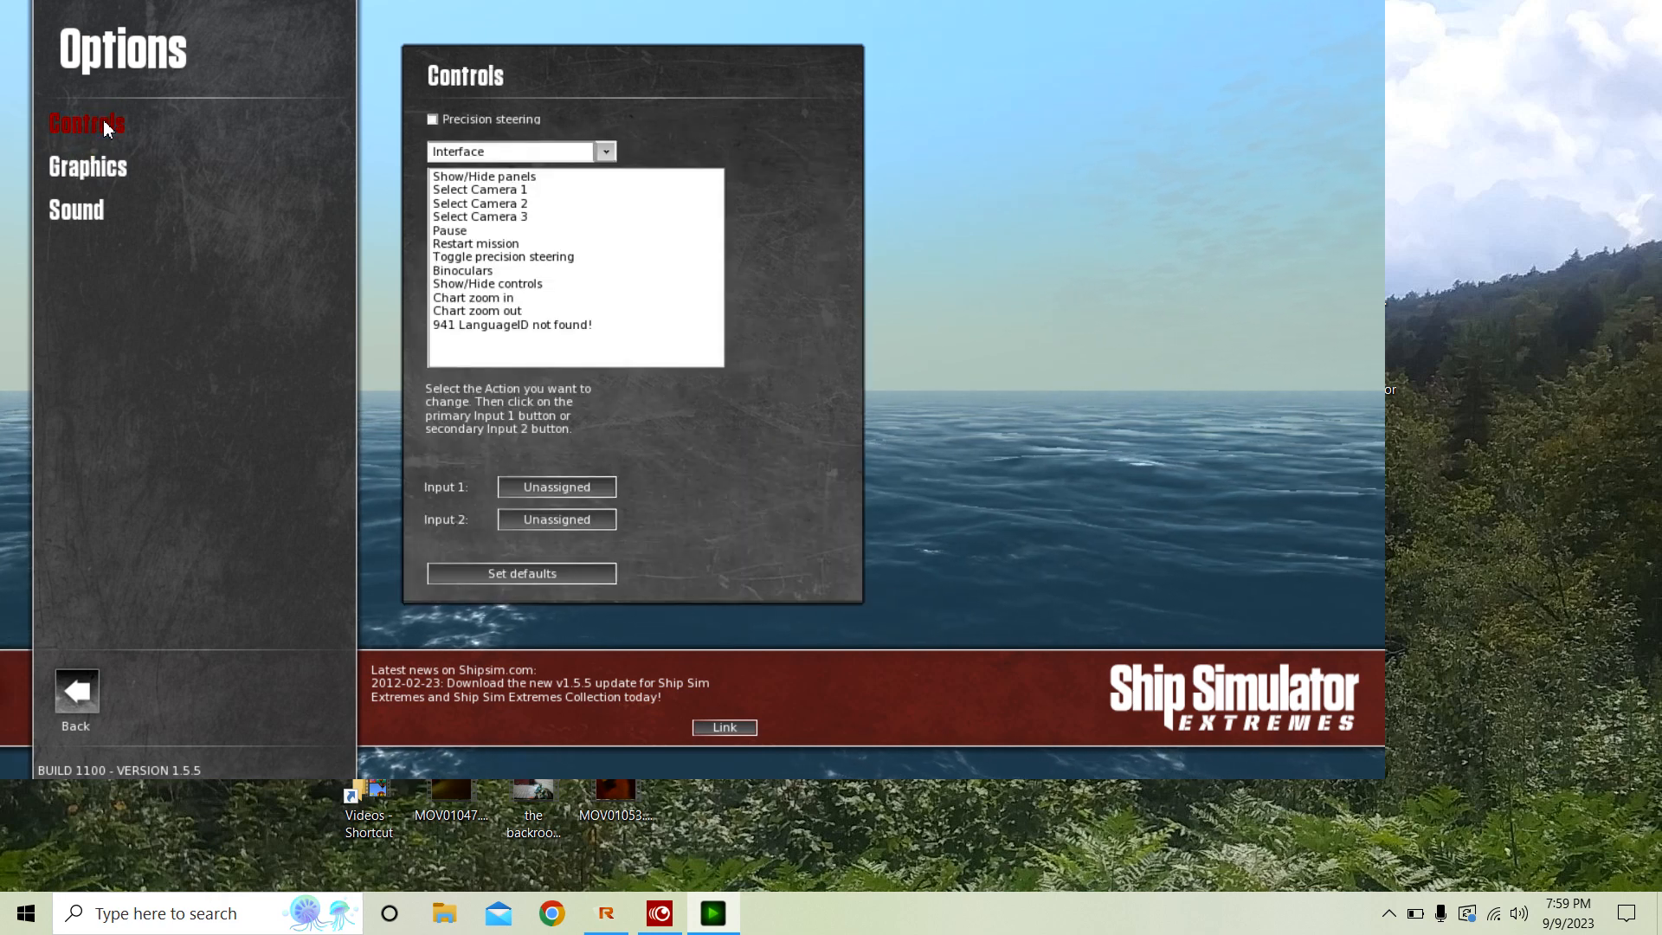
left_click(87, 165)
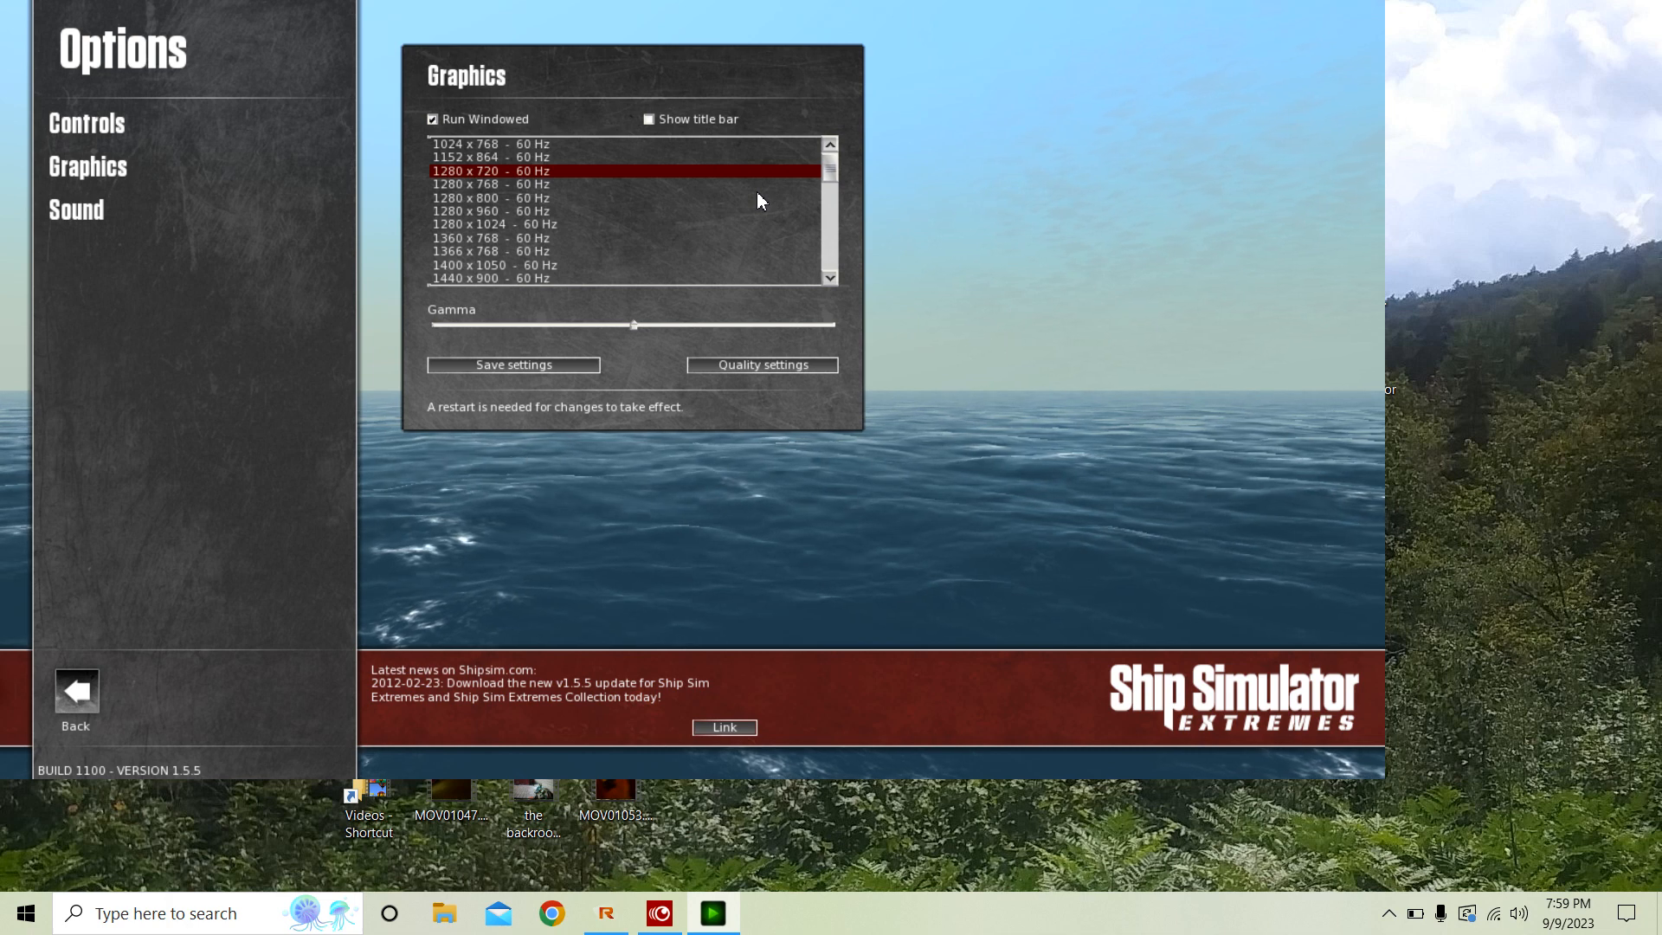
mouse_move(551, 196)
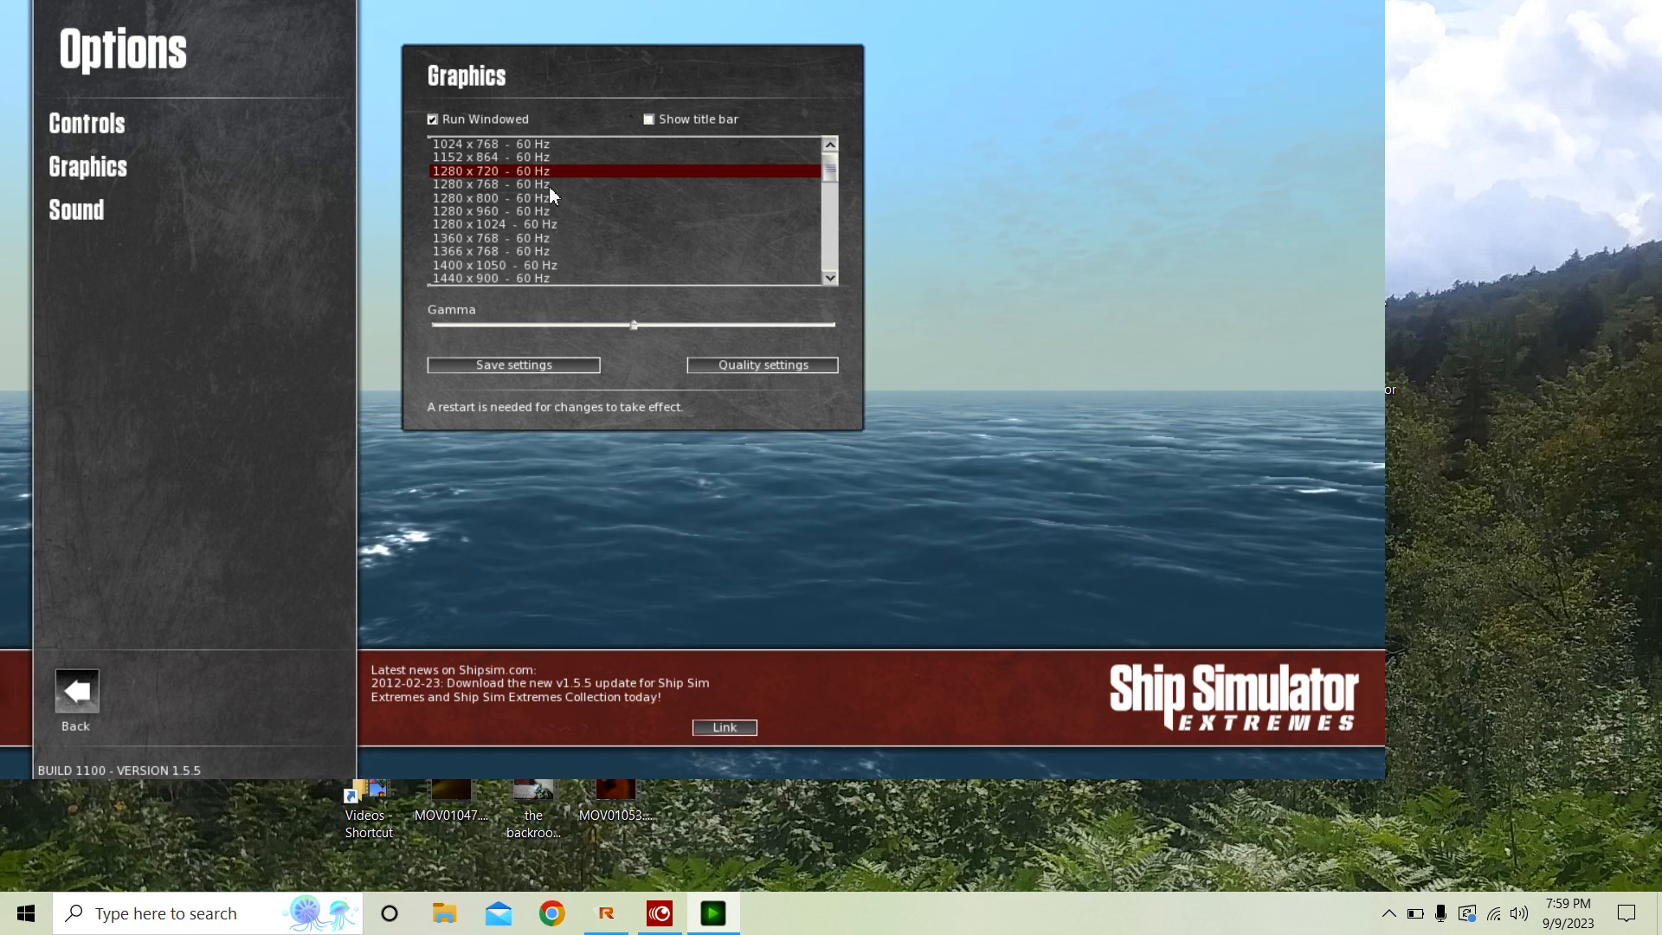
mouse_move(541, 185)
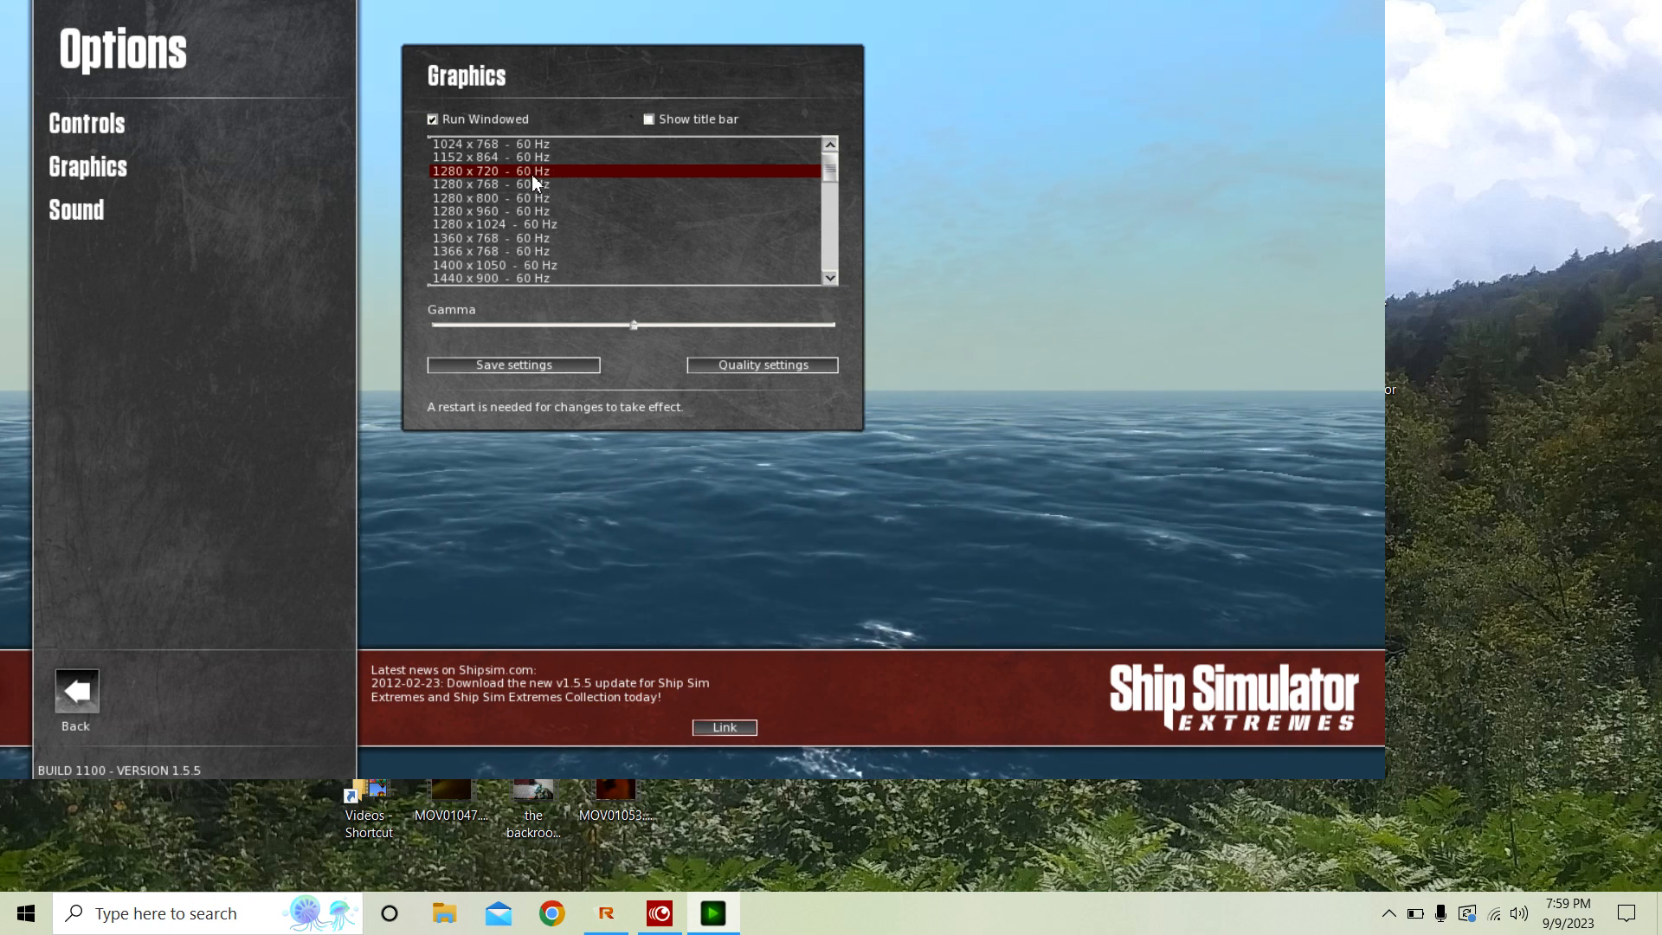
mouse_move(551, 197)
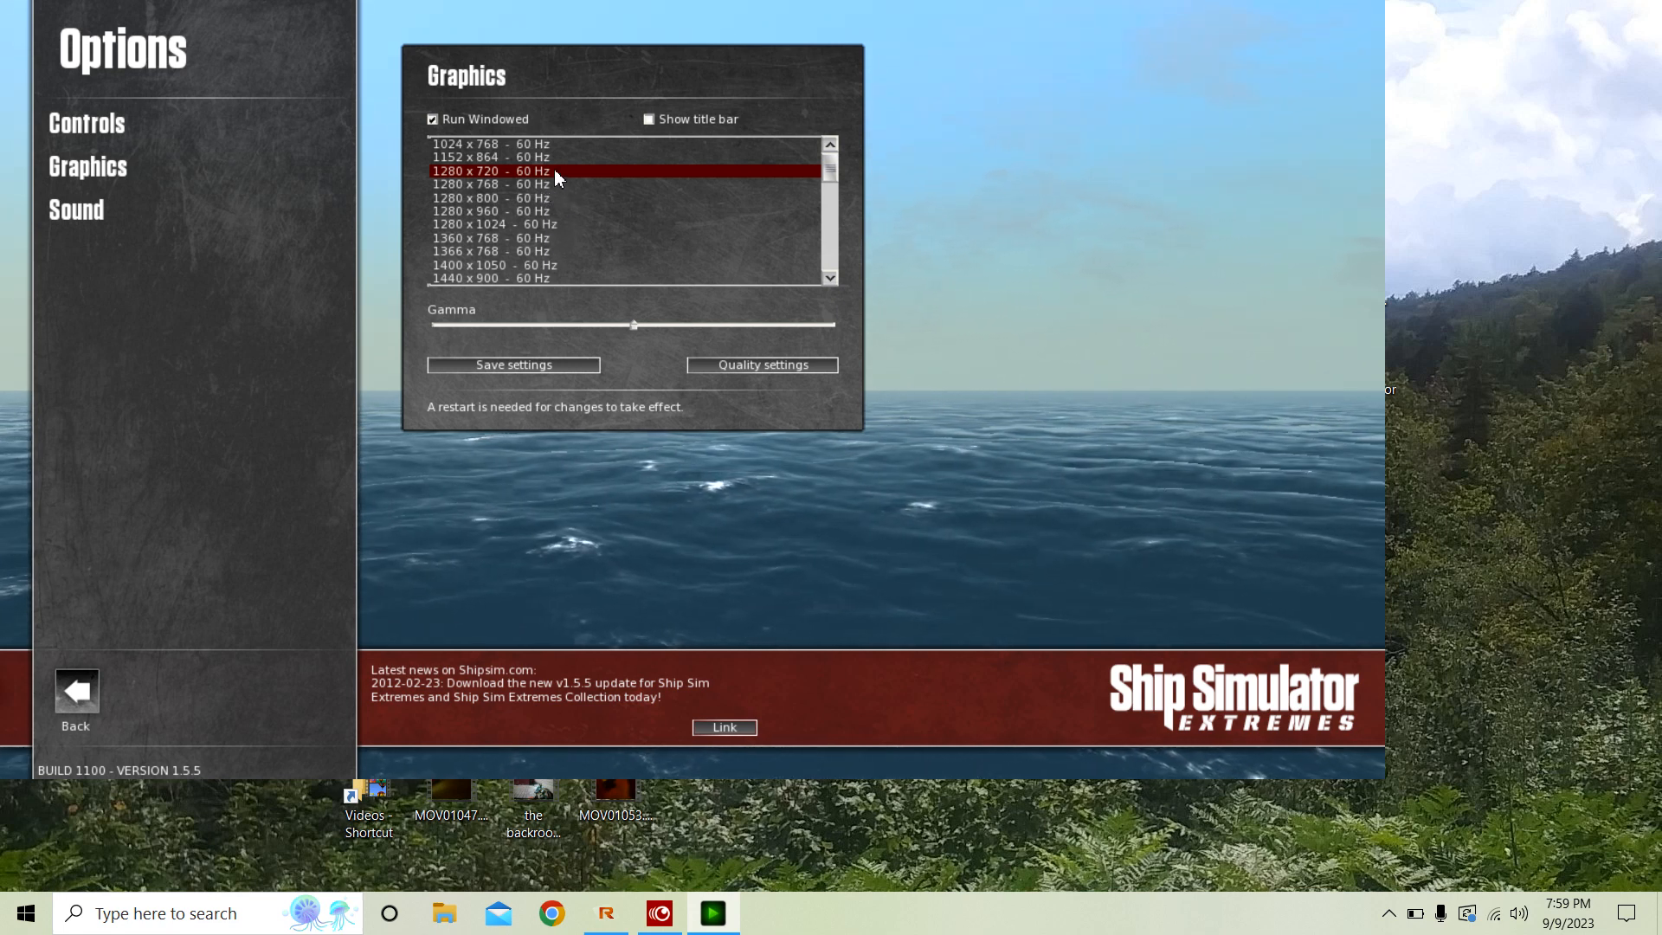
mouse_move(562, 175)
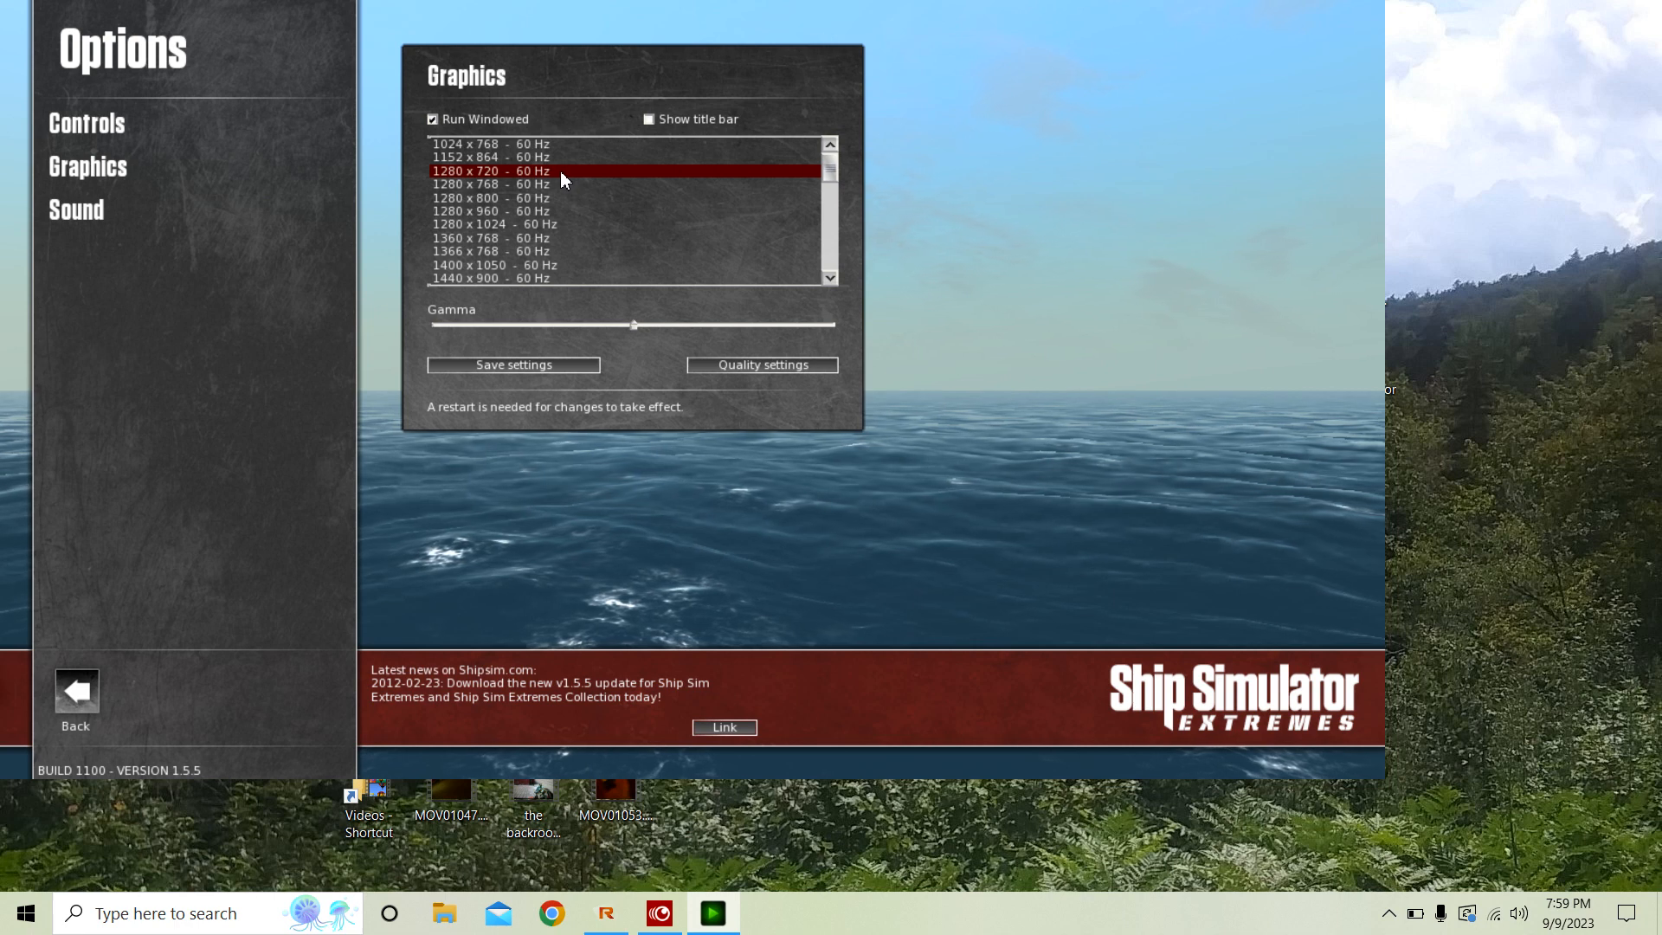
mouse_move(599, 225)
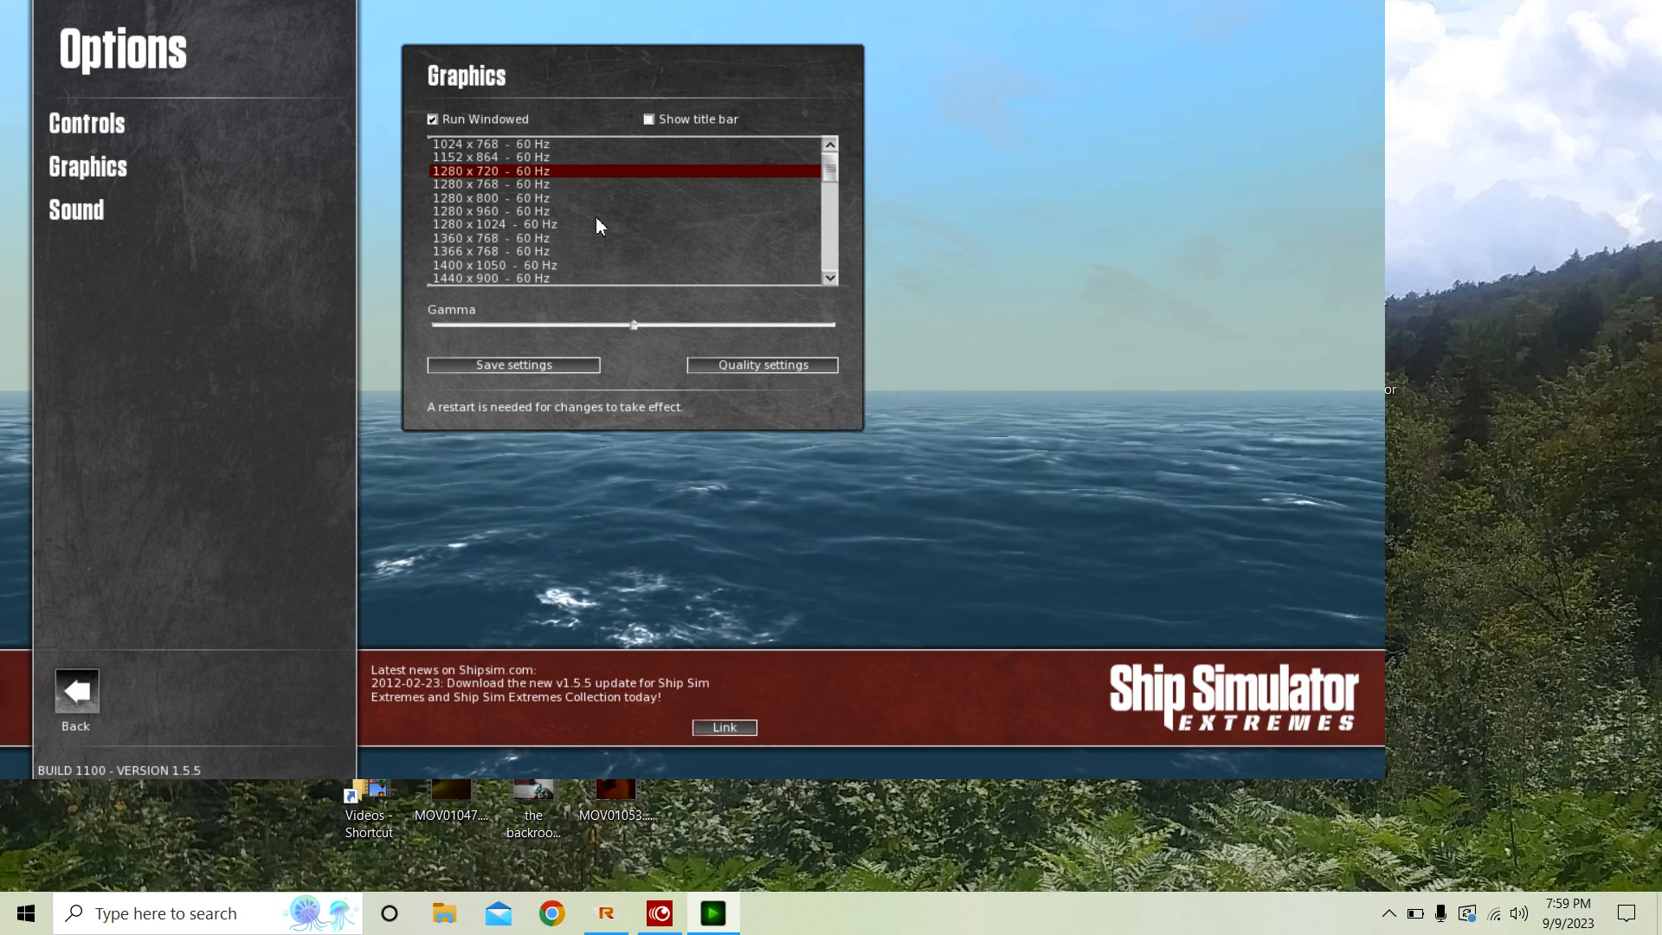
mouse_move(588, 341)
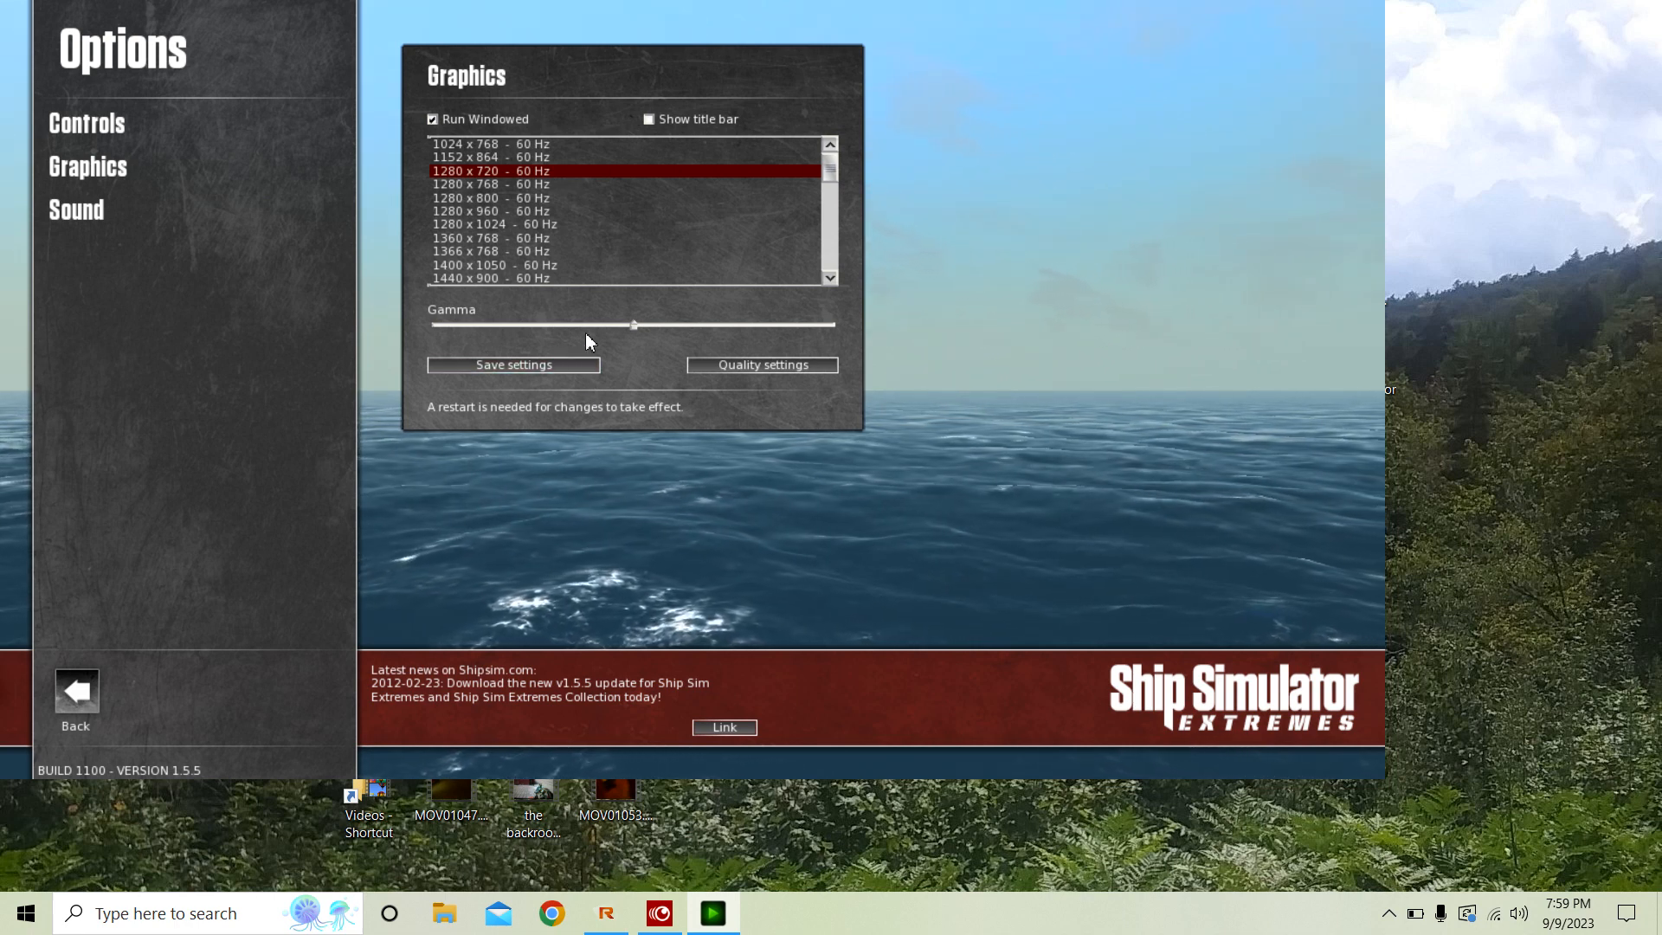
mouse_move(363, 331)
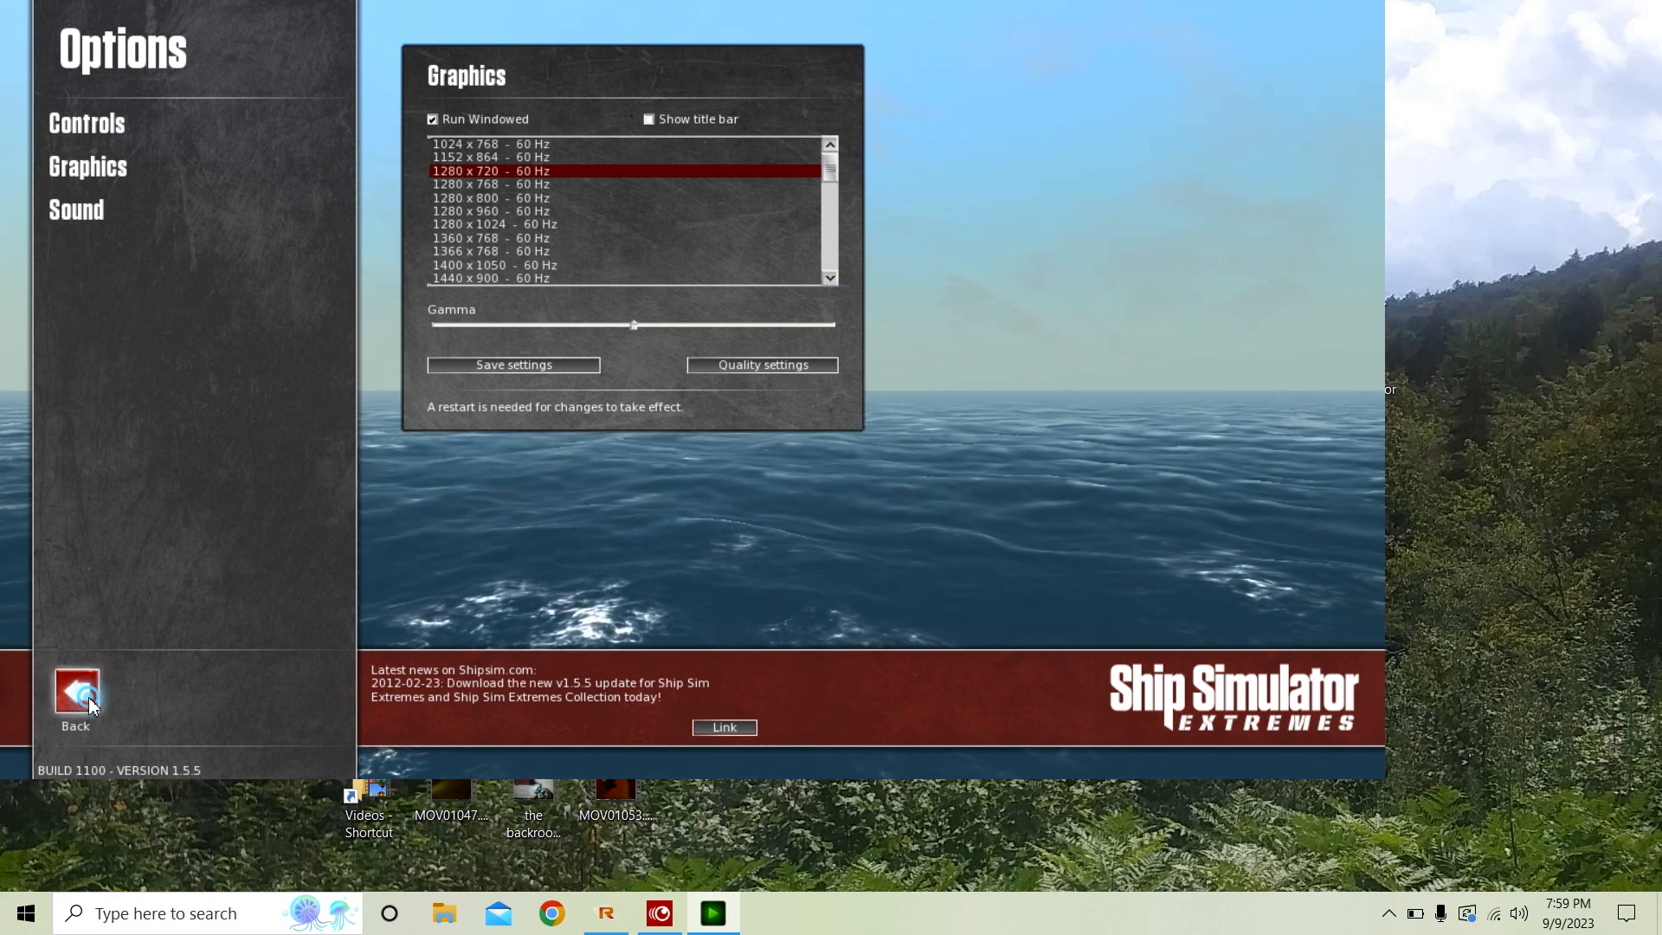
left_click(75, 688)
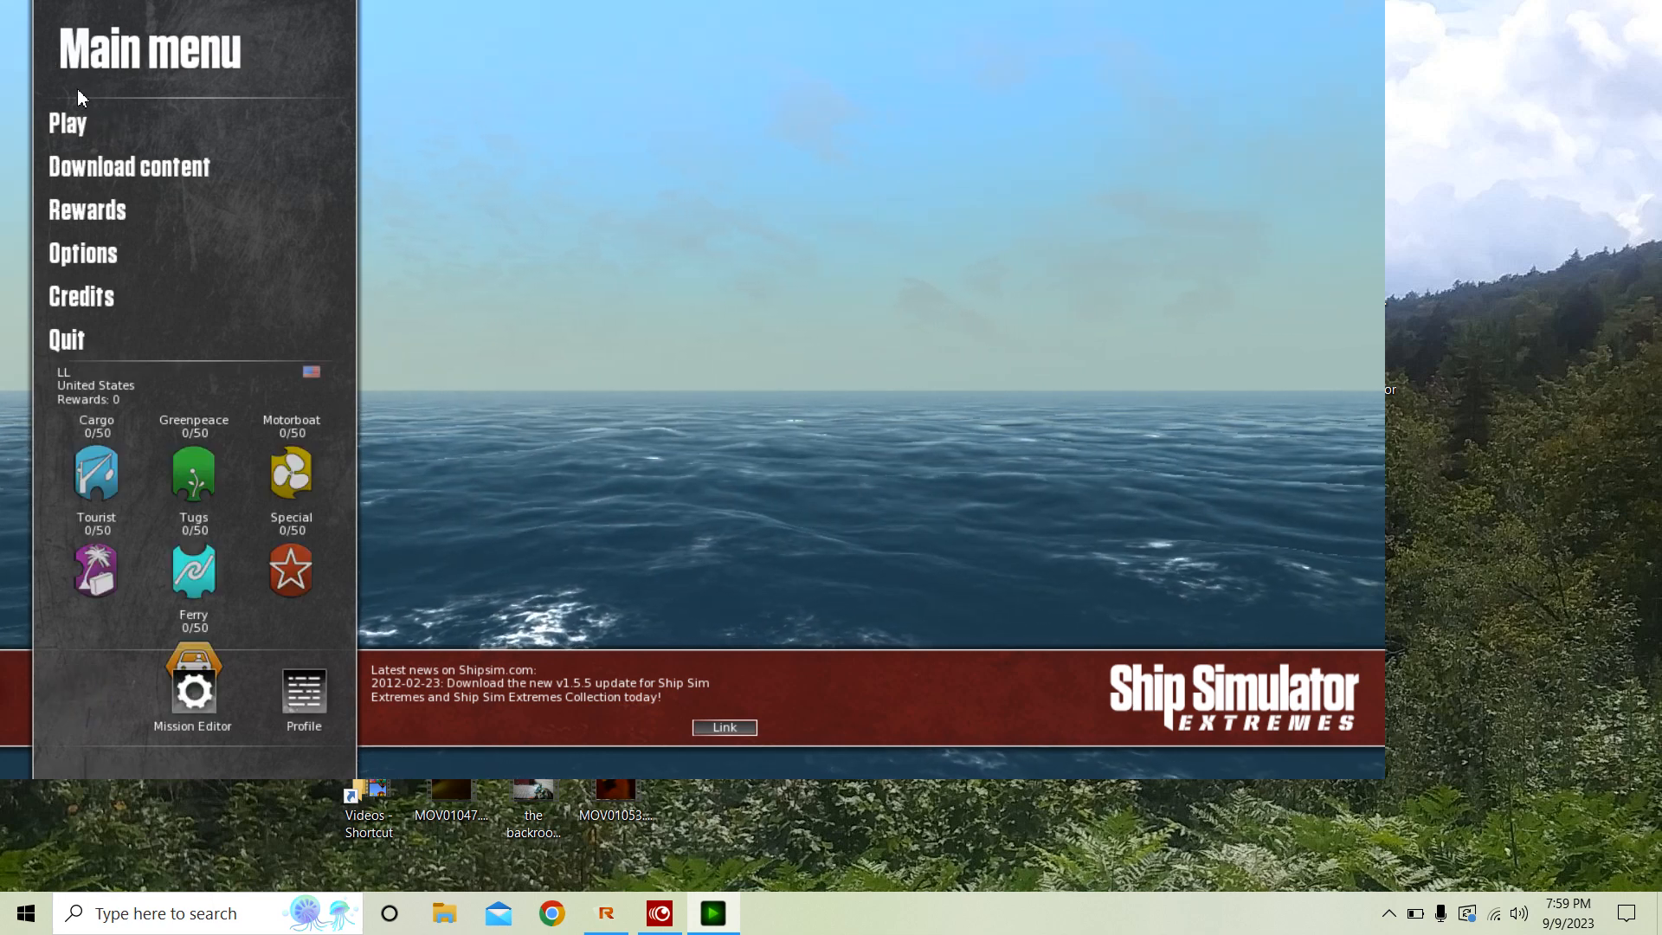
Browse the Campaign list and the saved missions list, backing out each time.
left_click(67, 122)
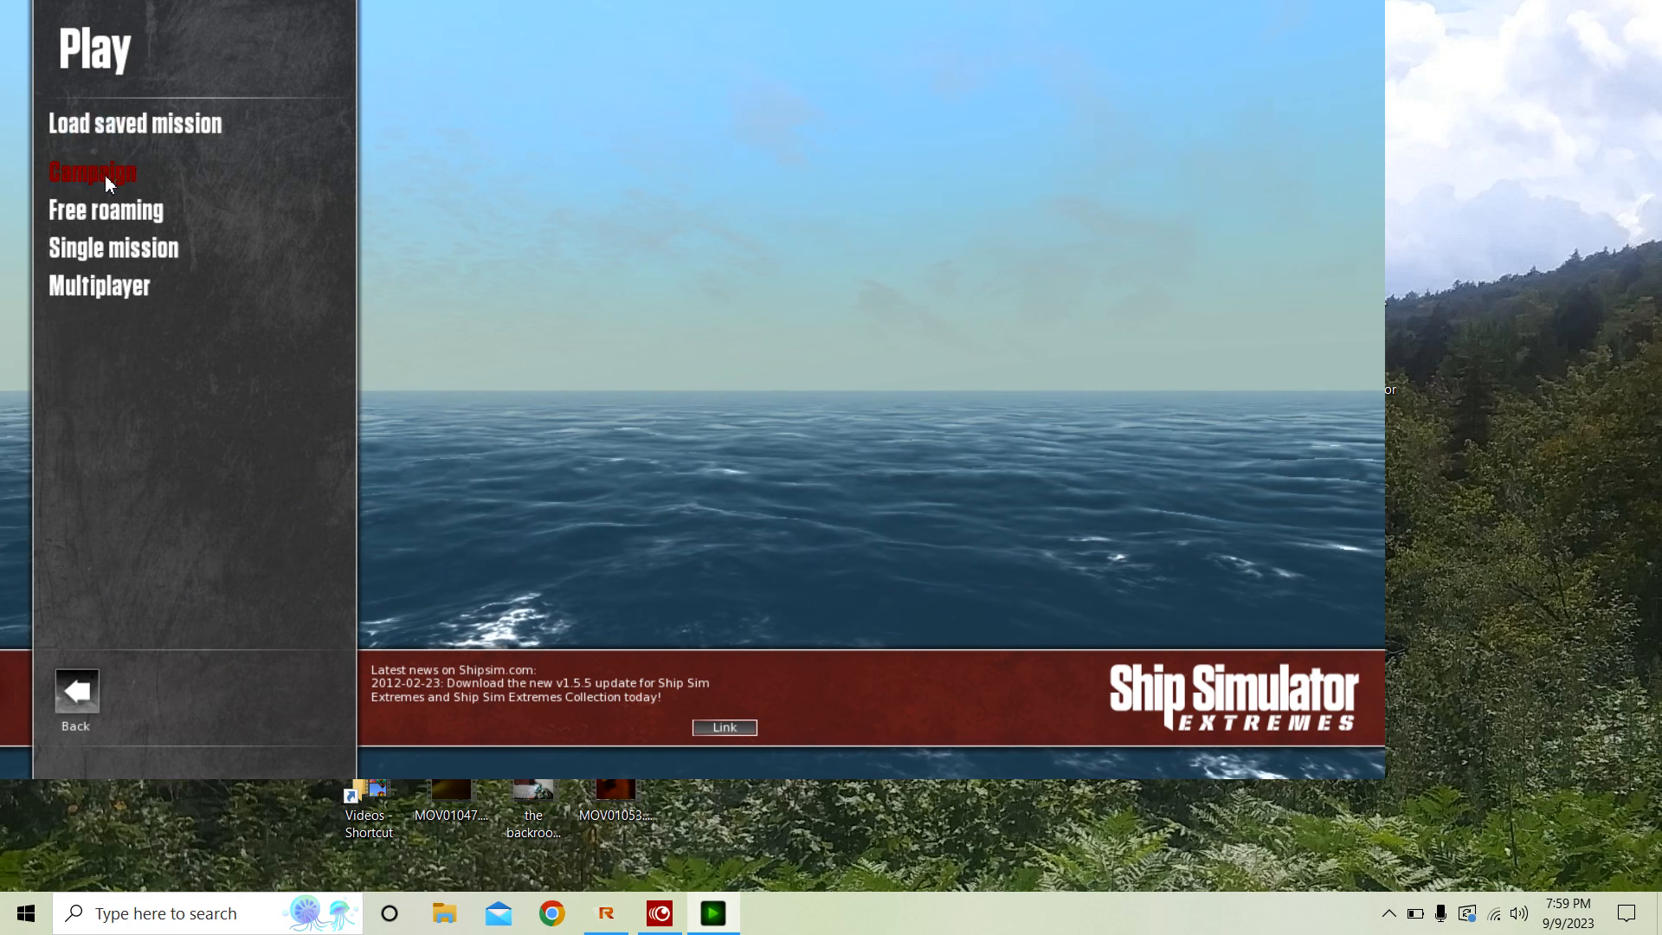
left_click(90, 171)
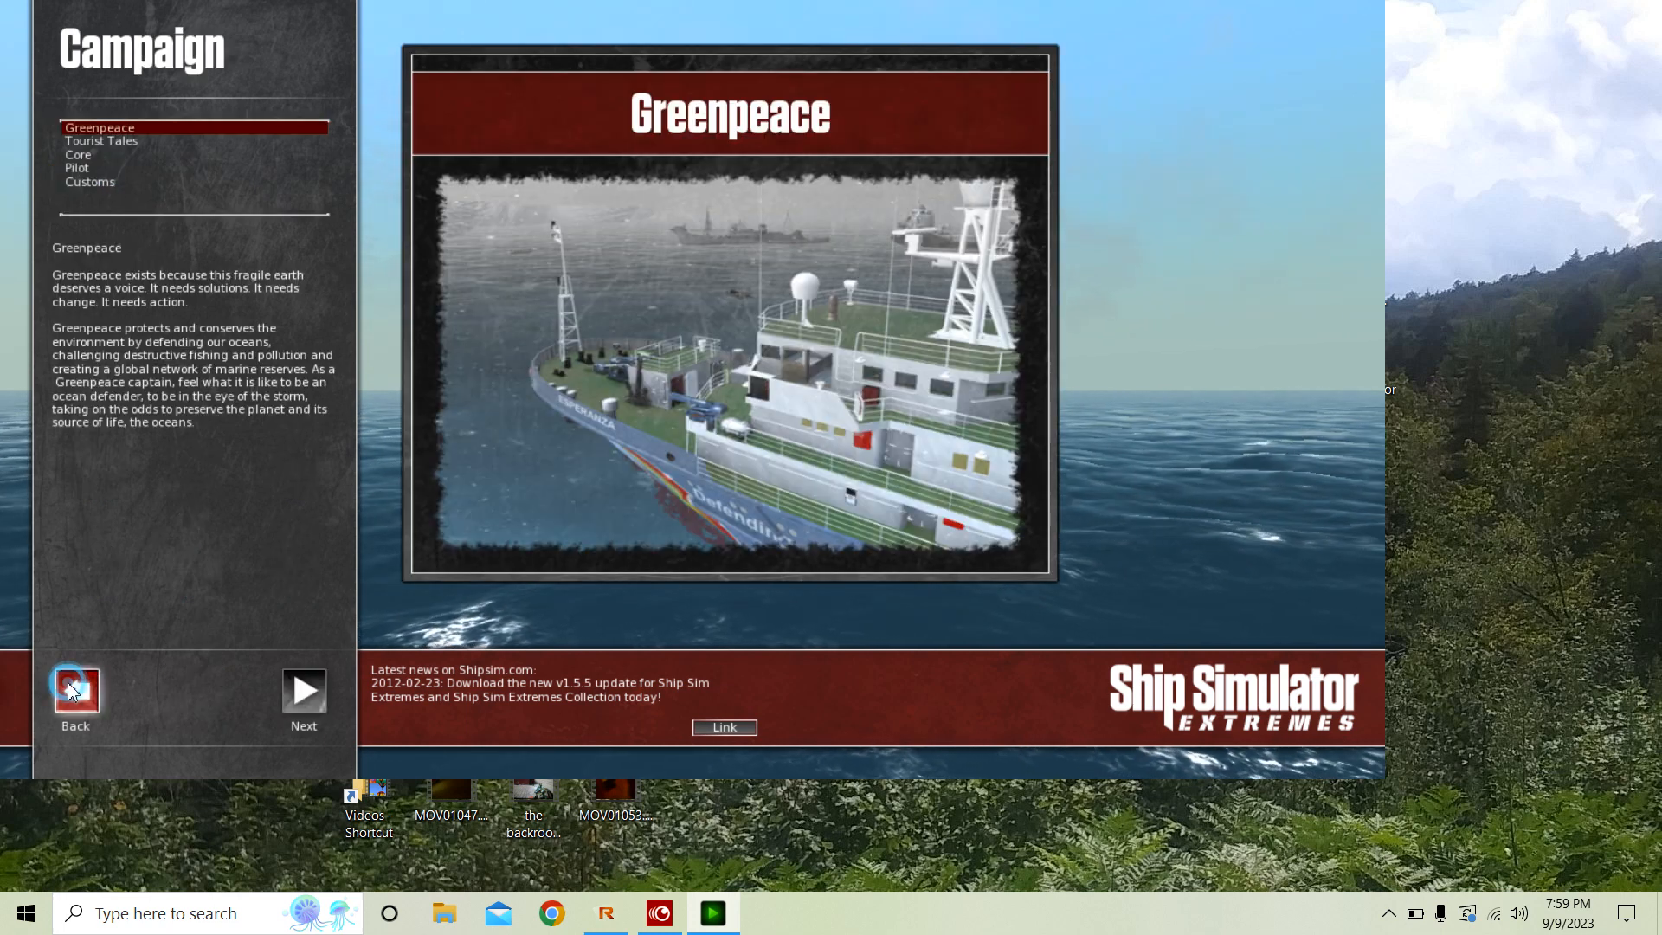
left_click(75, 689)
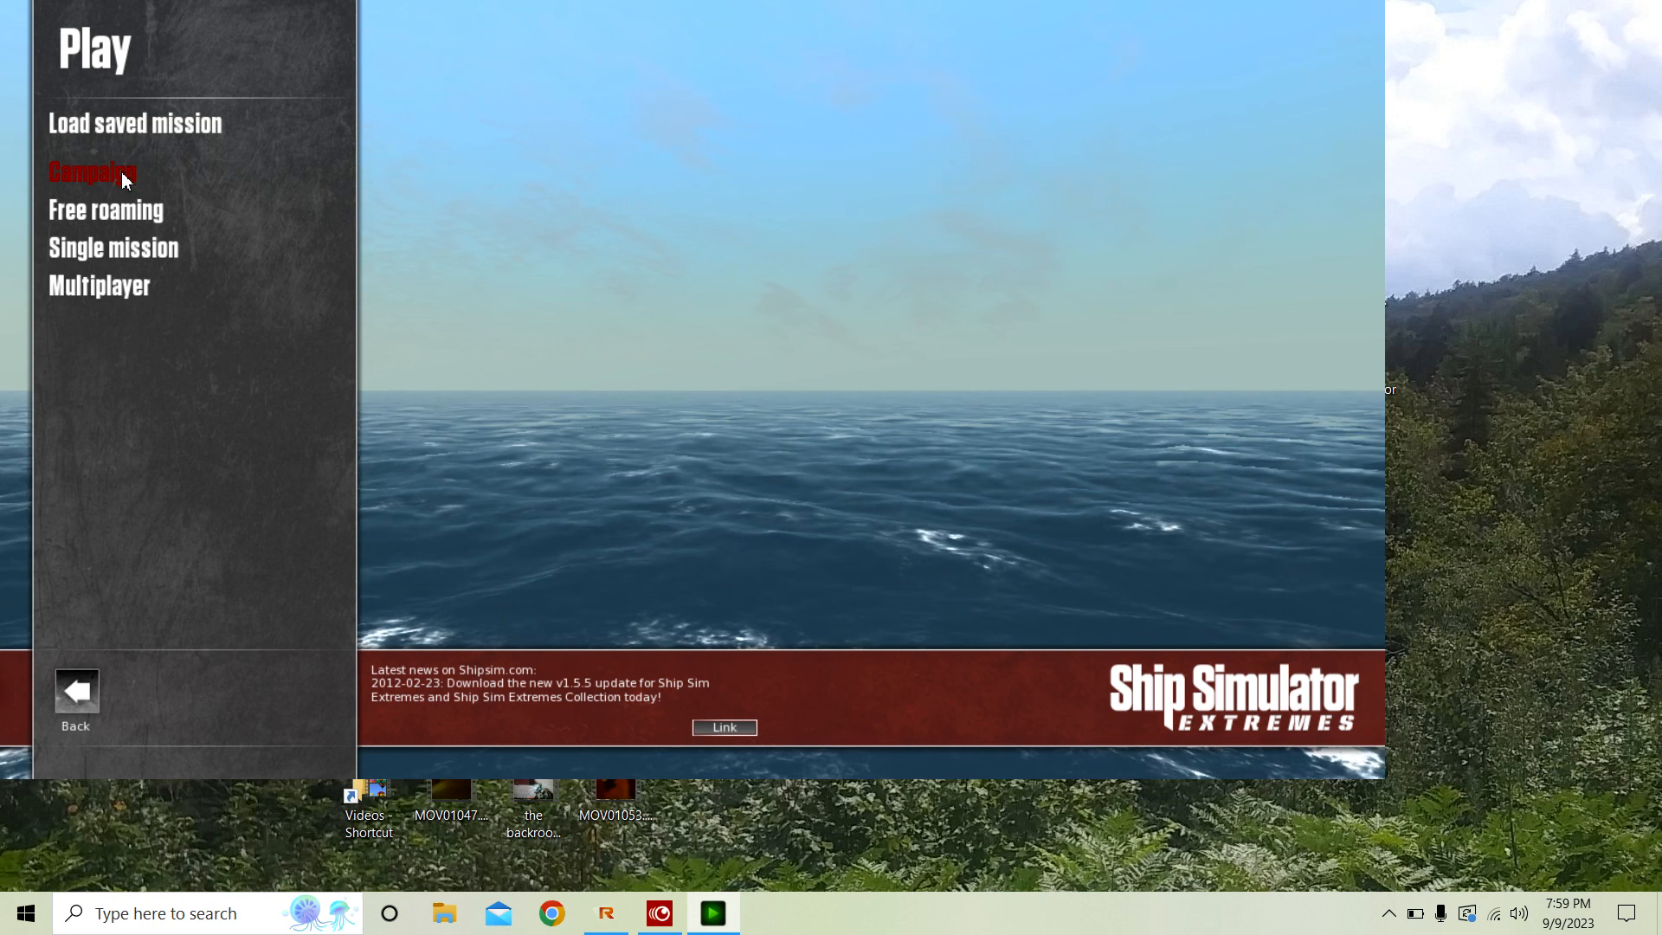
left_click(91, 171)
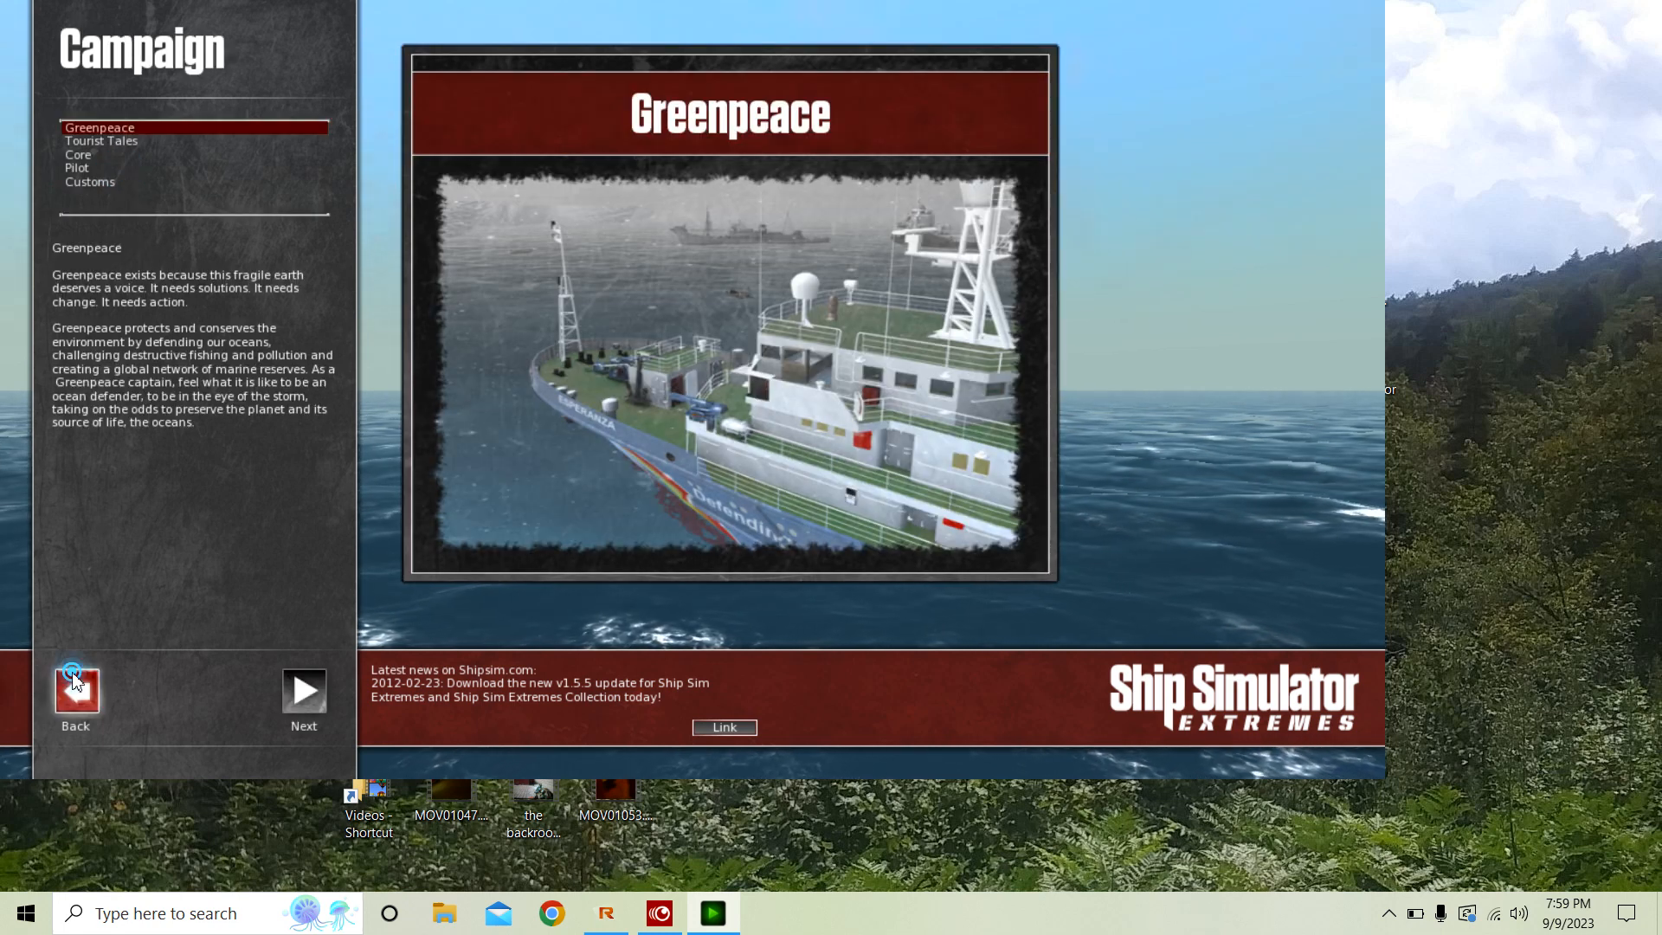
left_click(75, 689)
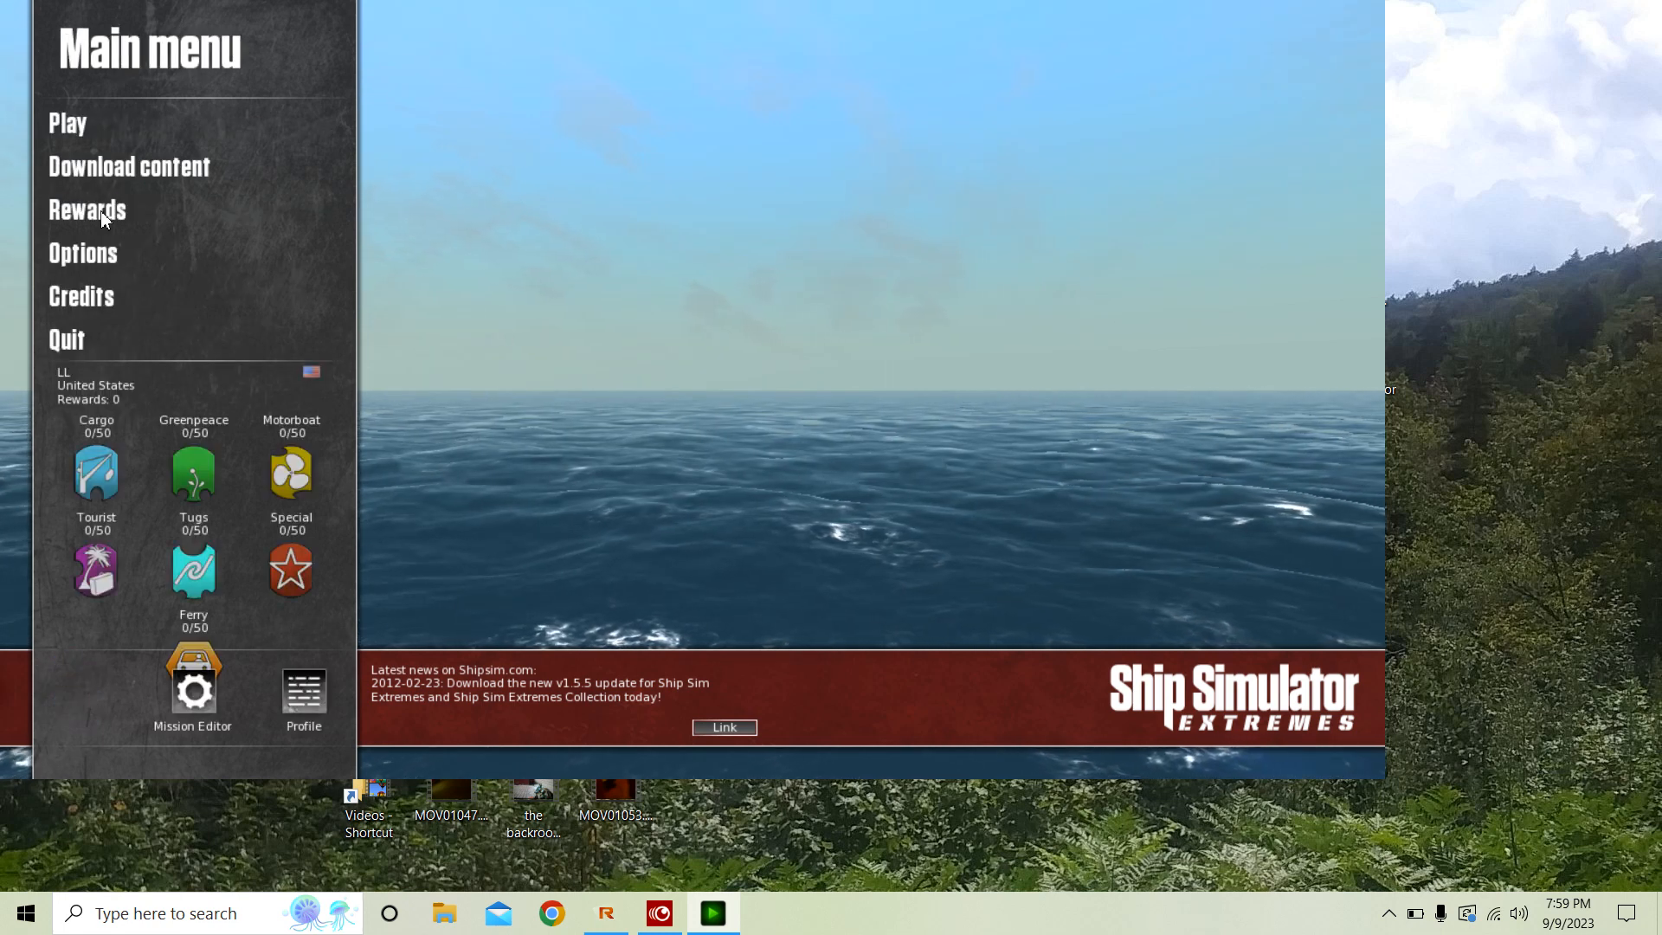
left_click(66, 122)
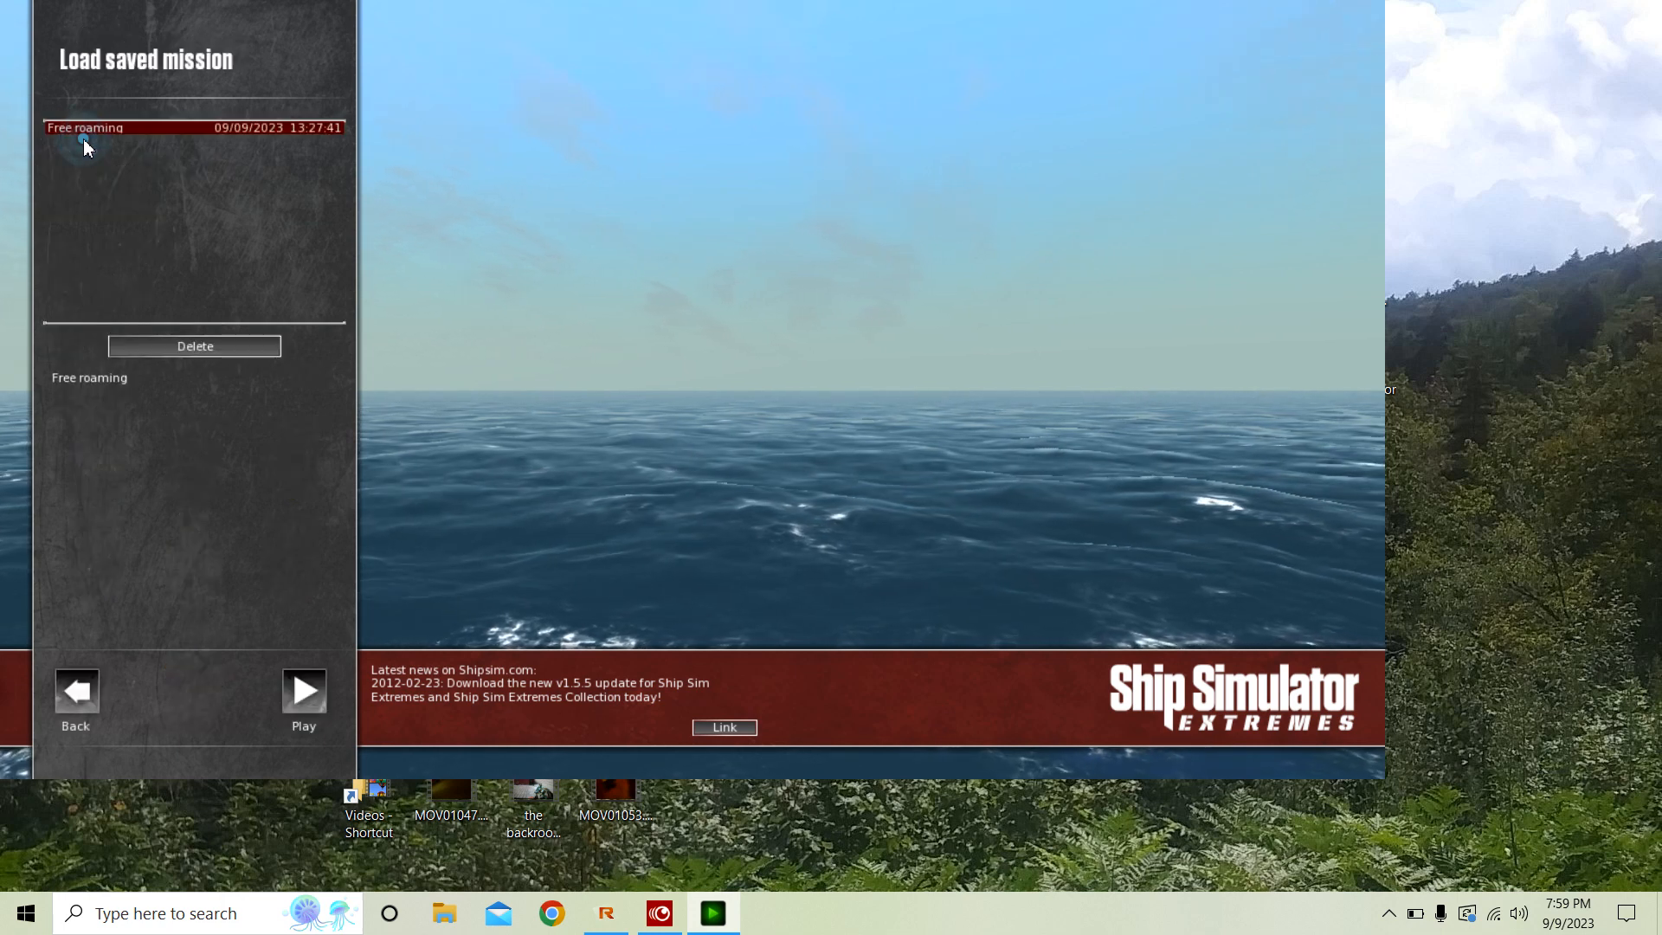
left_click(75, 689)
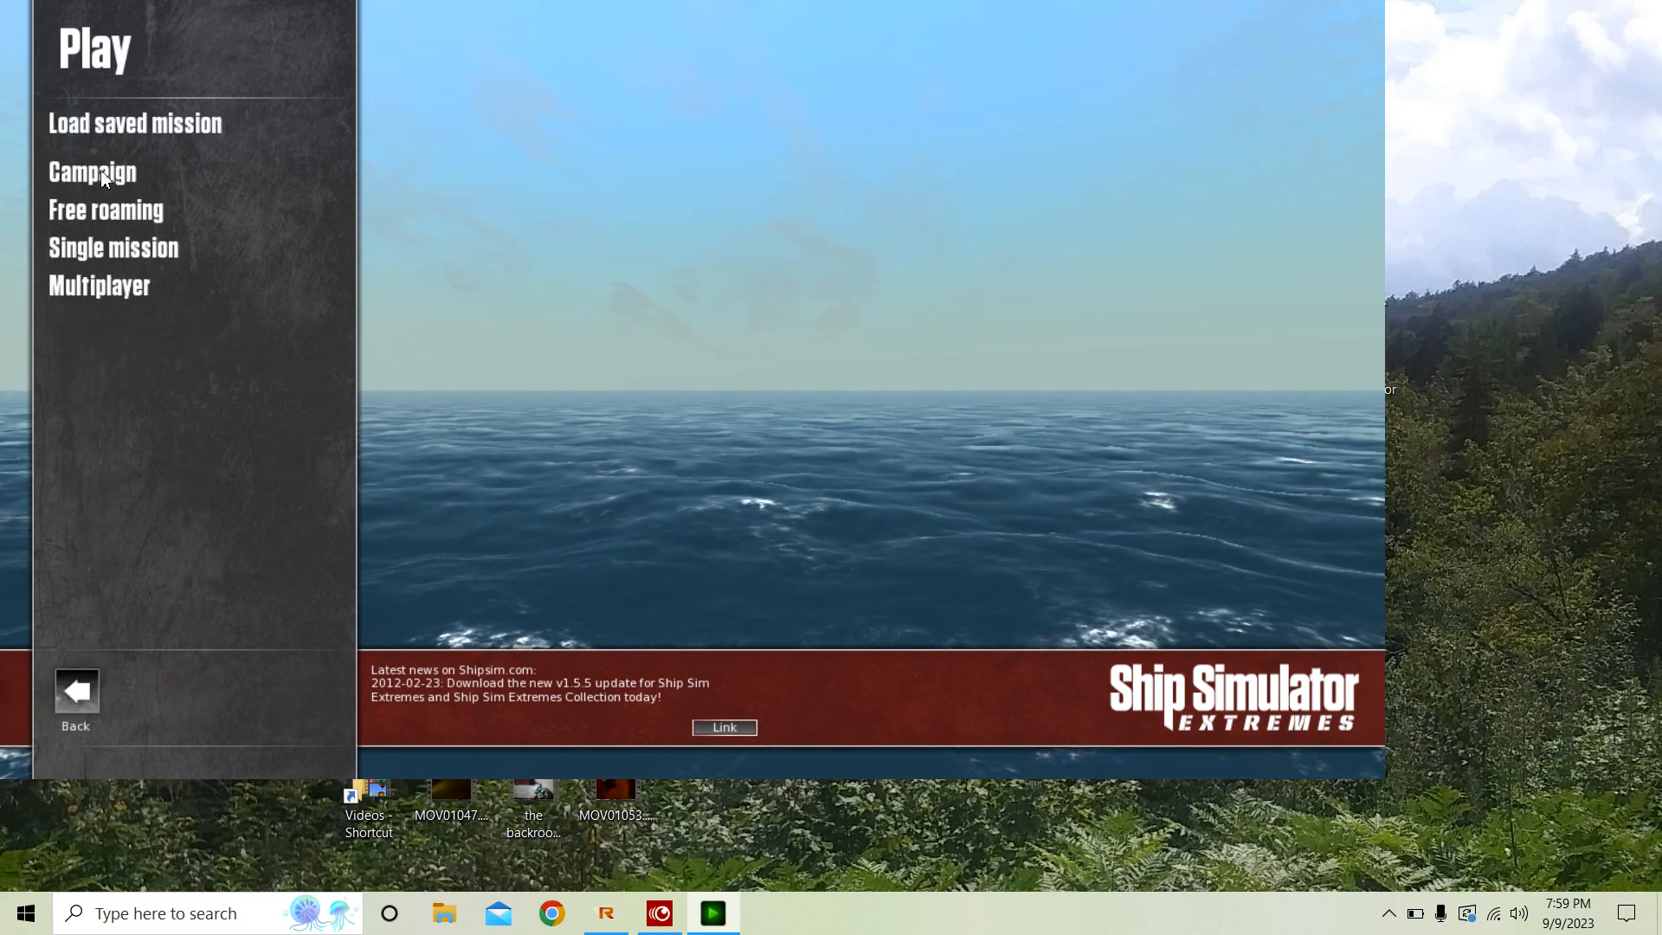
Choose the Inferno B RHIB with ship preview for Free roaming and continue to start position.
left_click(105, 209)
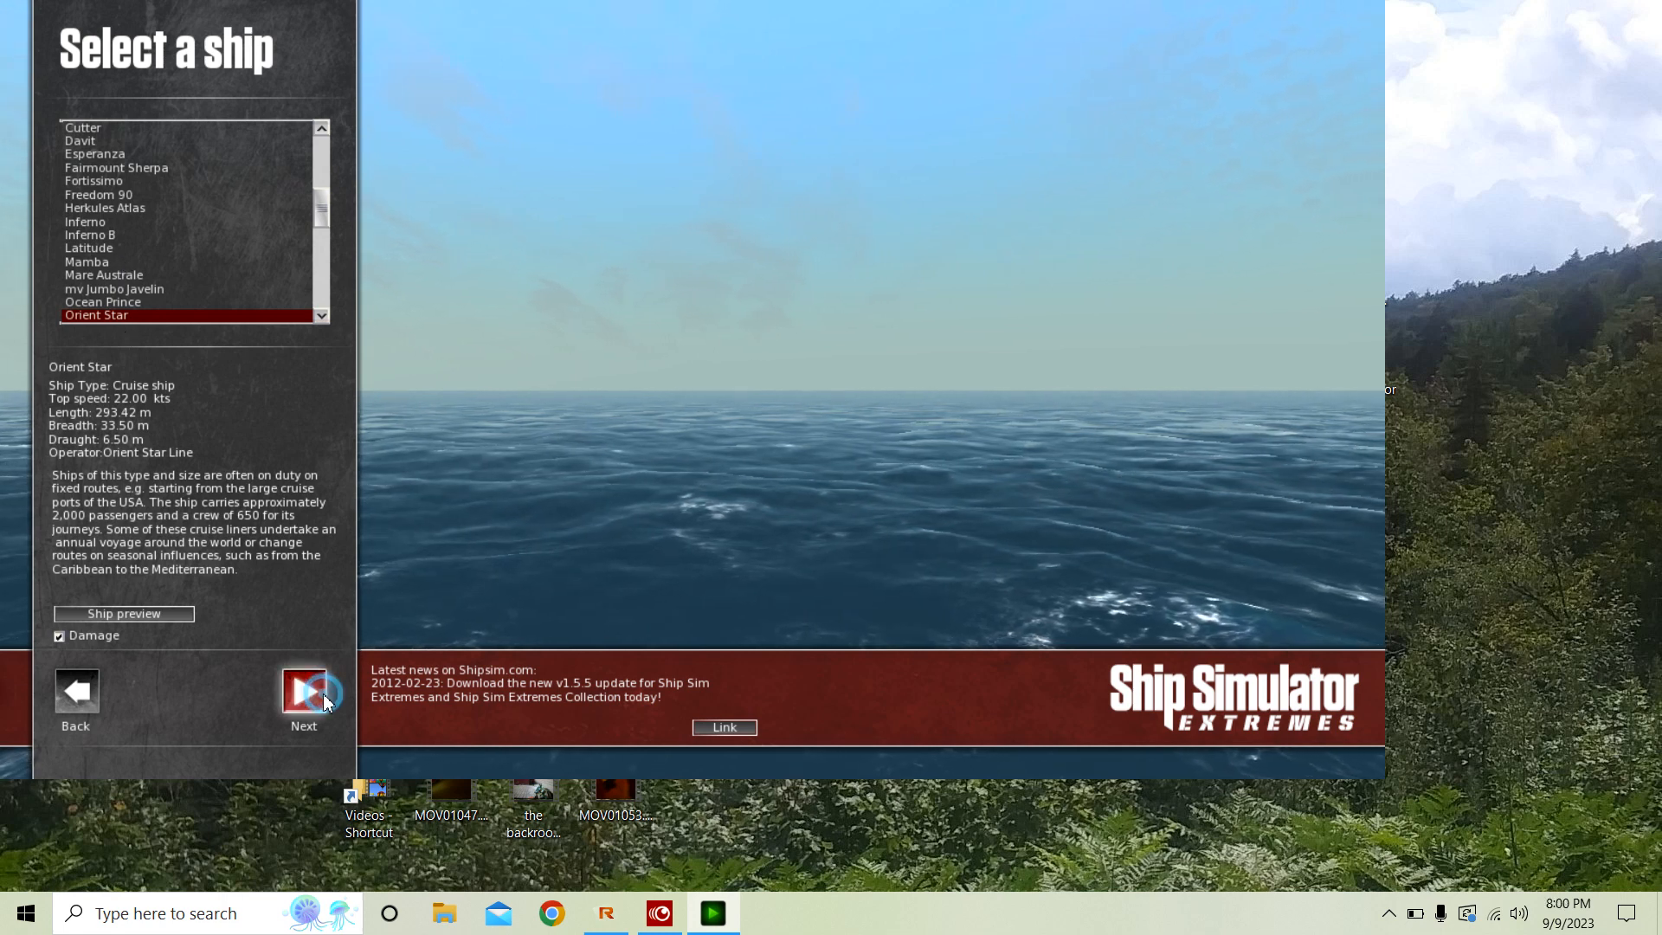
left_click(304, 690)
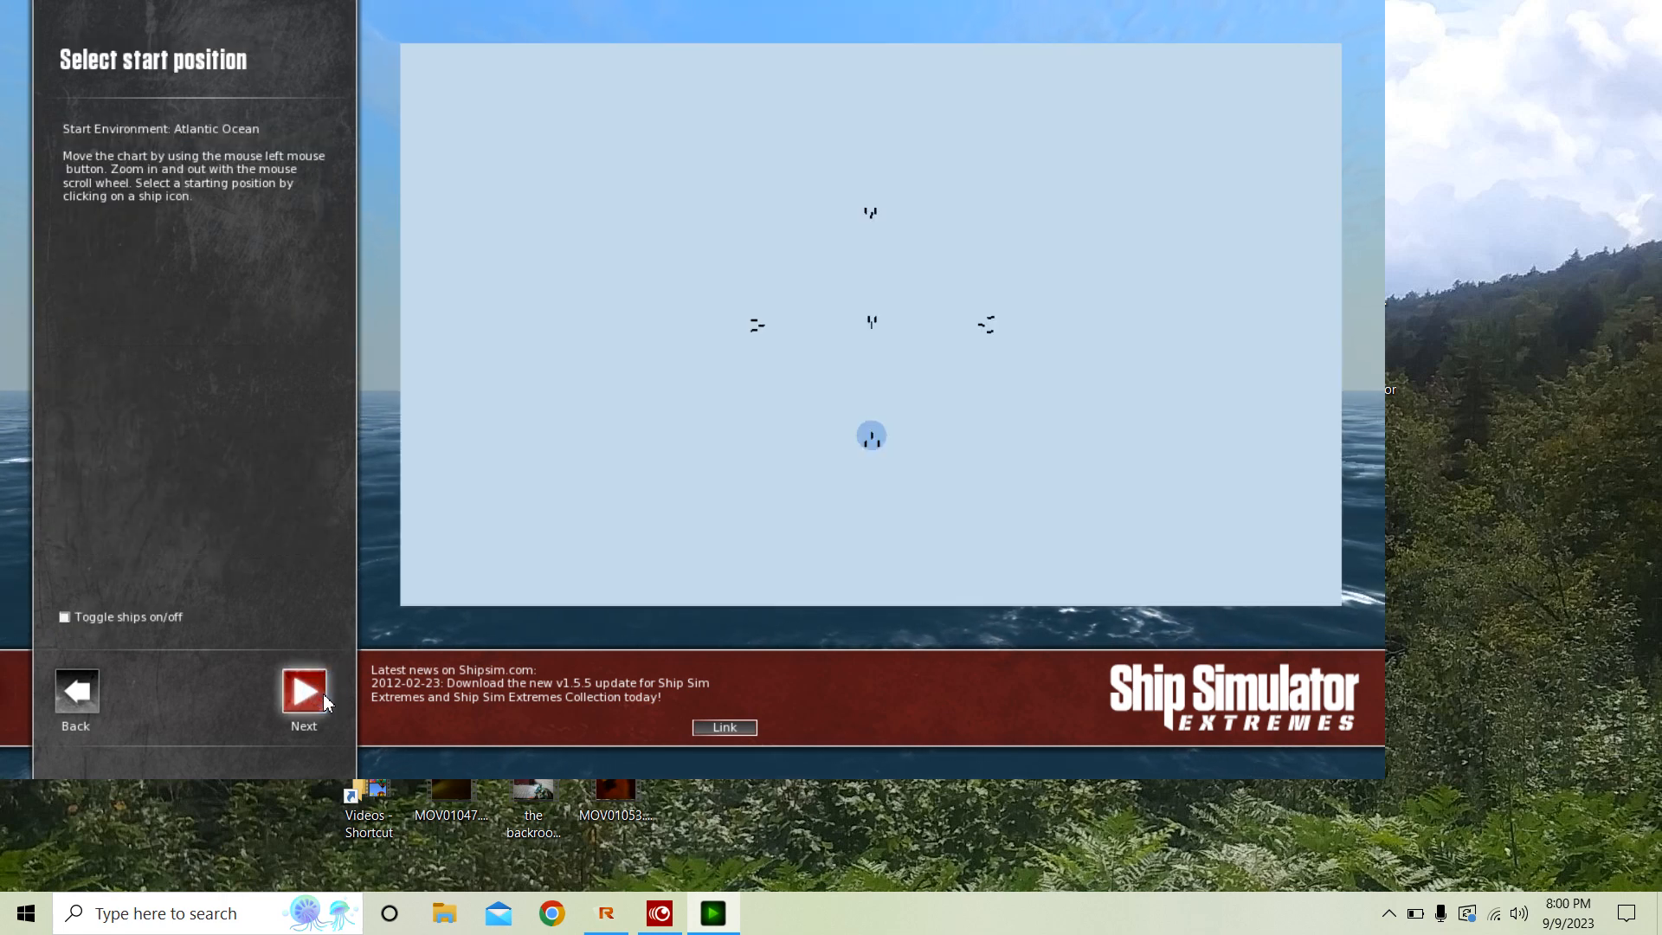
left_click(303, 691)
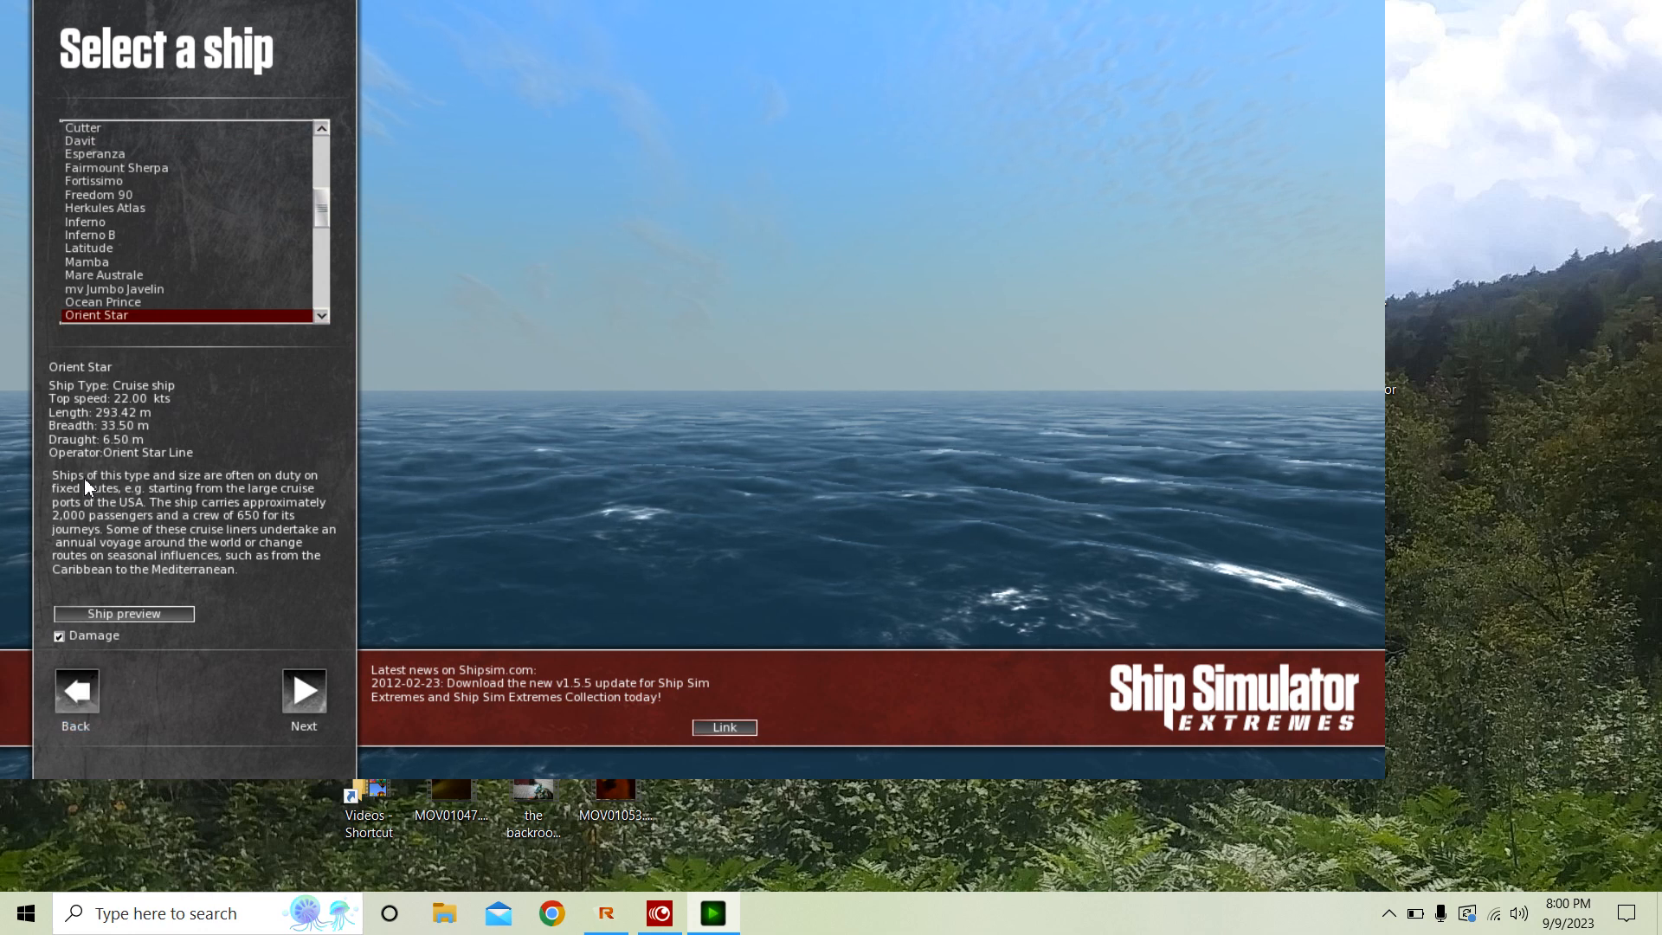
mouse_move(125, 242)
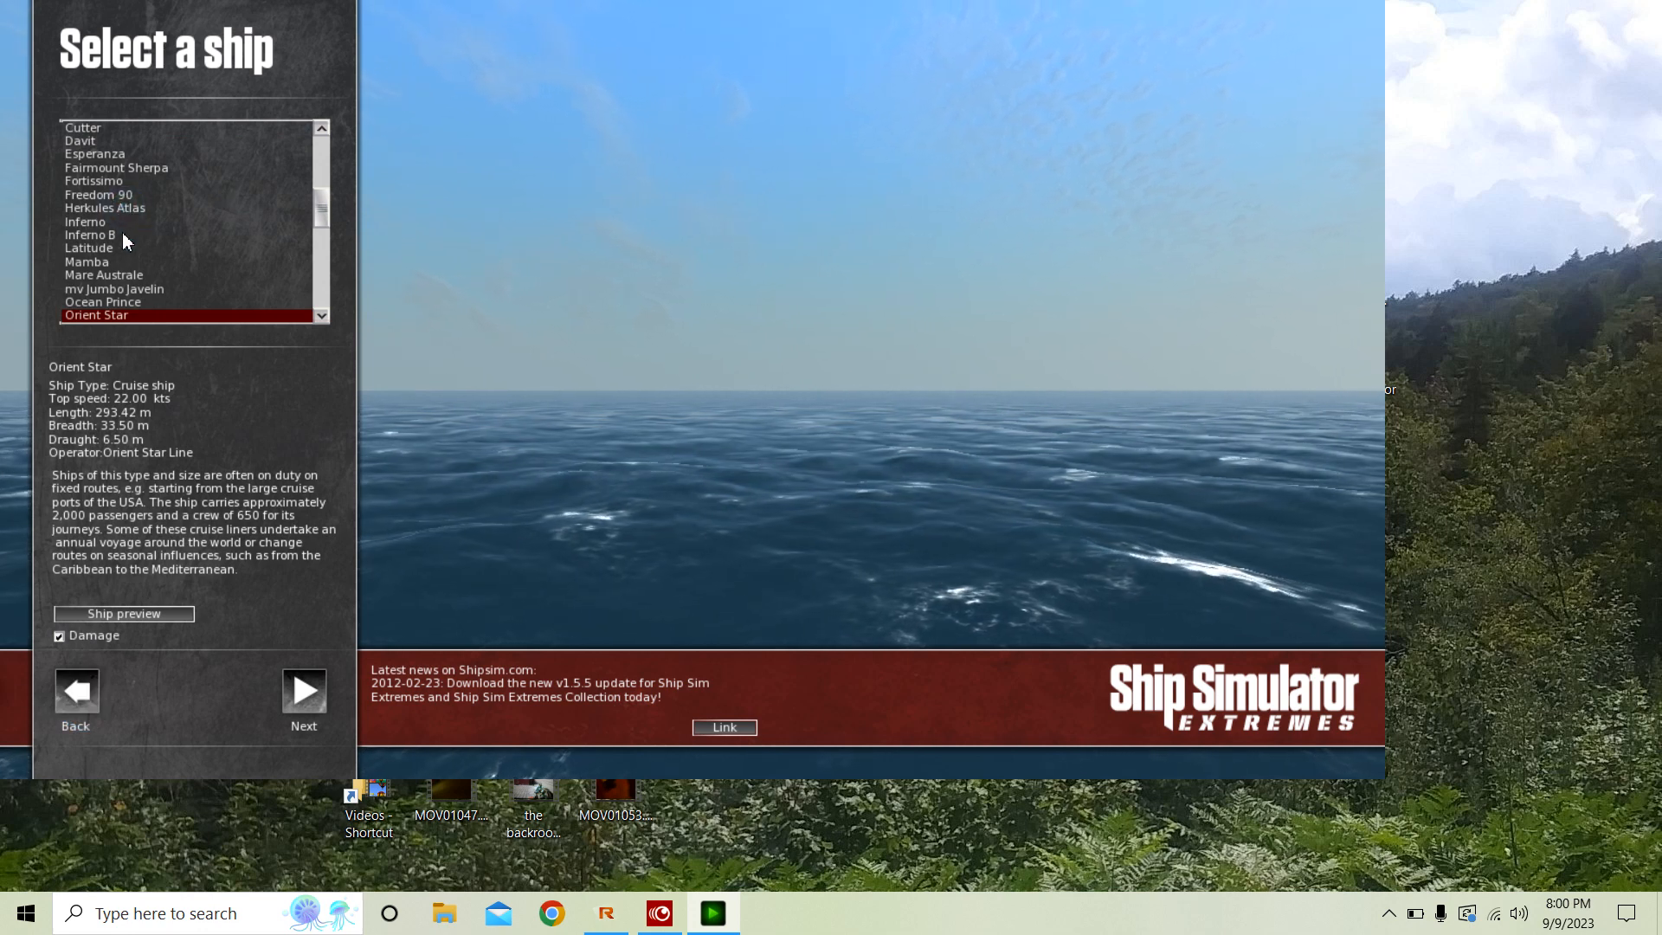
left_click(90, 234)
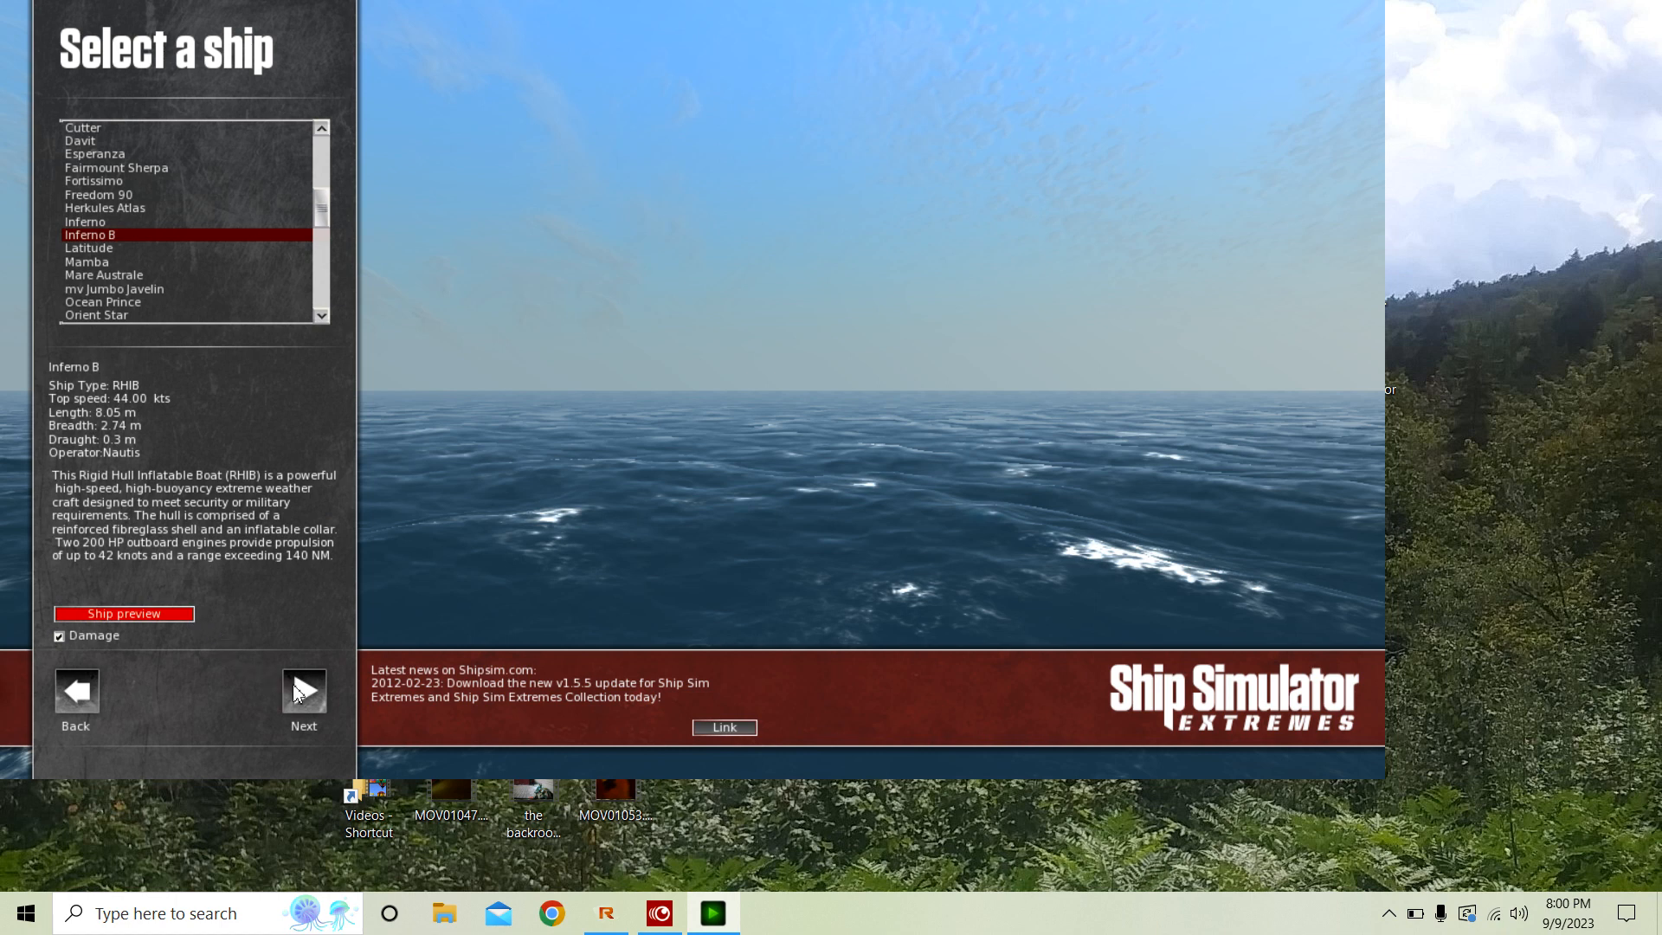
left_click(123, 614)
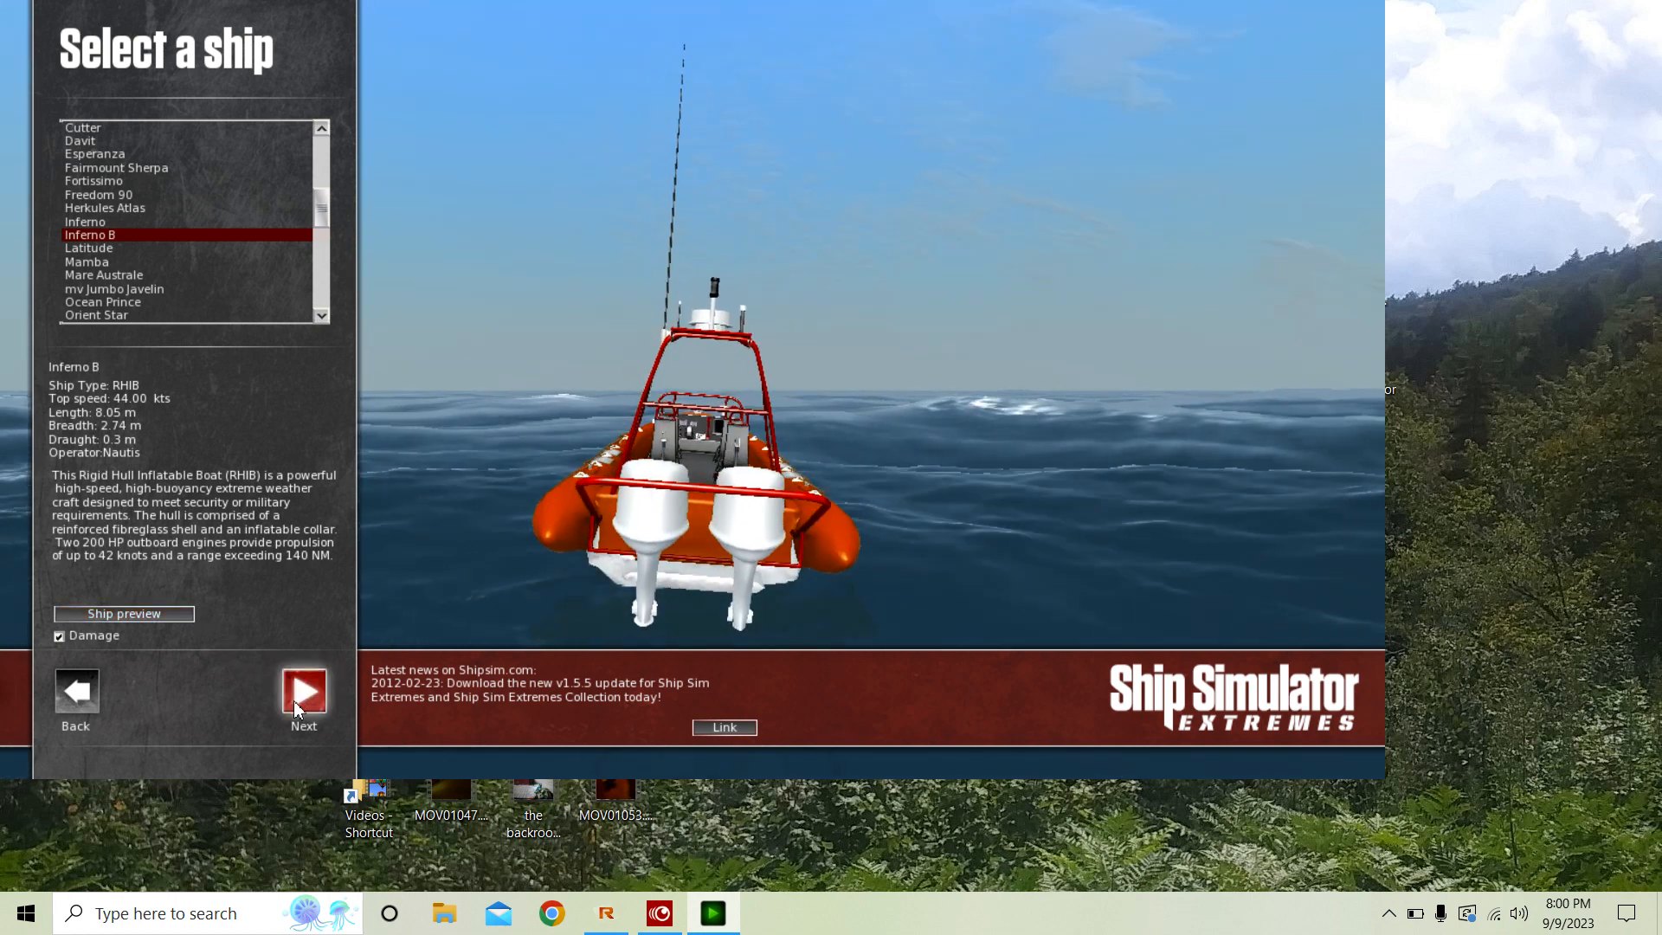
left_click(304, 690)
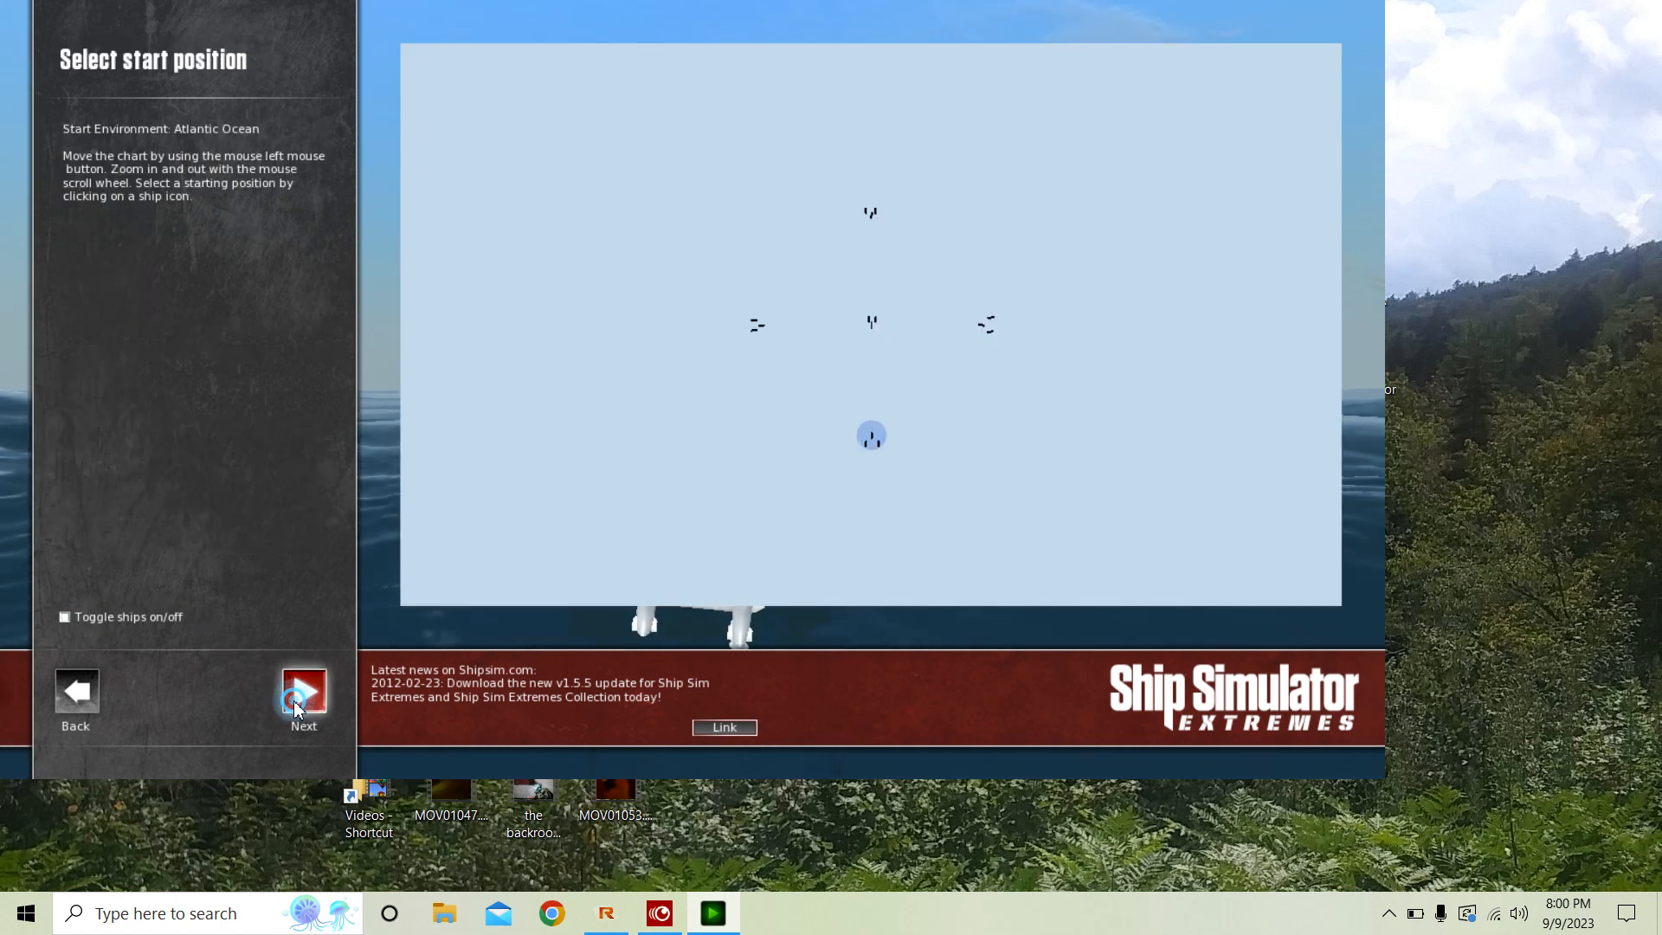
Set wind speed to Calm on the Weather page, then pass Time/Date and start playing.
left_click(304, 690)
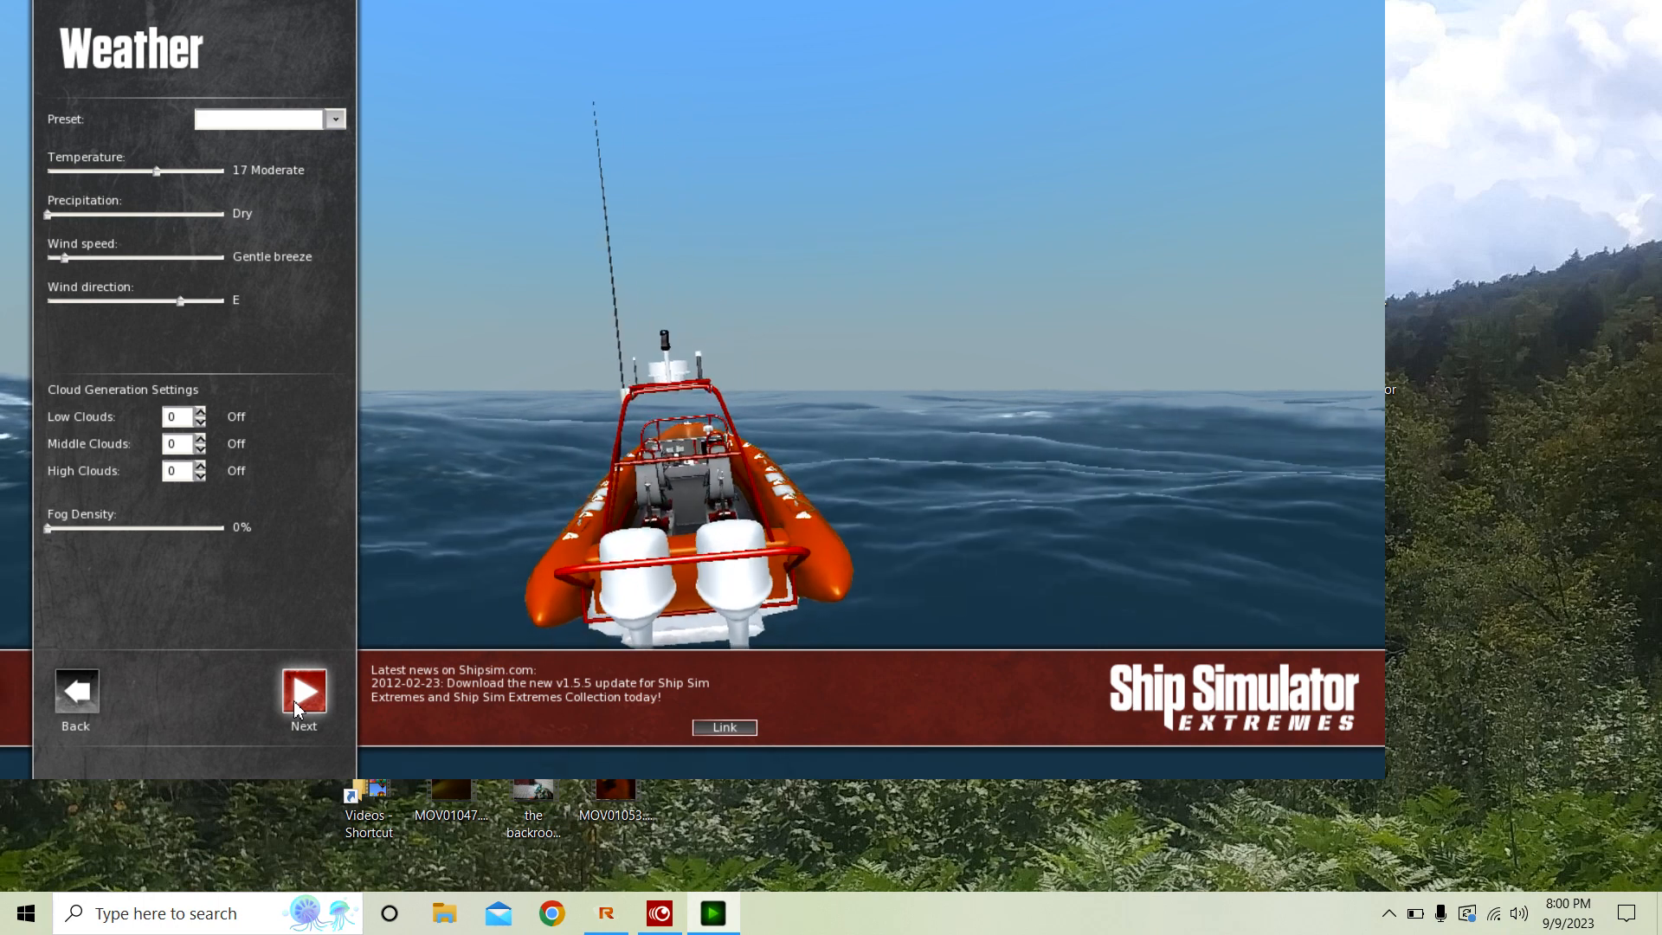
left_click_drag(66, 258, 48, 258)
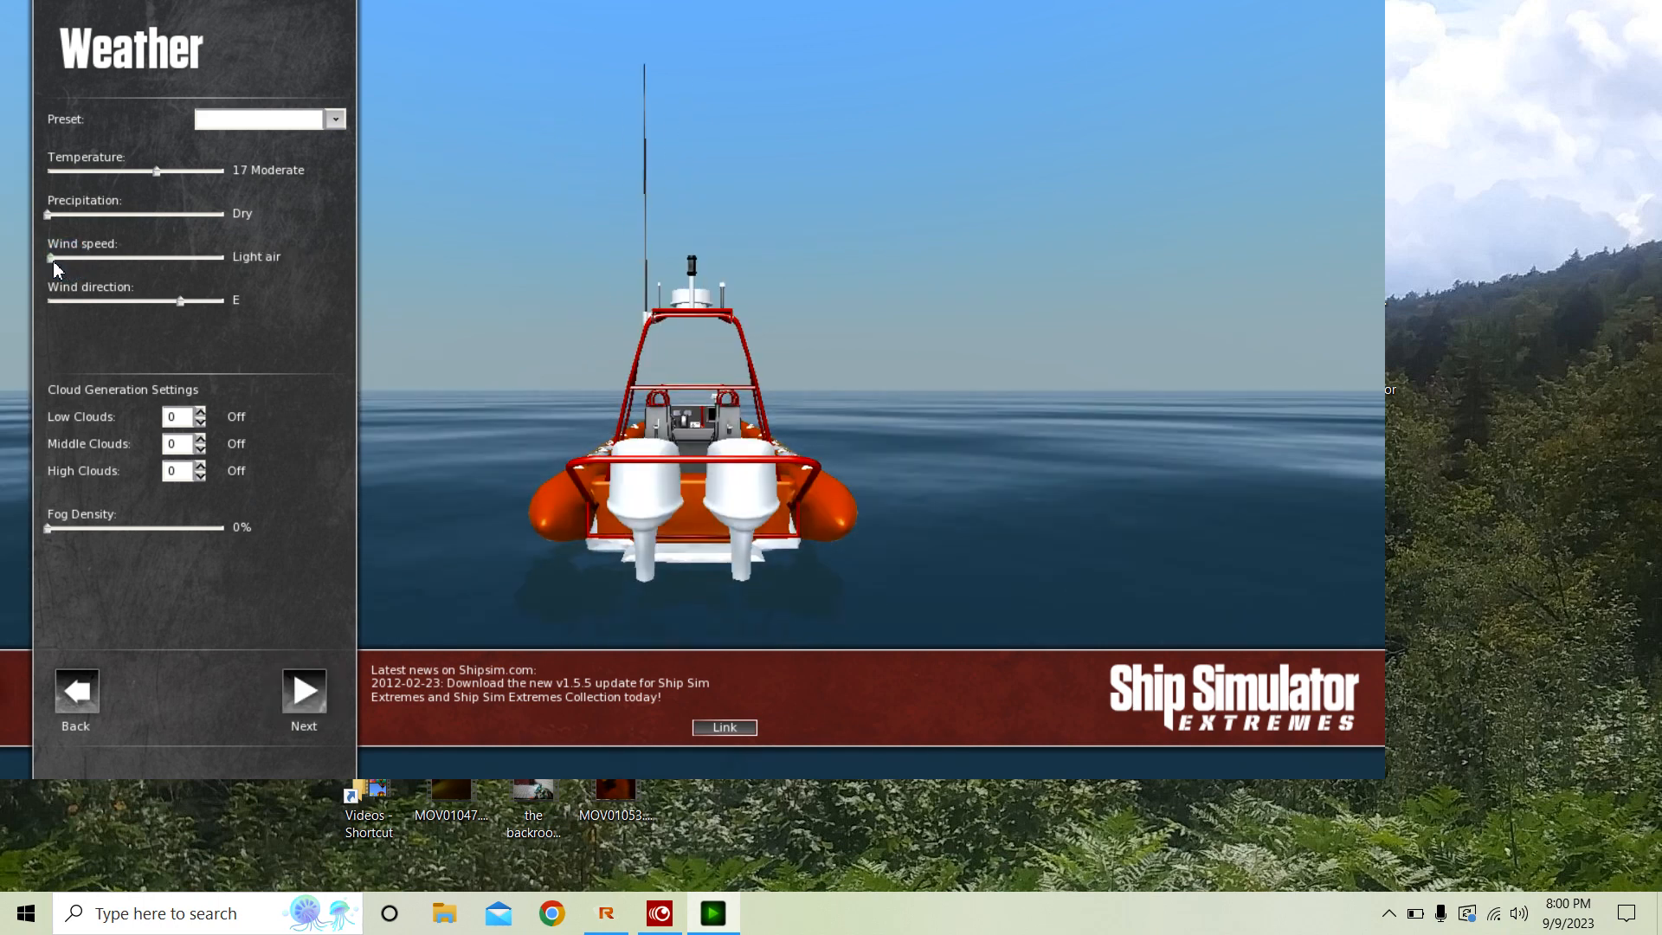
left_click_drag(50, 258, 71, 258)
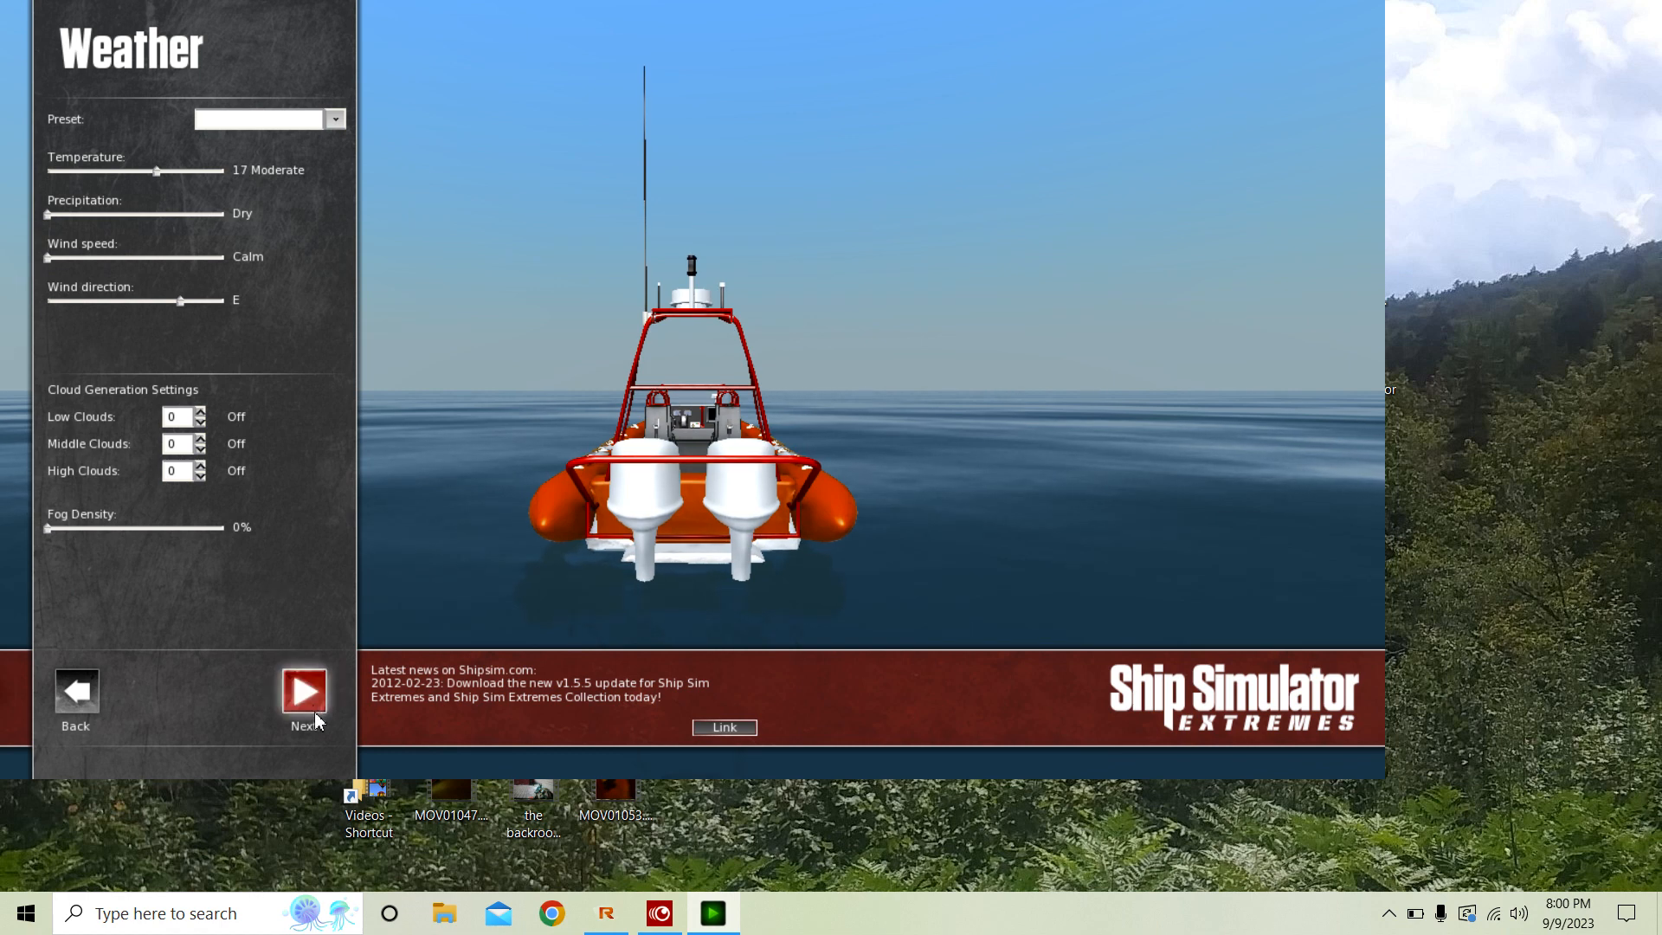
left_click(303, 690)
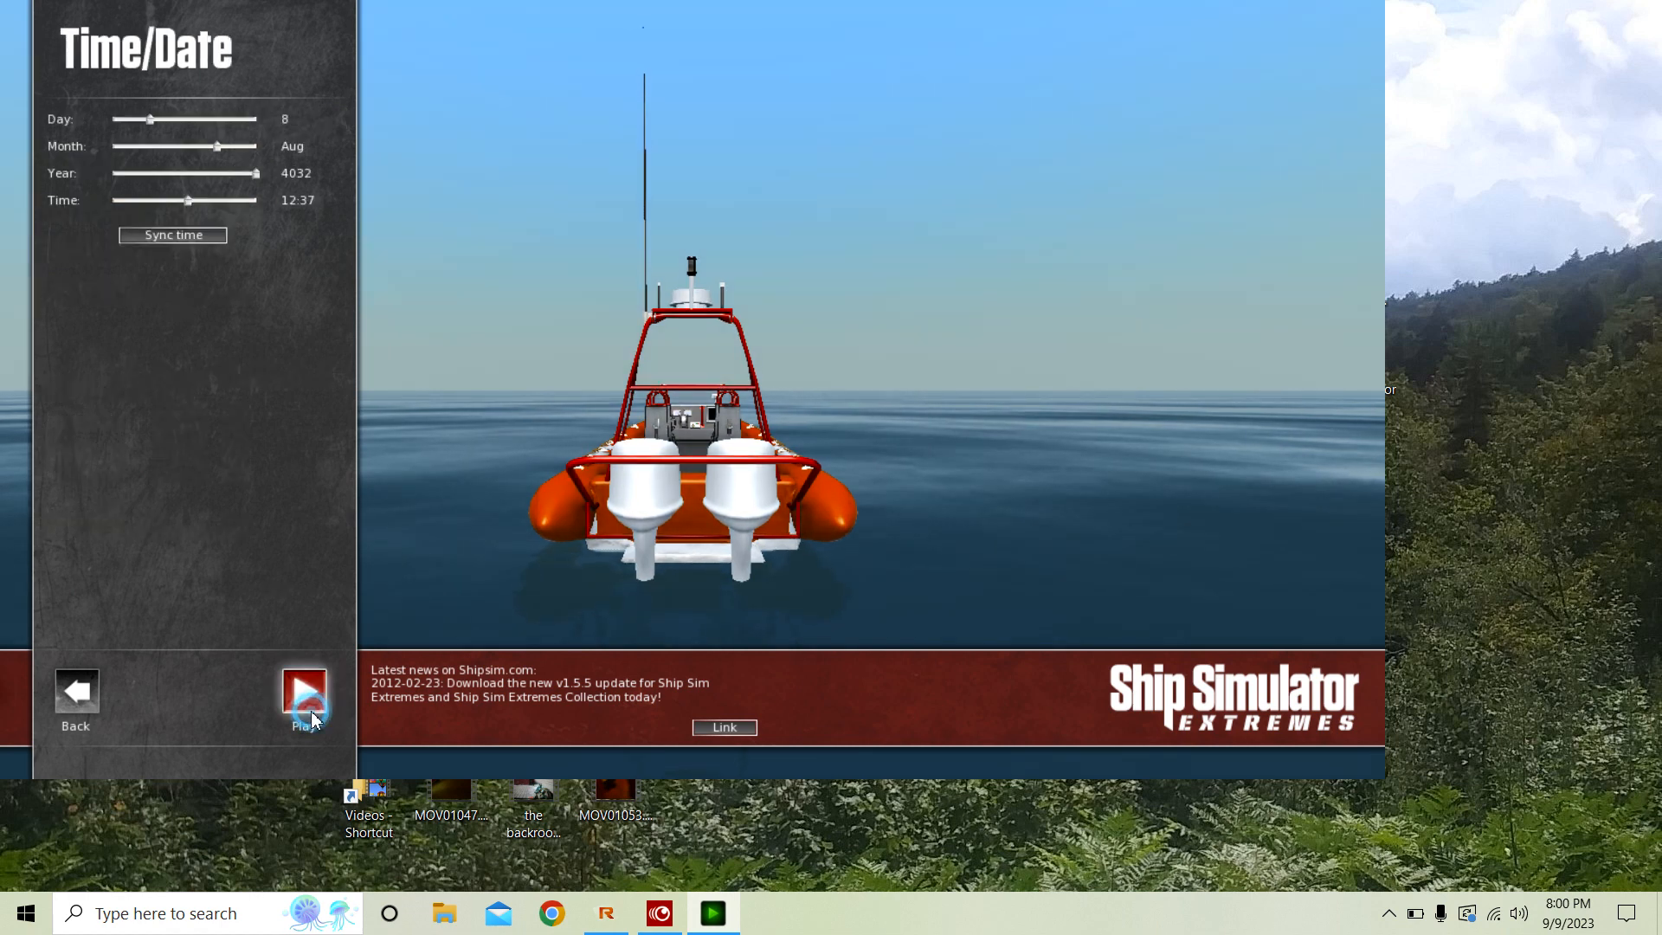
left_click(306, 689)
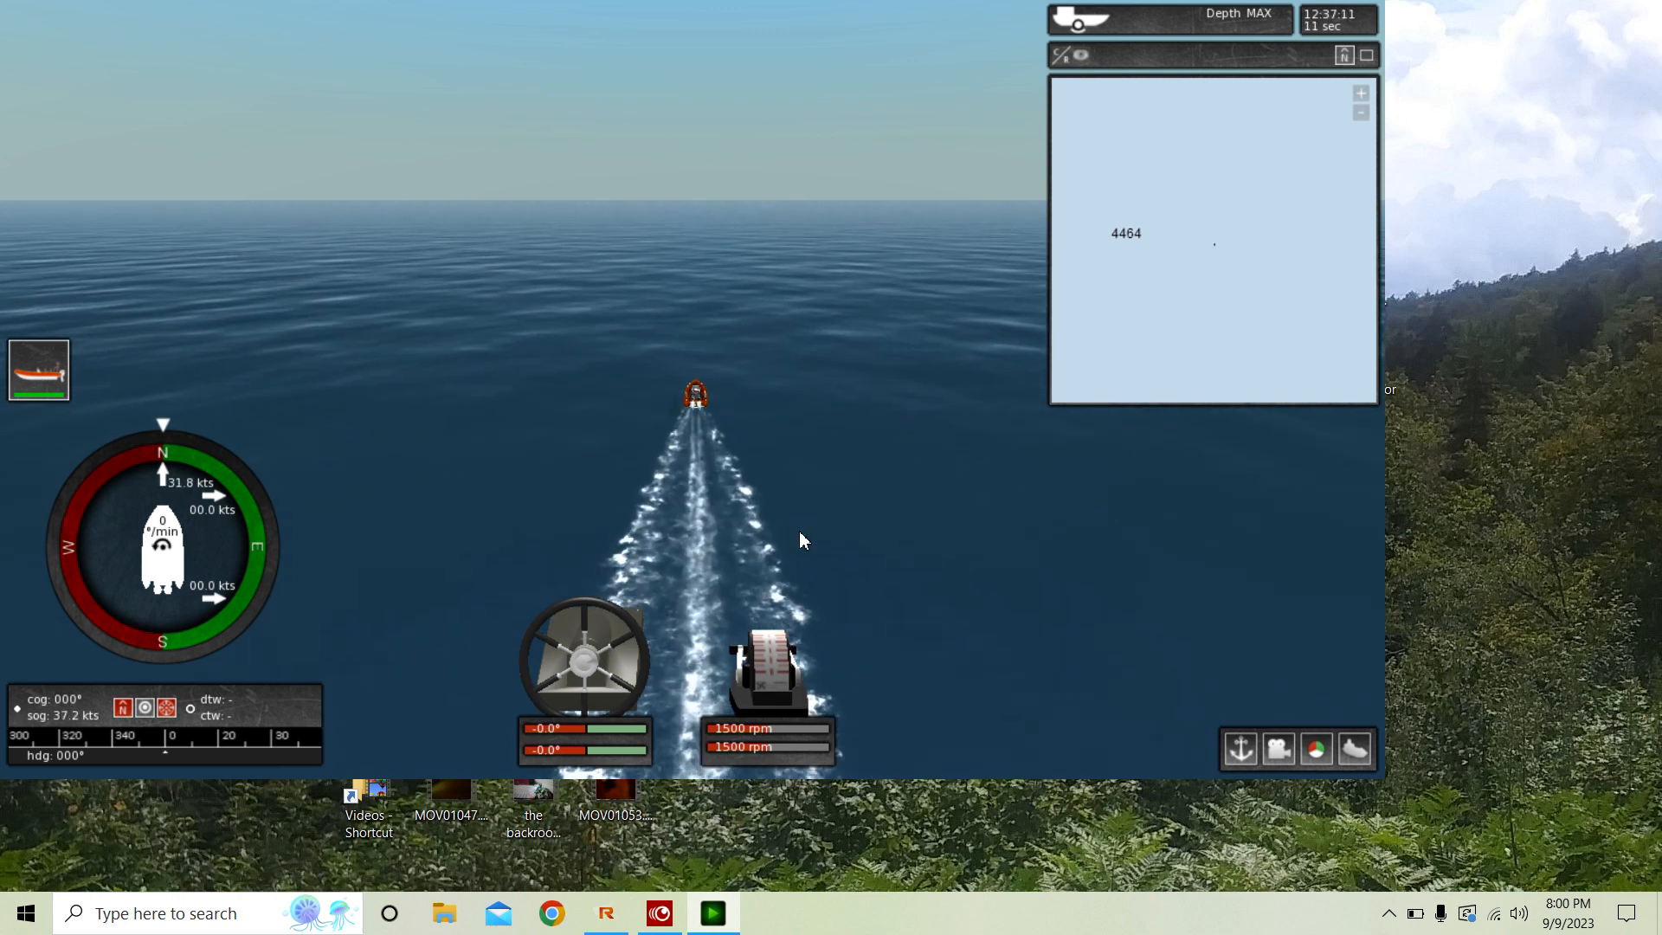
mouse_move(678, 642)
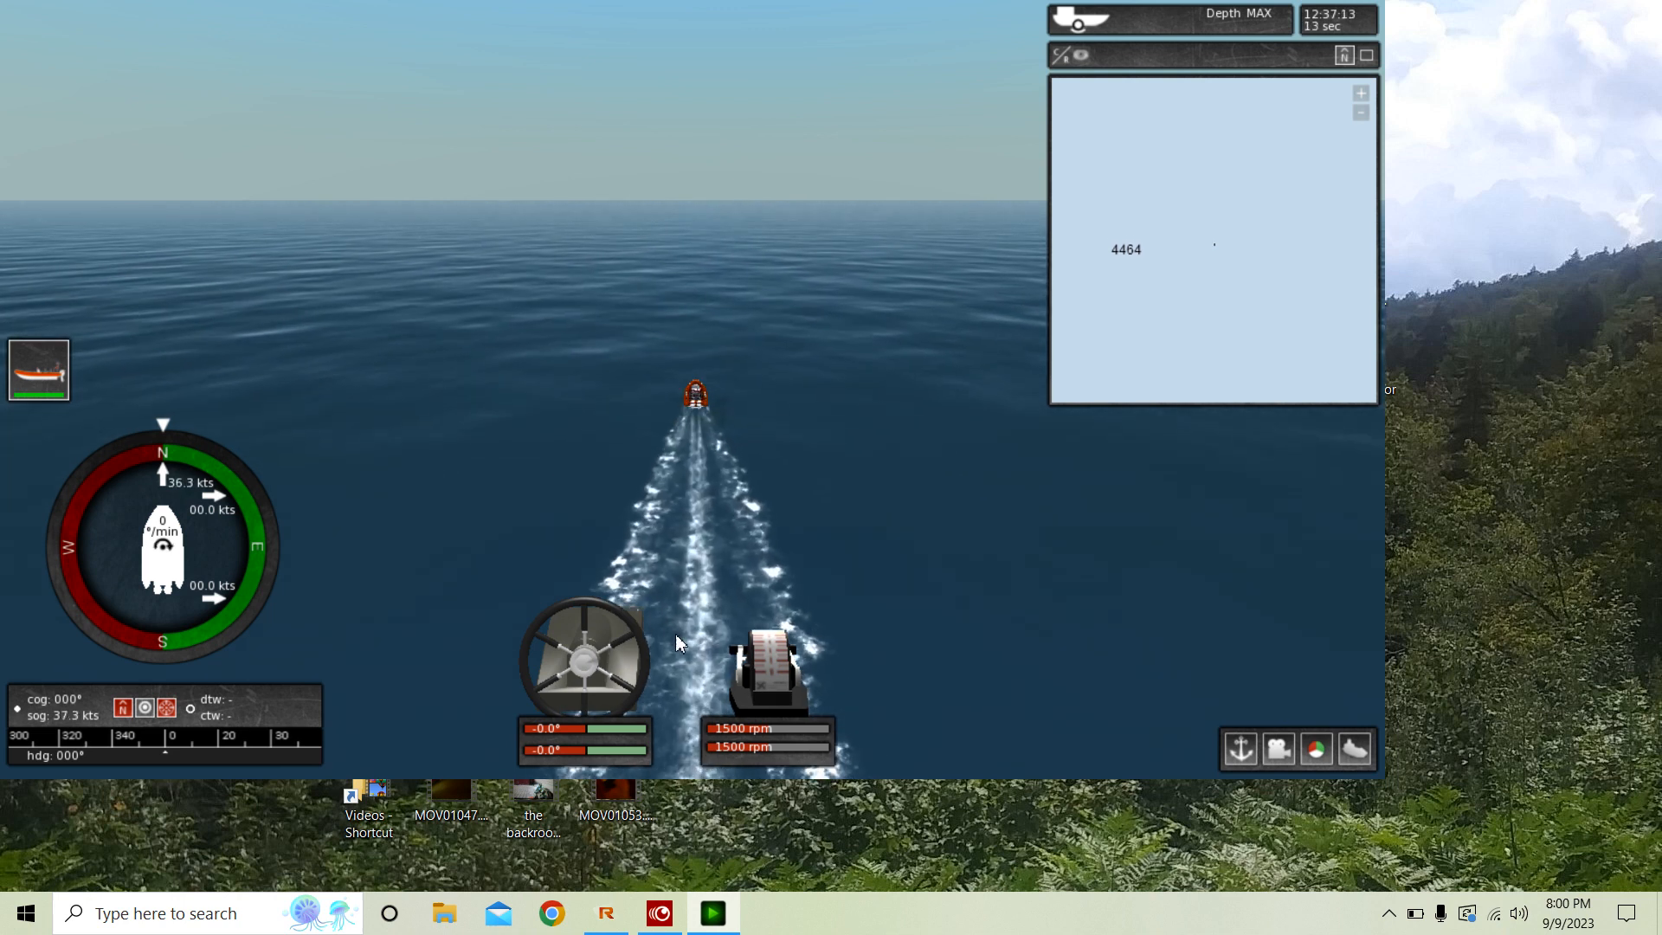